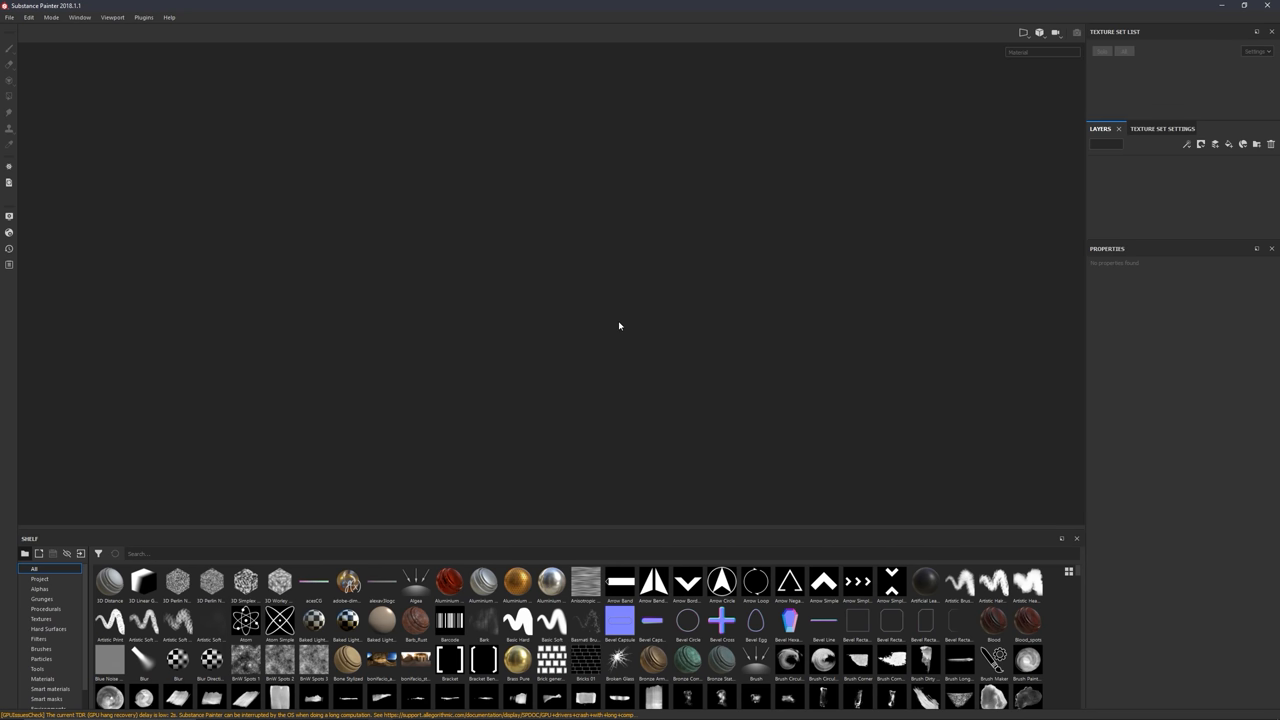
{"action": "mouse_move", "coordinate": [392, 326]}
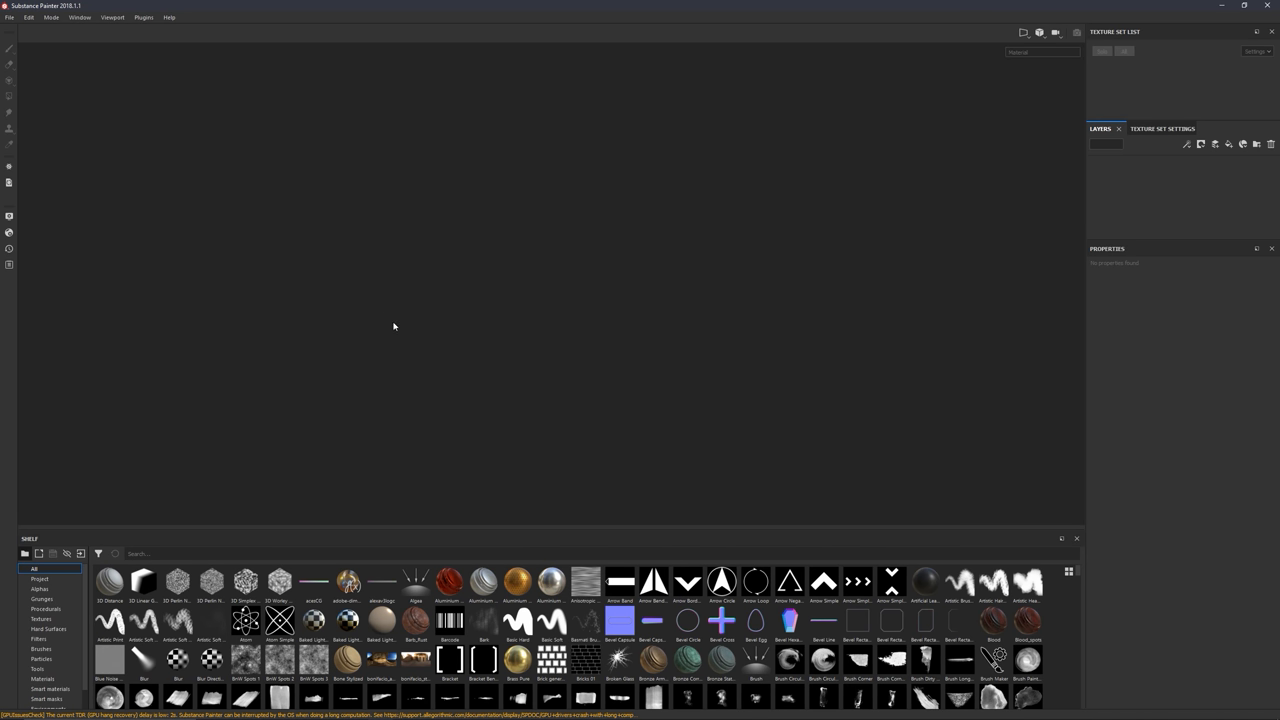
{"action": "mouse_move", "coordinate": [504, 342]}
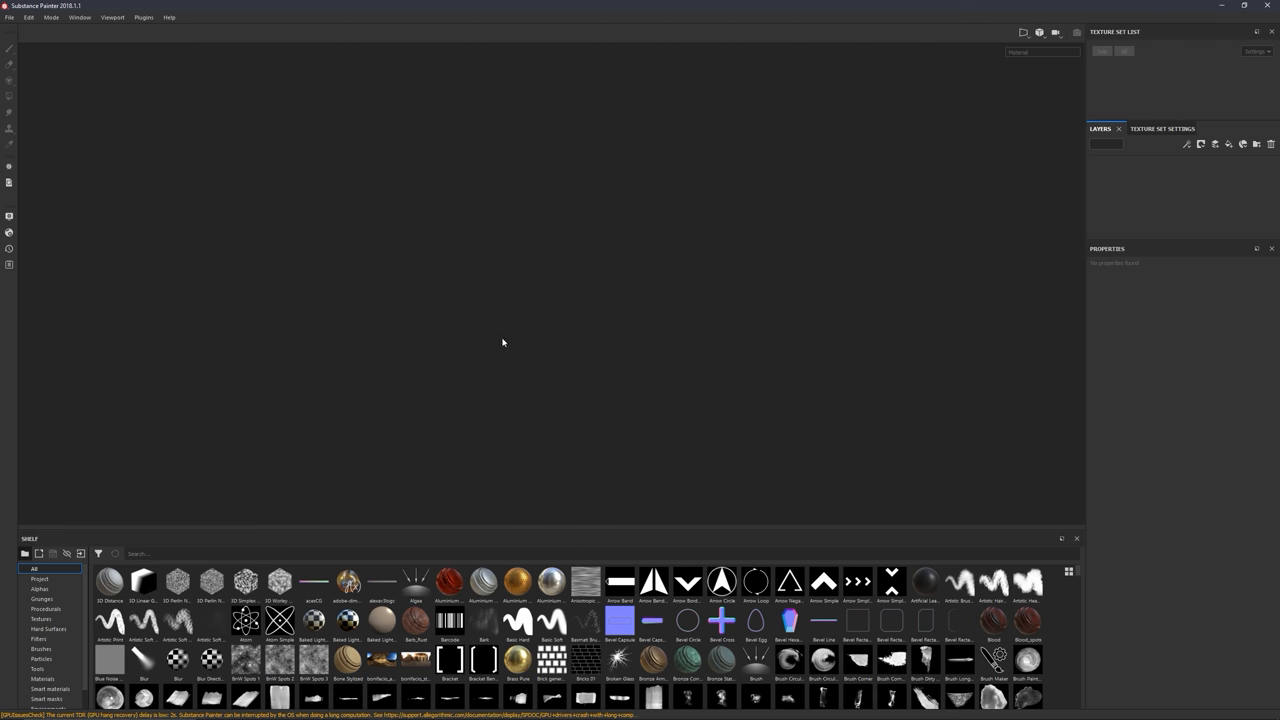
{"action": "mouse_move", "coordinate": [362, 136]}
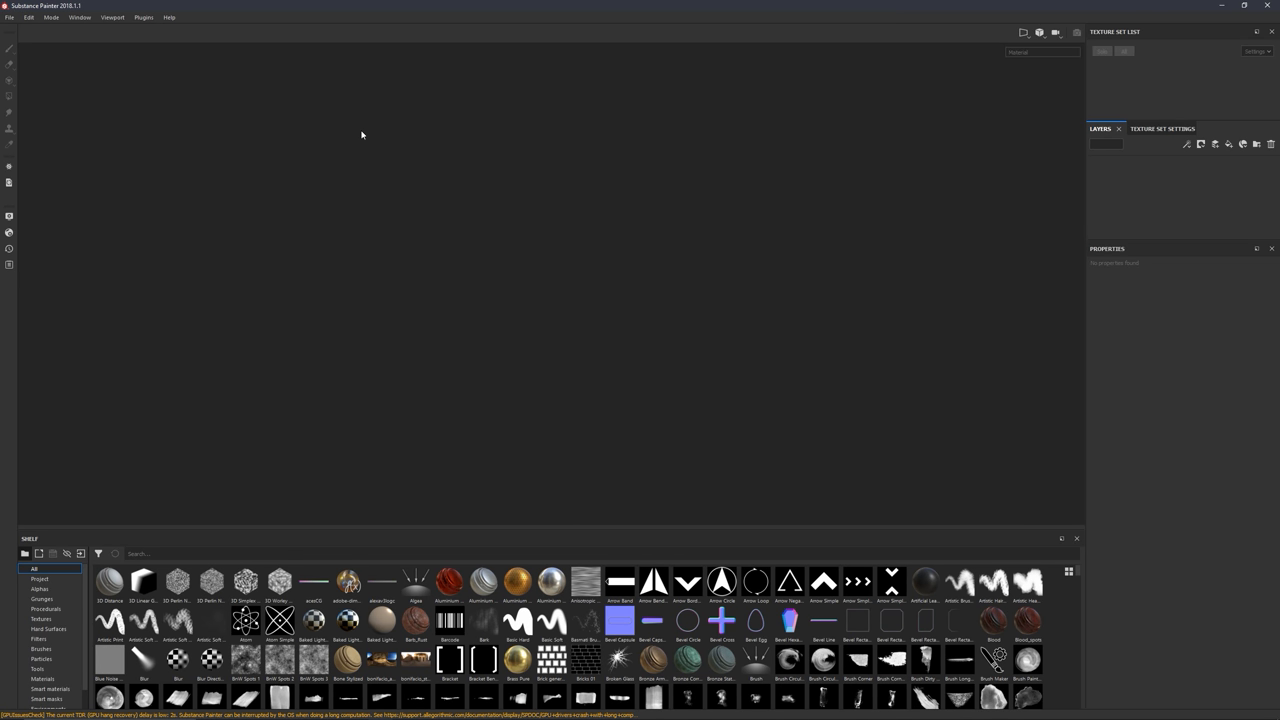
{"action": "mouse_move", "coordinate": [340, 160]}
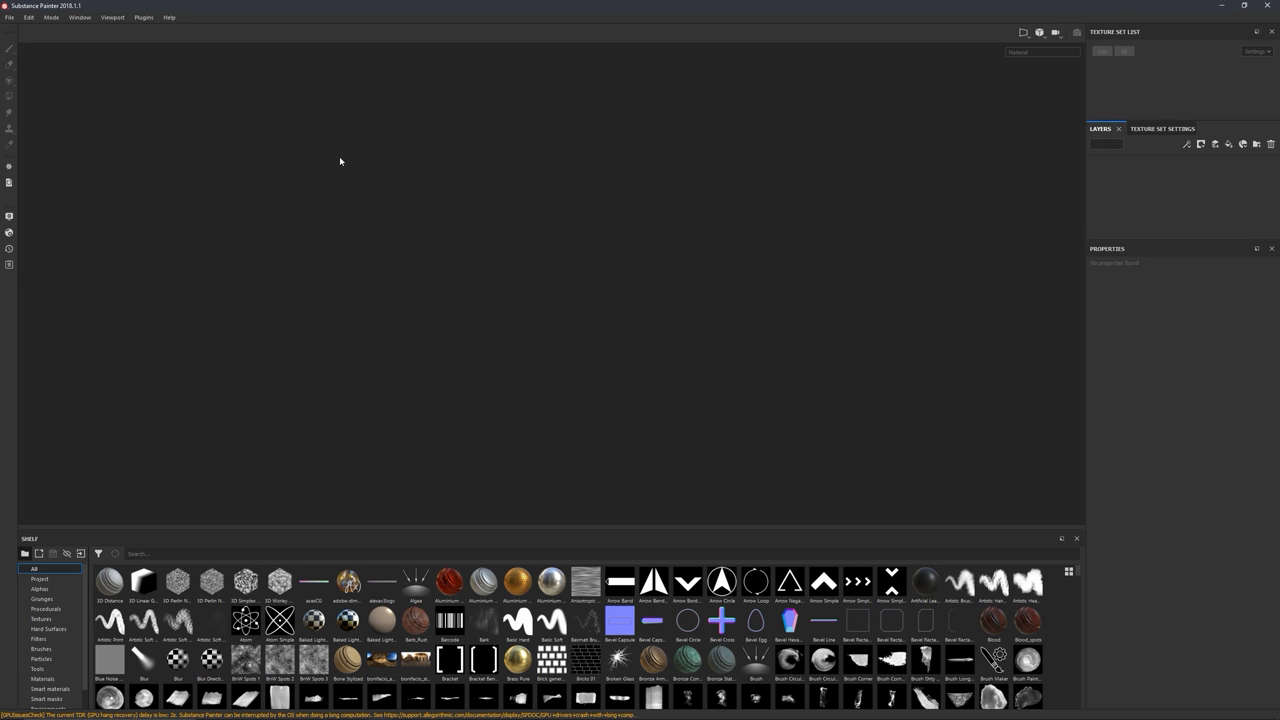
{"action": "mouse_move", "coordinate": [558, 240]}
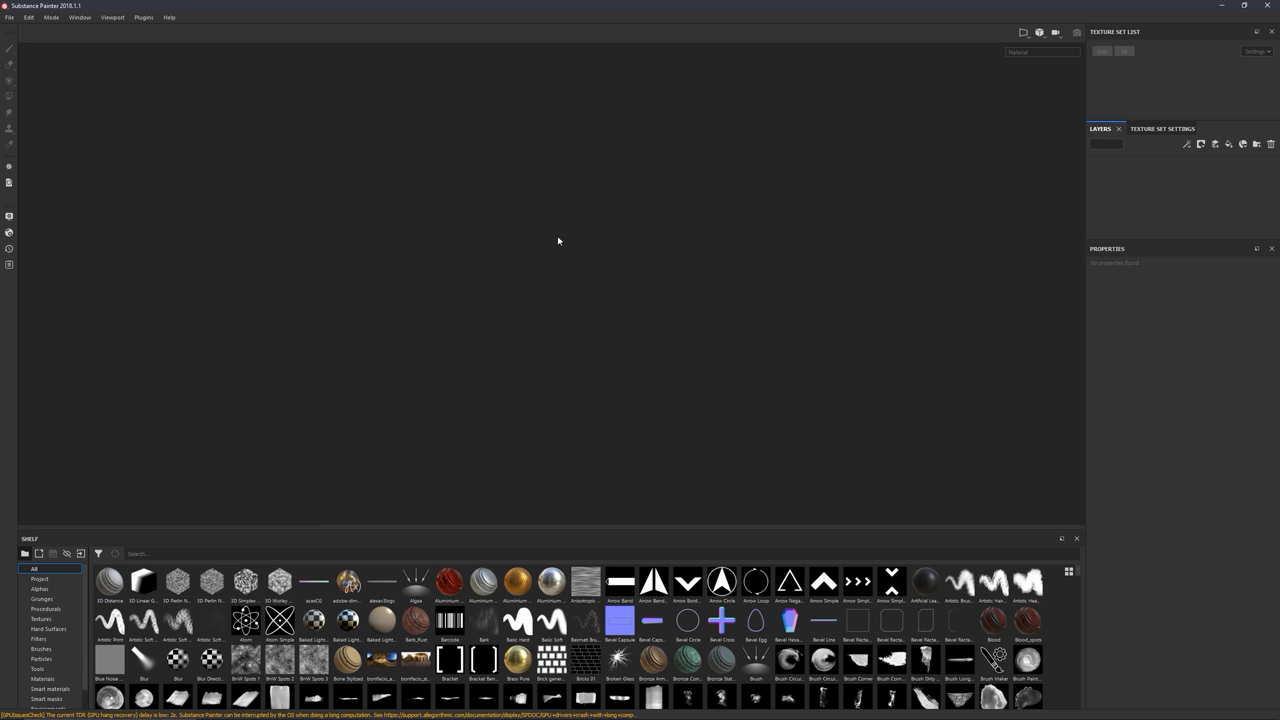
{"action": "mouse_move", "coordinate": [396, 280]}
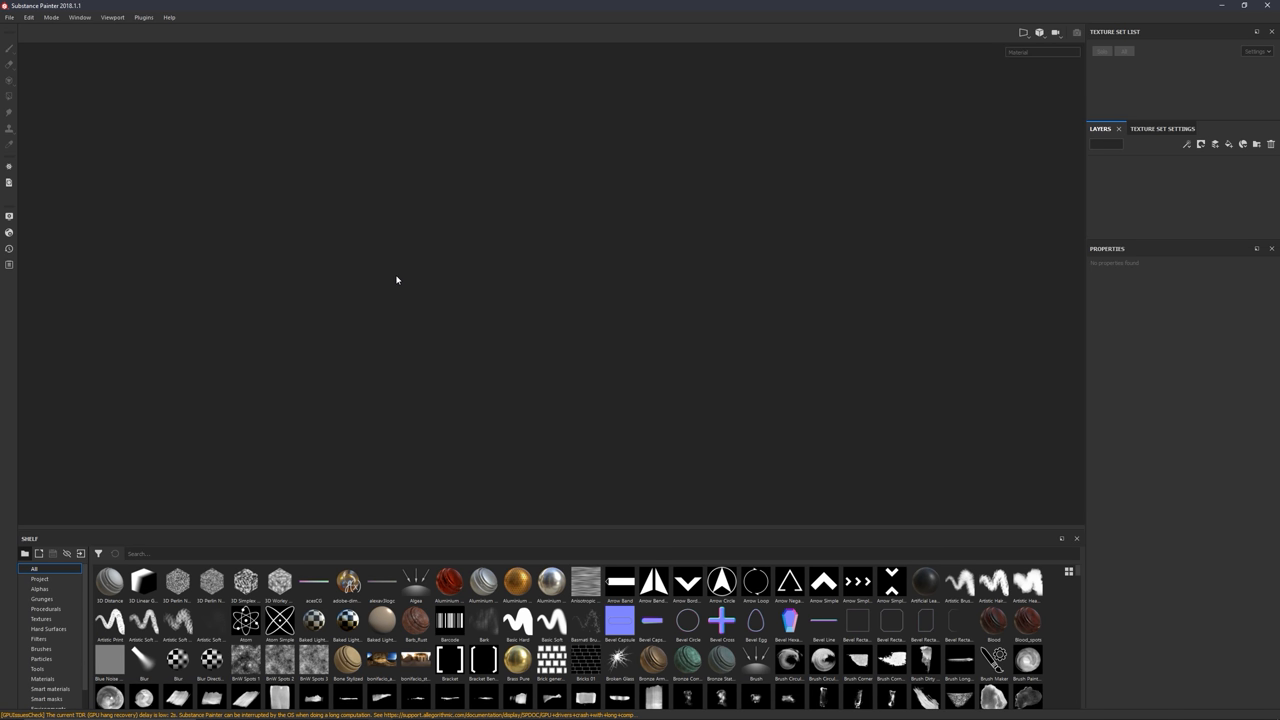
{"action": "mouse_move", "coordinate": [460, 326]}
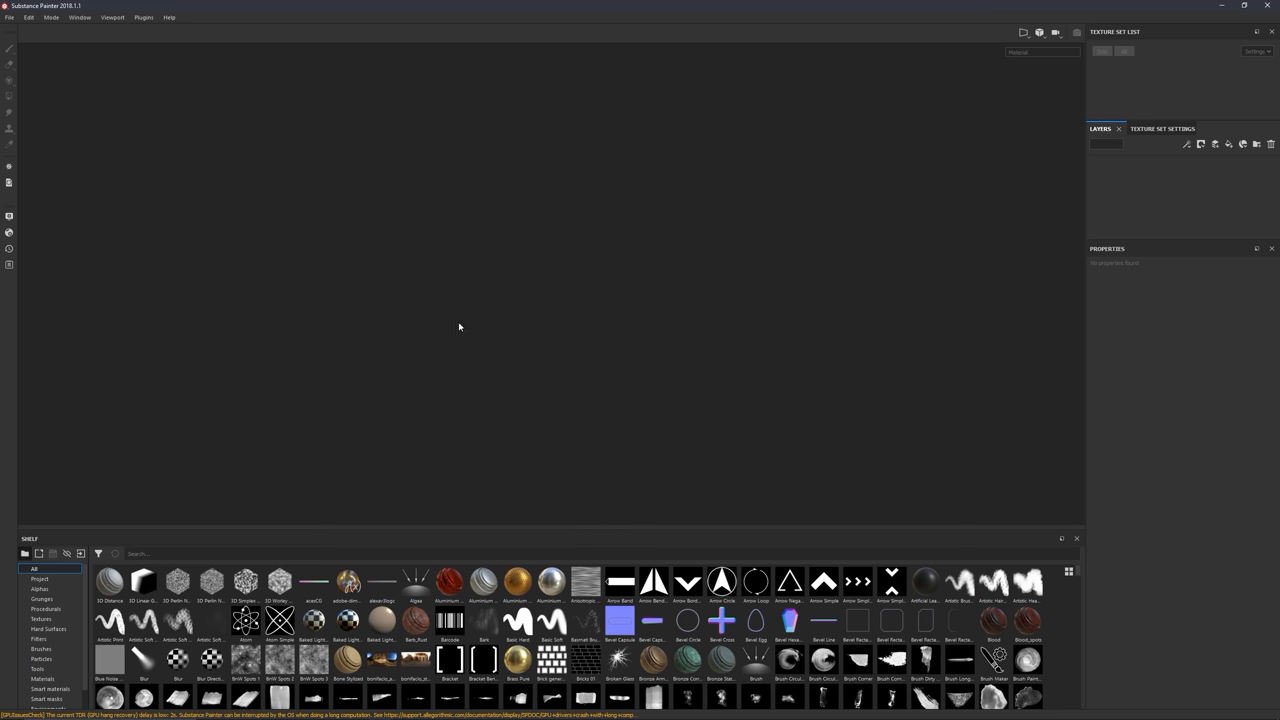
{"action": "mouse_move", "coordinate": [428, 312]}
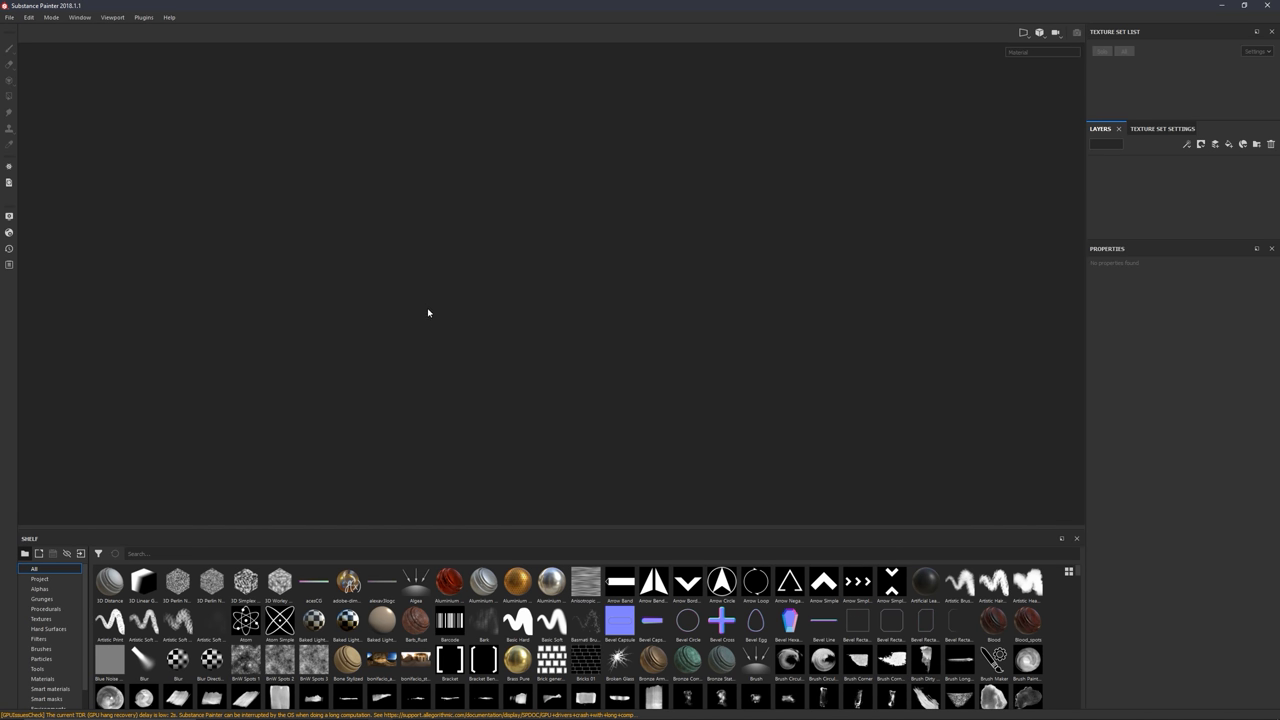
{"action": "mouse_move", "coordinate": [466, 296]}
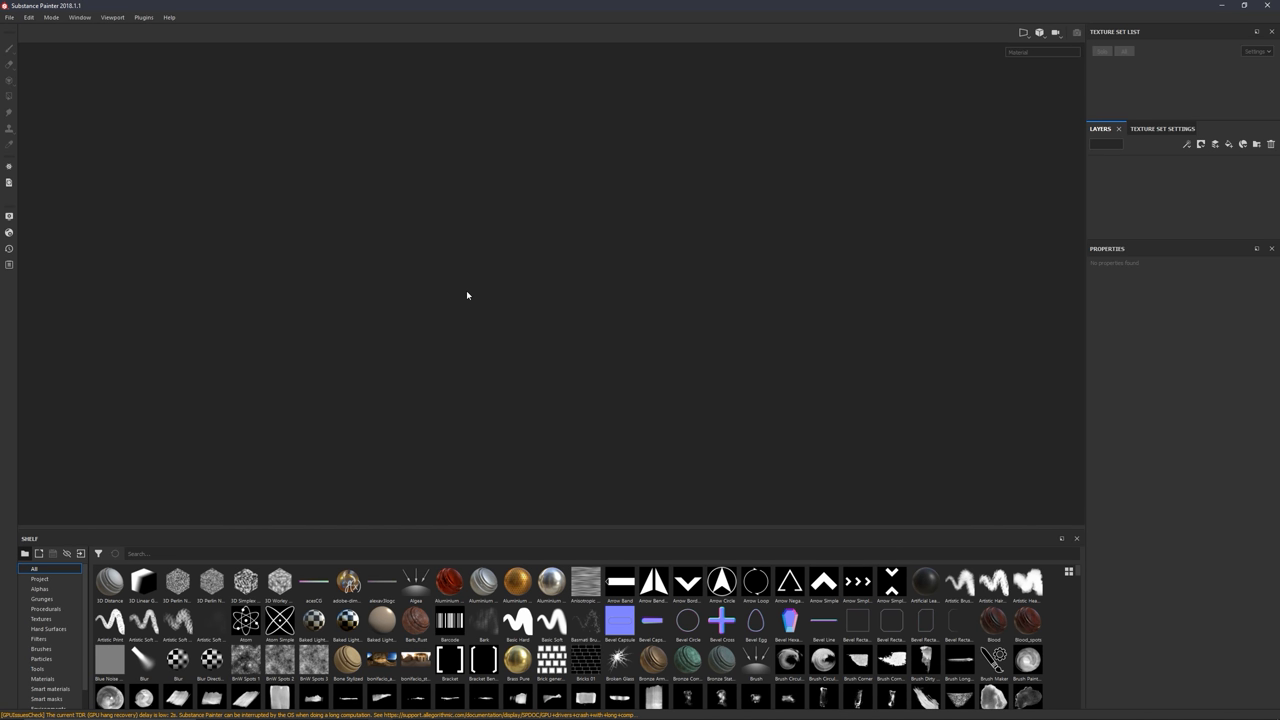
{"action": "mouse_move", "coordinate": [532, 288]}
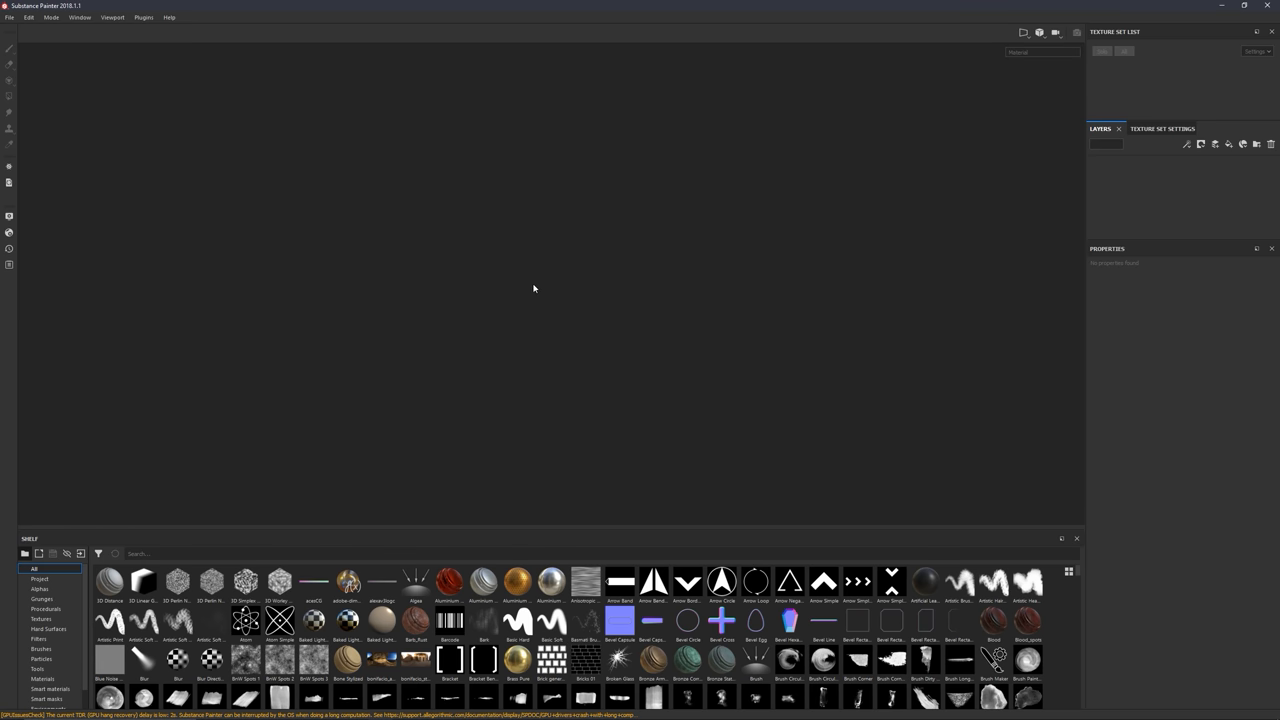
Load MeetMat.spp from the samples folder so the mannequin is ready for texturing
{"action": "left_click", "coordinate": [8, 16]}
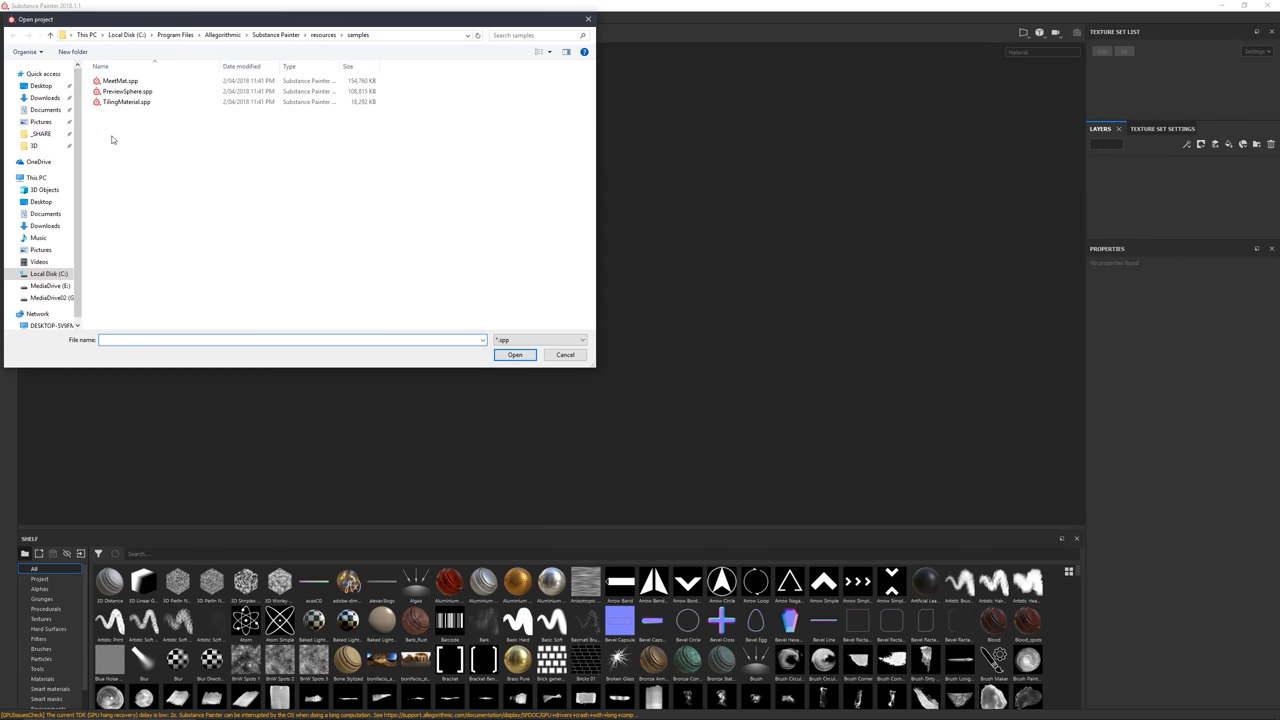
{"action": "left_click", "coordinate": [516, 356]}
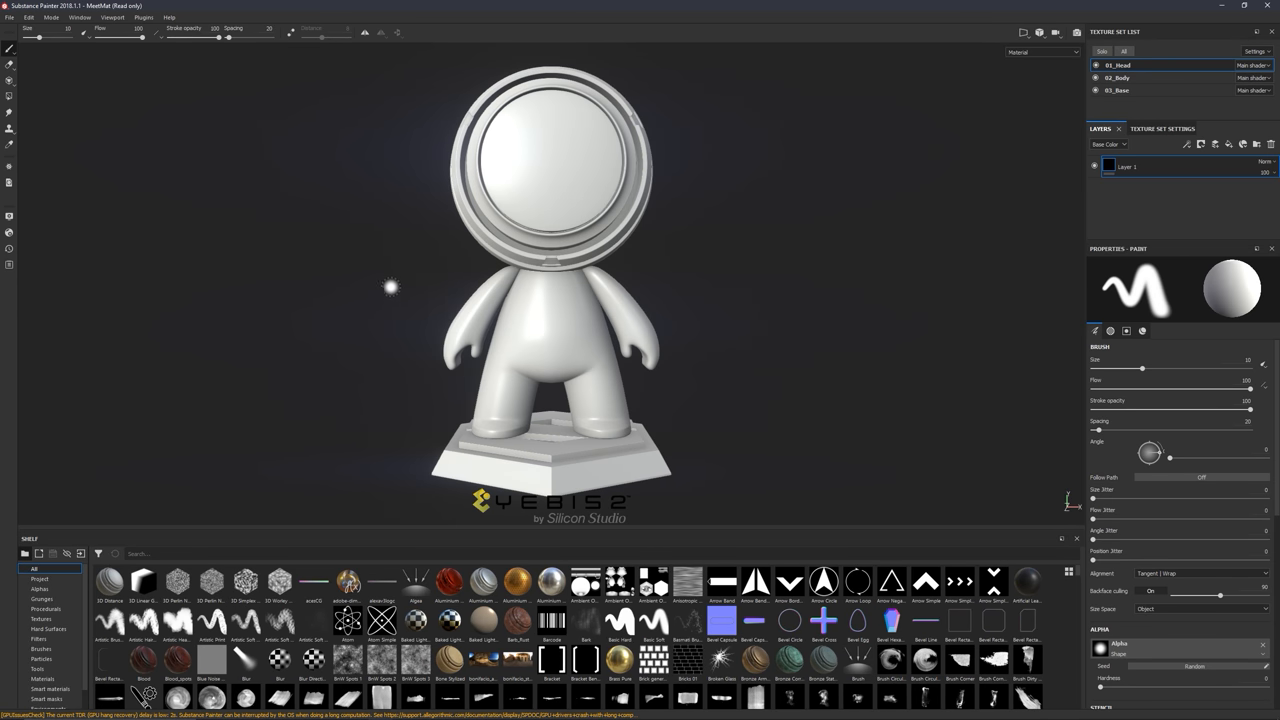
{"action": "left_click", "coordinate": [8, 232]}
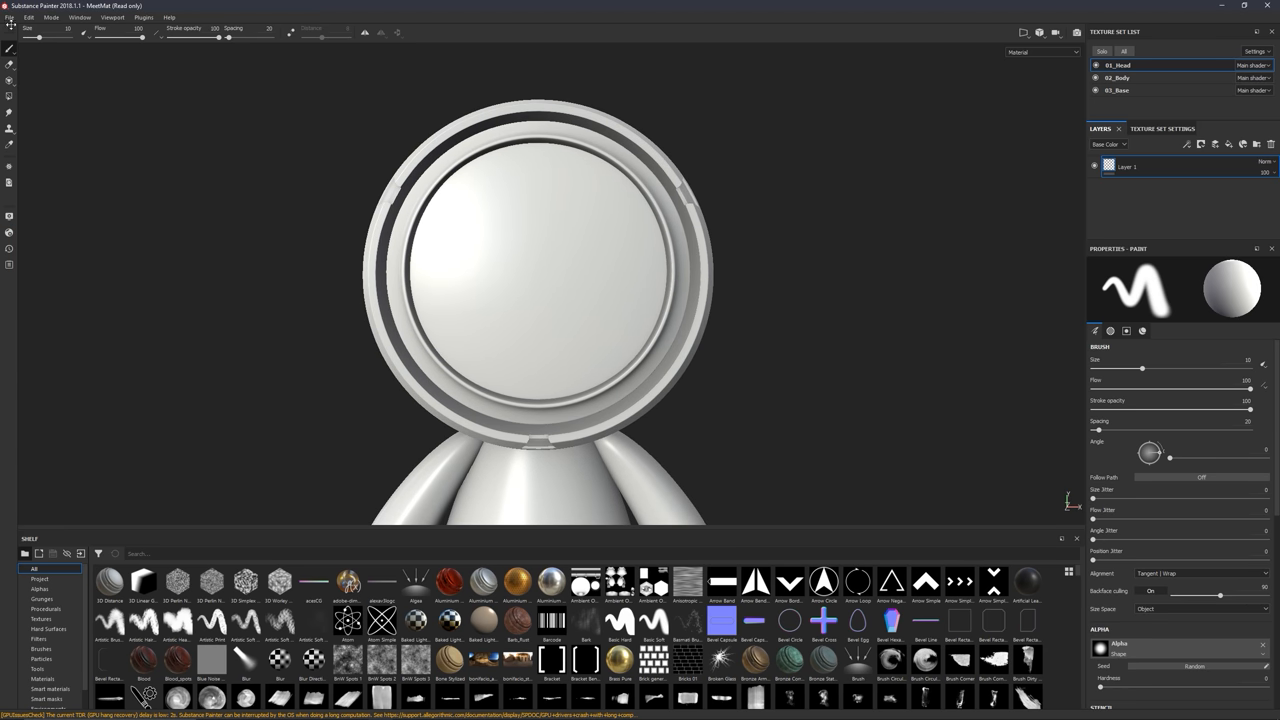
Add the AJ3DVFX logo file from the Logos folder to the Import resources list
{"action": "left_click", "coordinate": [8, 16]}
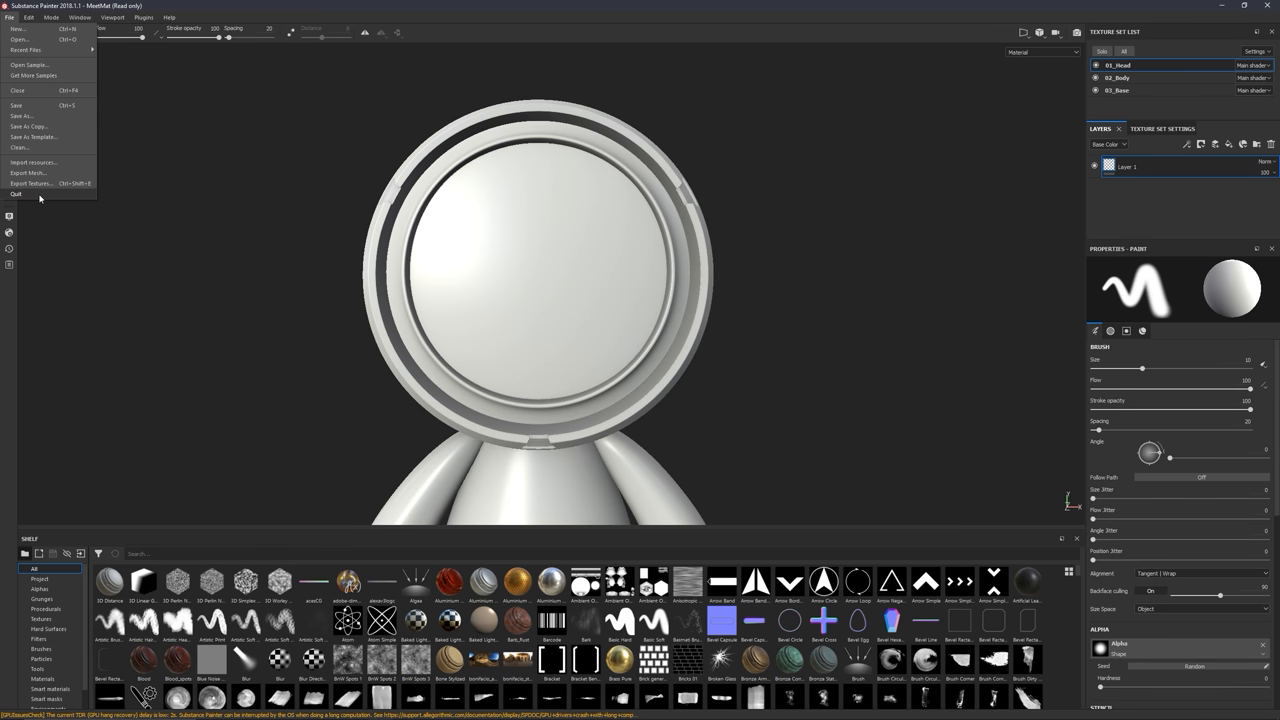
{"action": "mouse_move", "coordinate": [32, 162]}
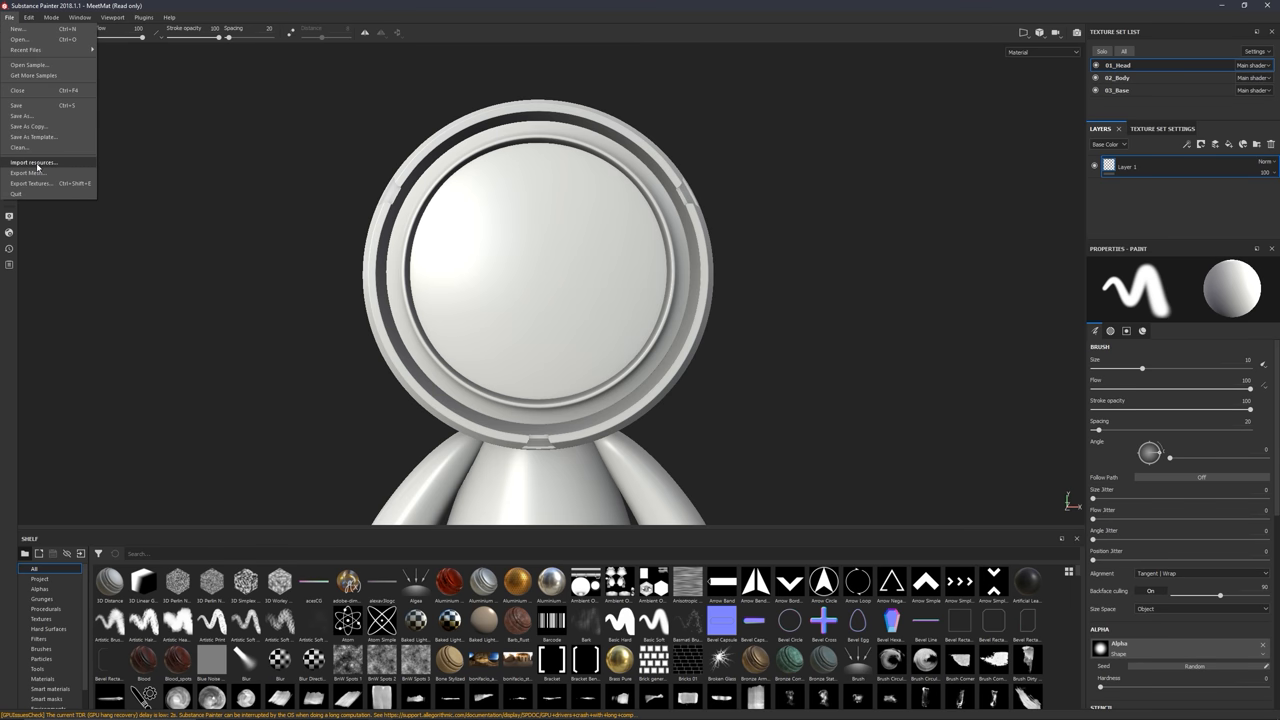
{"action": "left_click", "coordinate": [32, 162]}
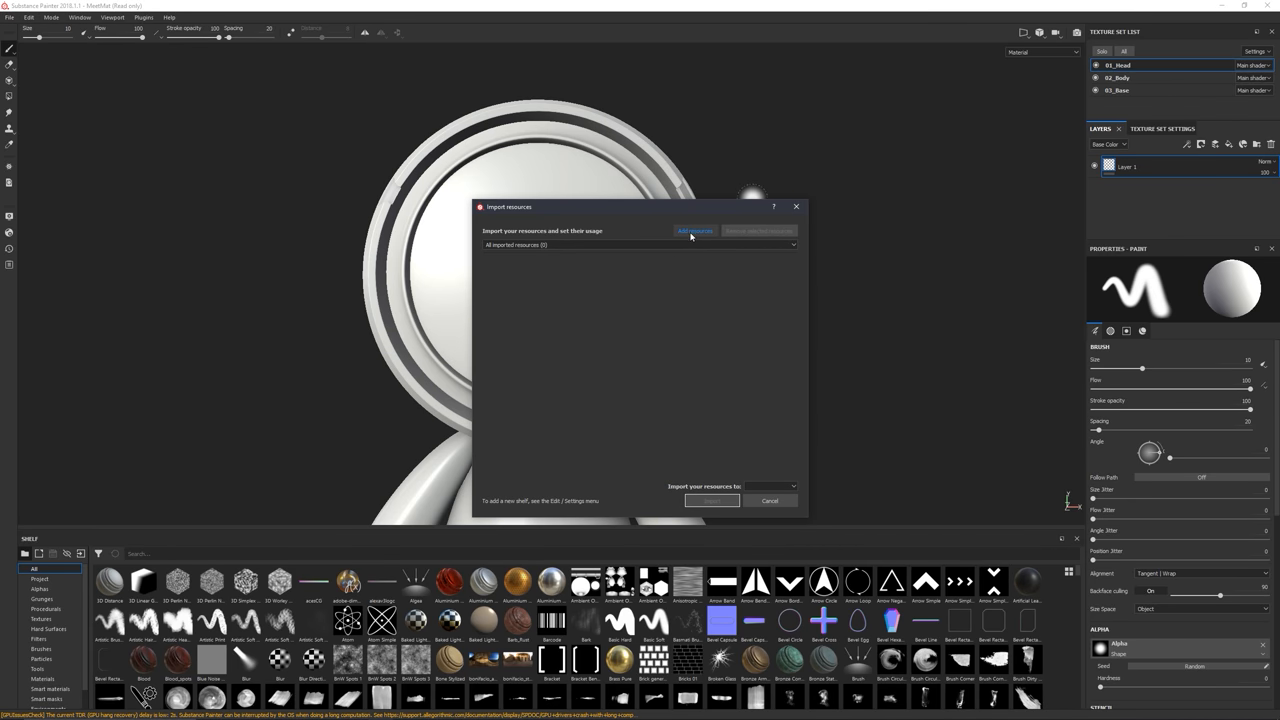
{"action": "left_click", "coordinate": [694, 232]}
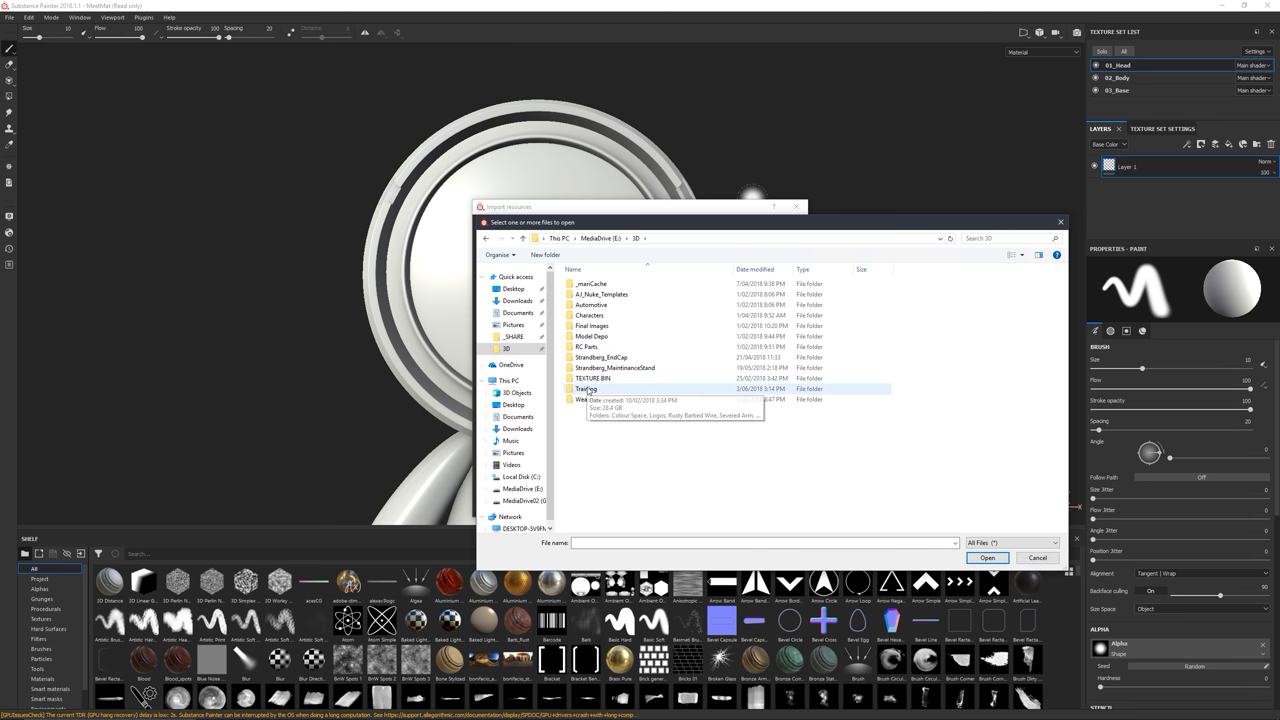
{"action": "double_click", "coordinate": [588, 388]}
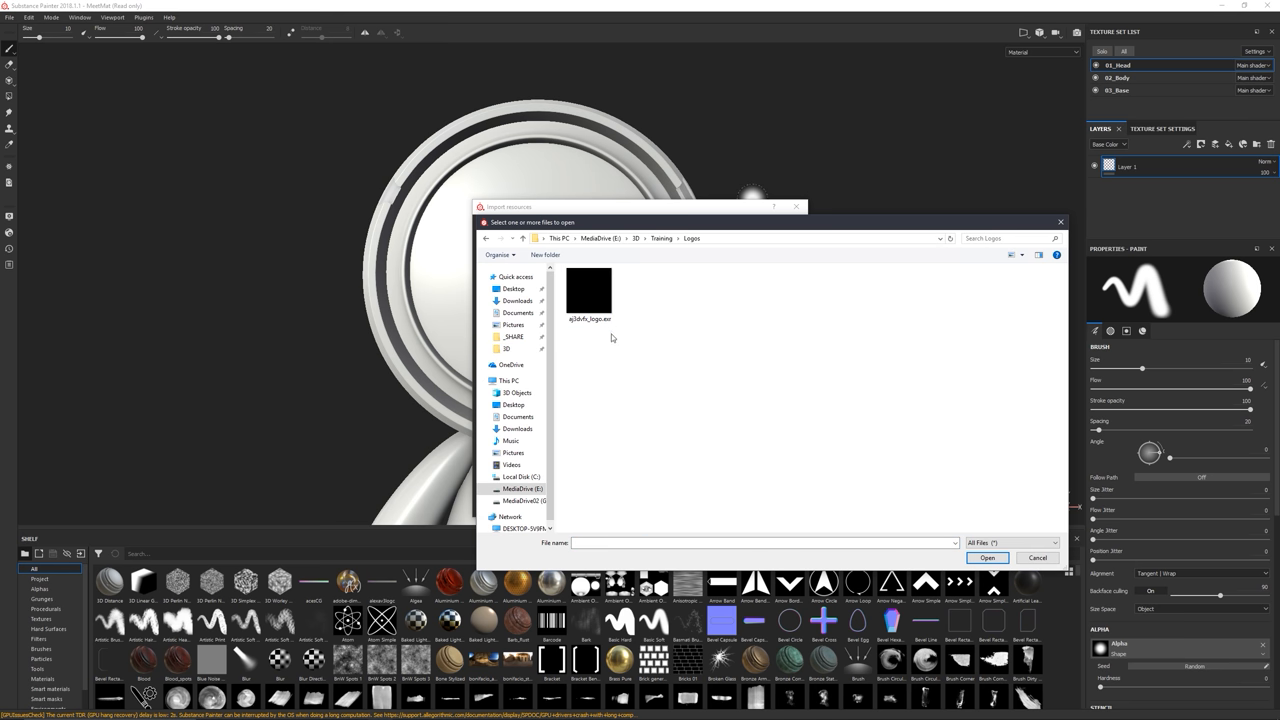
{"action": "left_click", "coordinate": [588, 292]}
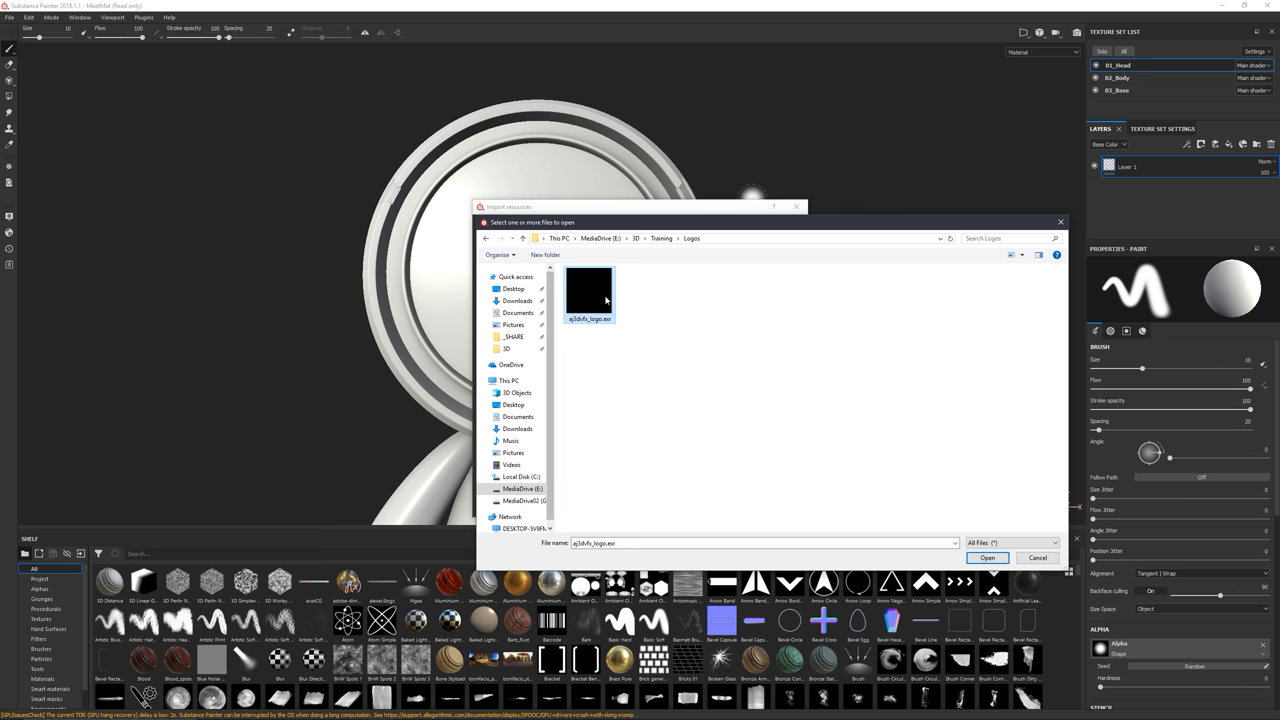
{"action": "mouse_move", "coordinate": [624, 328]}
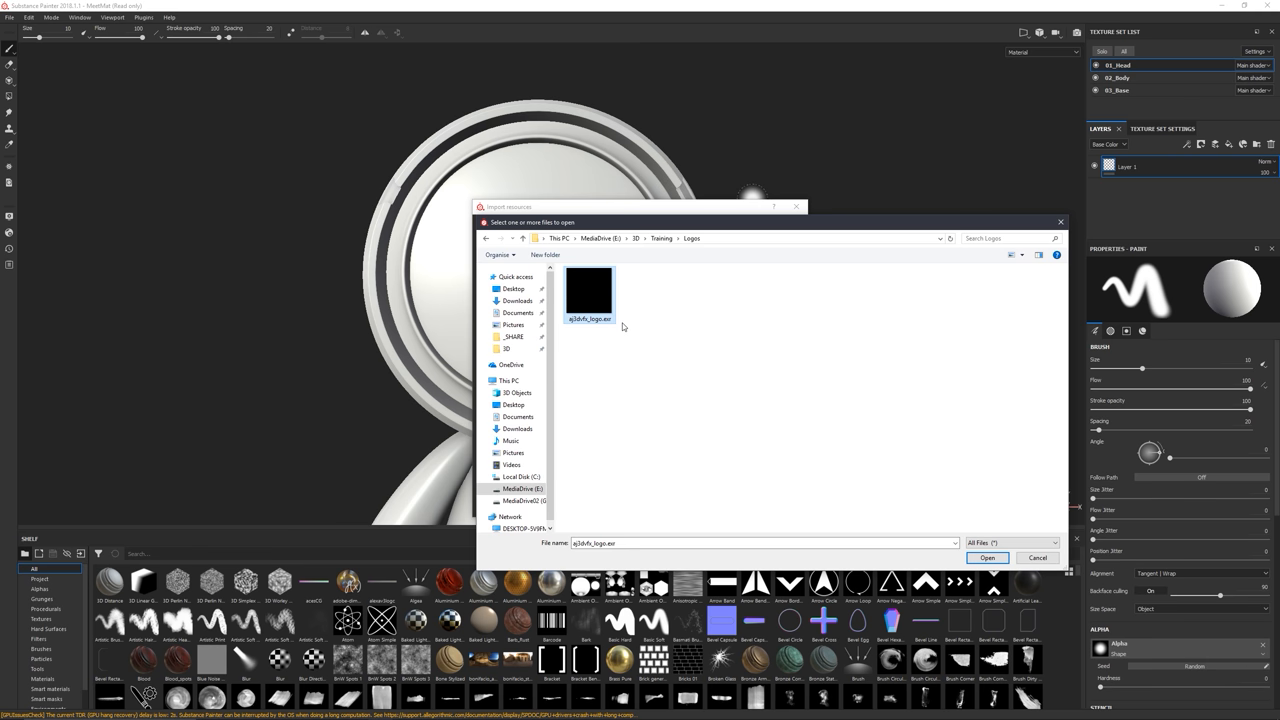
{"action": "mouse_move", "coordinate": [612, 276]}
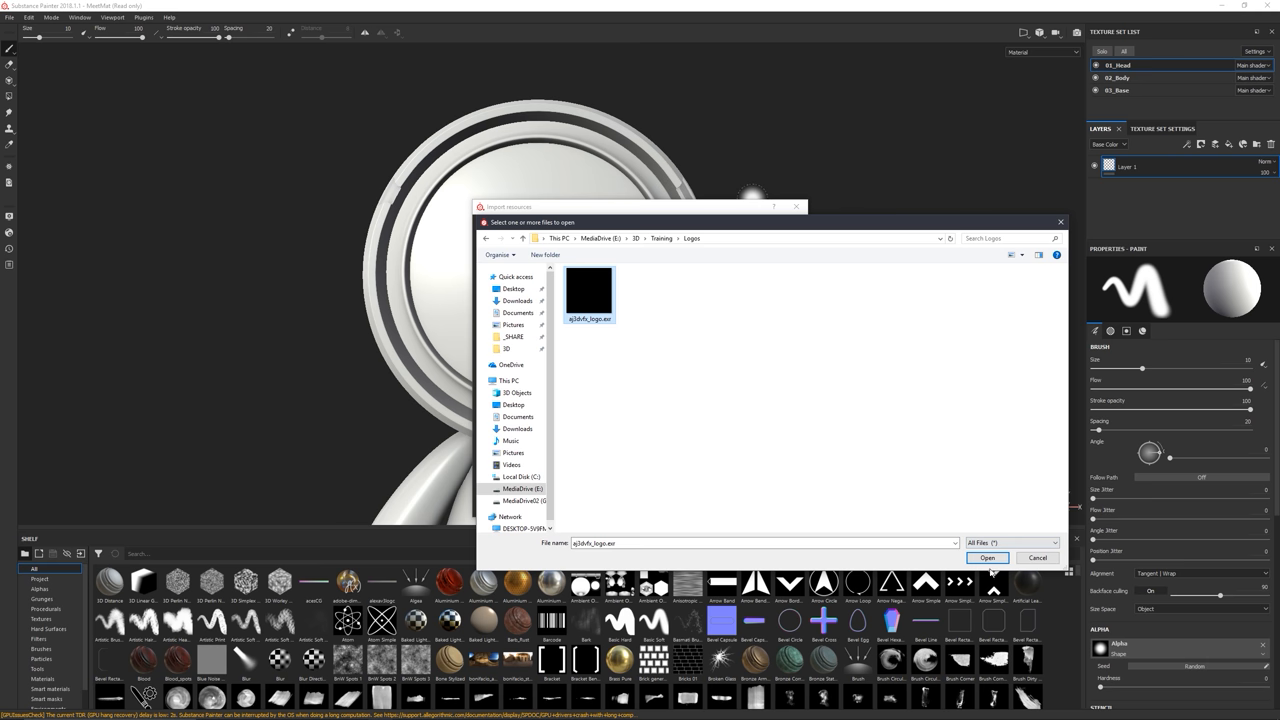
{"action": "left_click", "coordinate": [986, 556]}
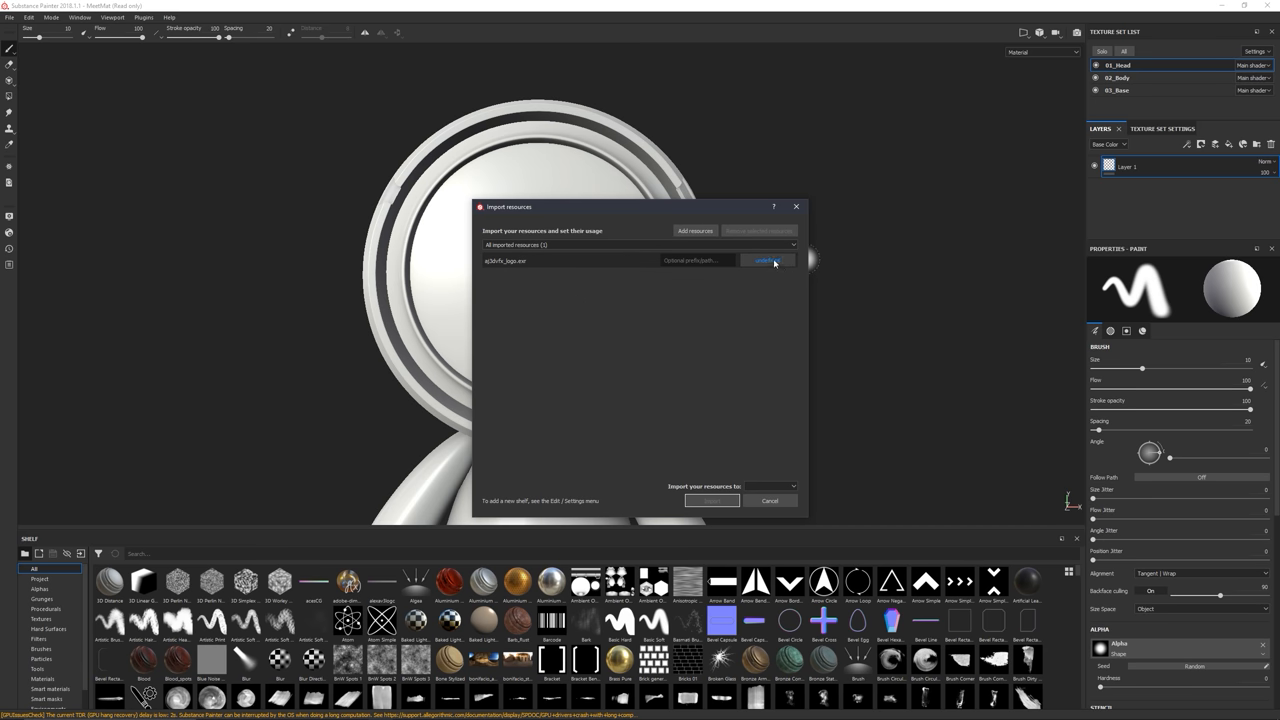
Set the logo's usage type and import it to the current session
{"action": "left_click", "coordinate": [764, 260]}
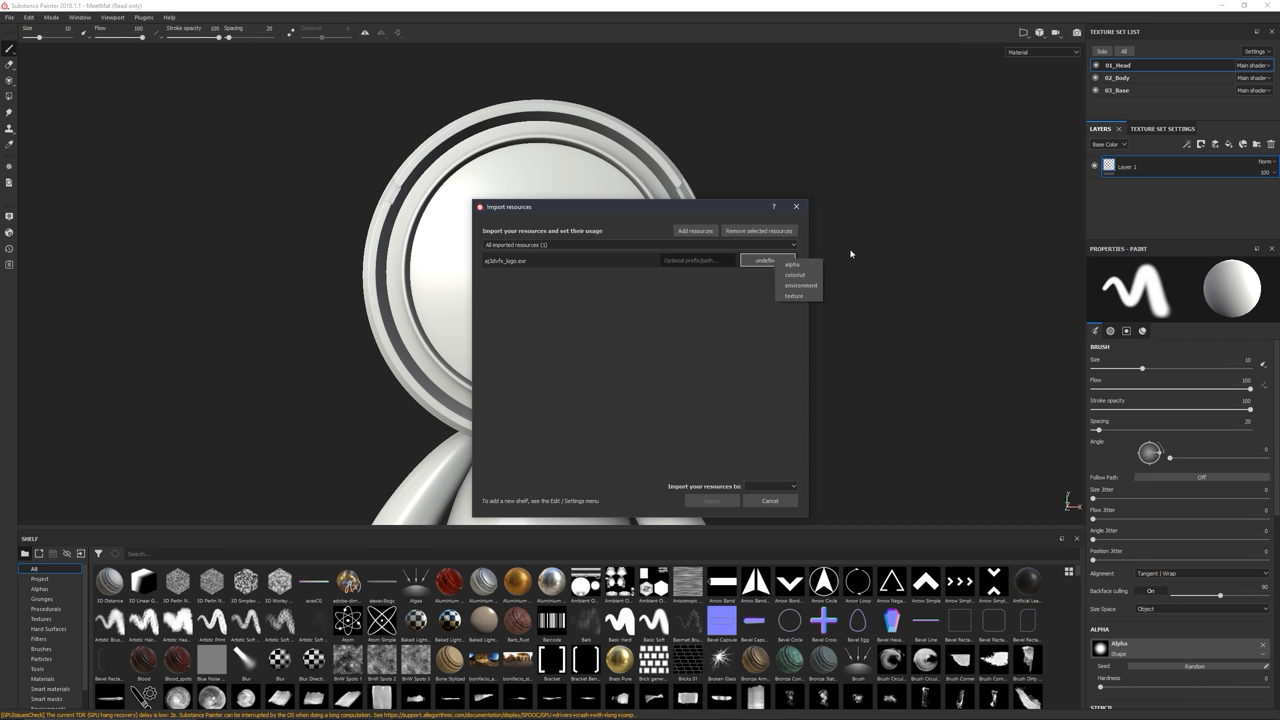
{"action": "left_click", "coordinate": [792, 296]}
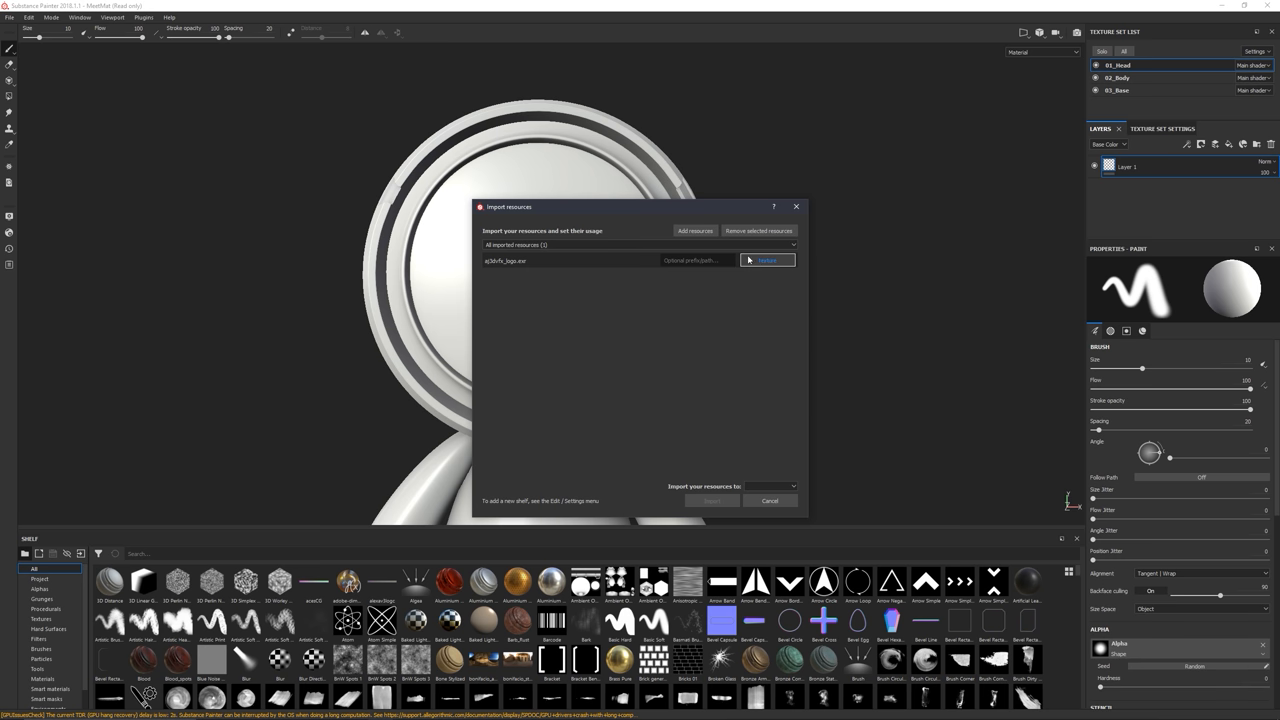
{"action": "mouse_move", "coordinate": [790, 486]}
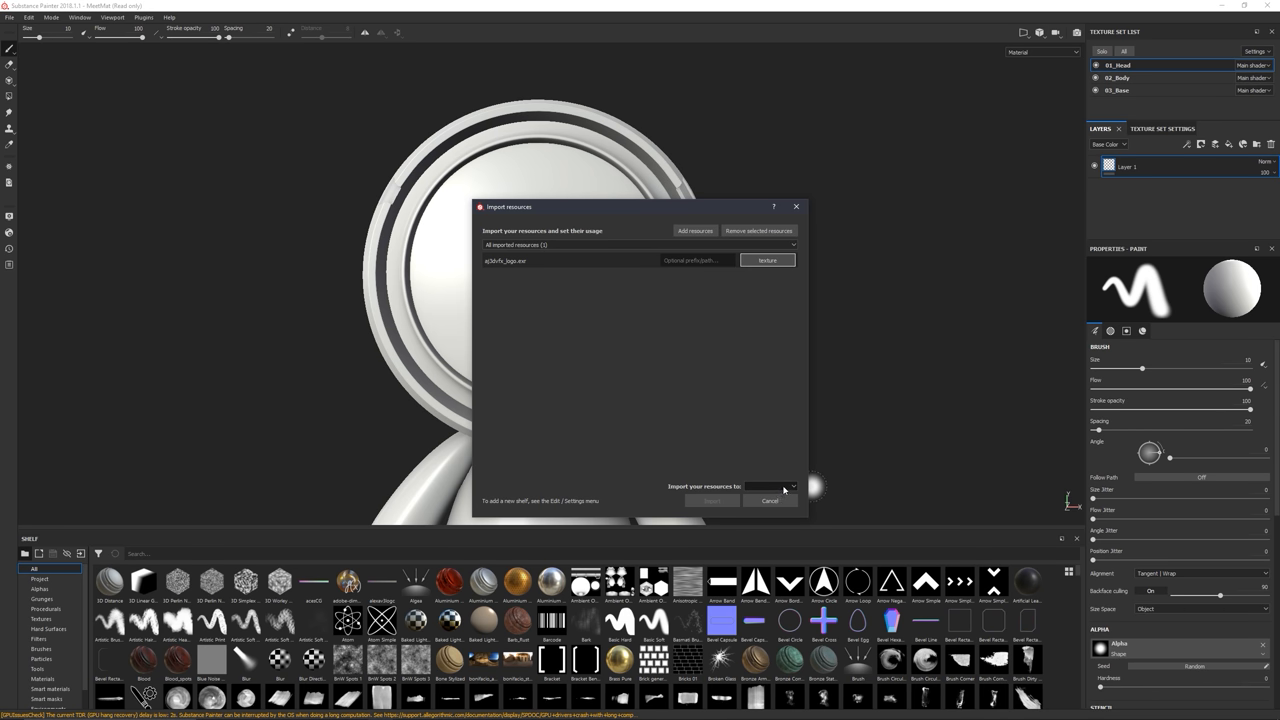
{"action": "left_click", "coordinate": [770, 486]}
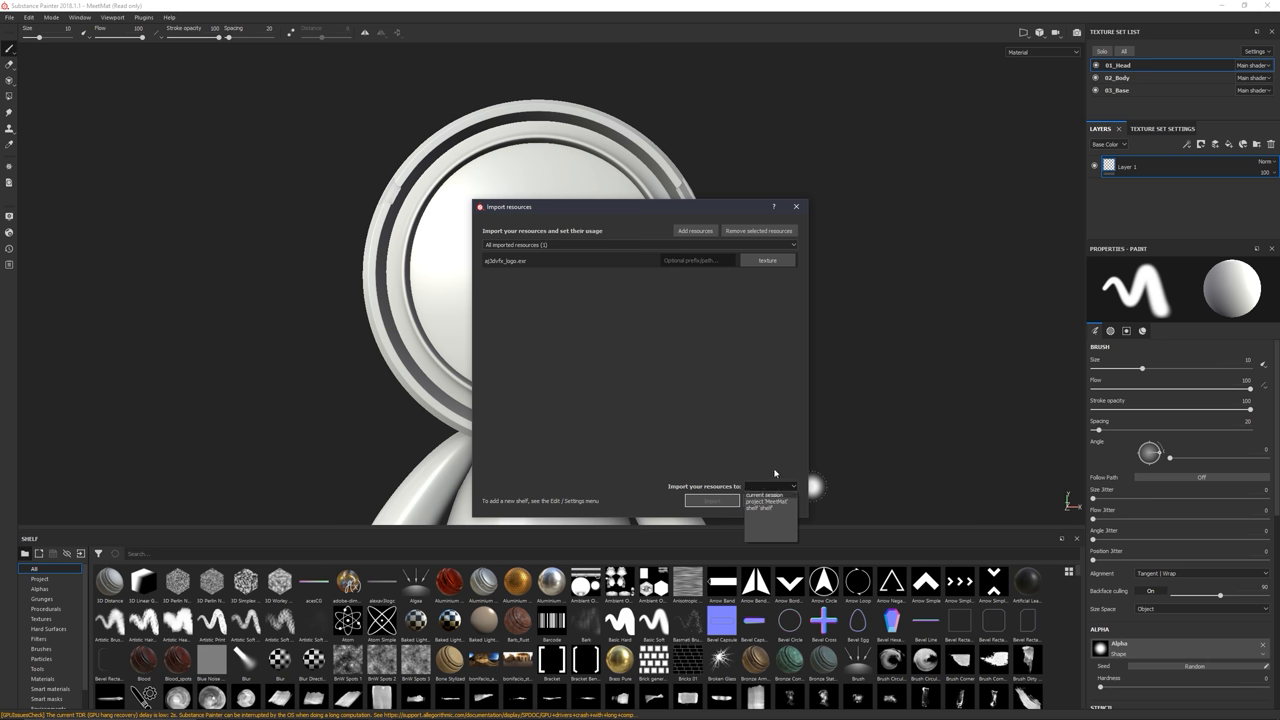
{"action": "mouse_move", "coordinate": [754, 520]}
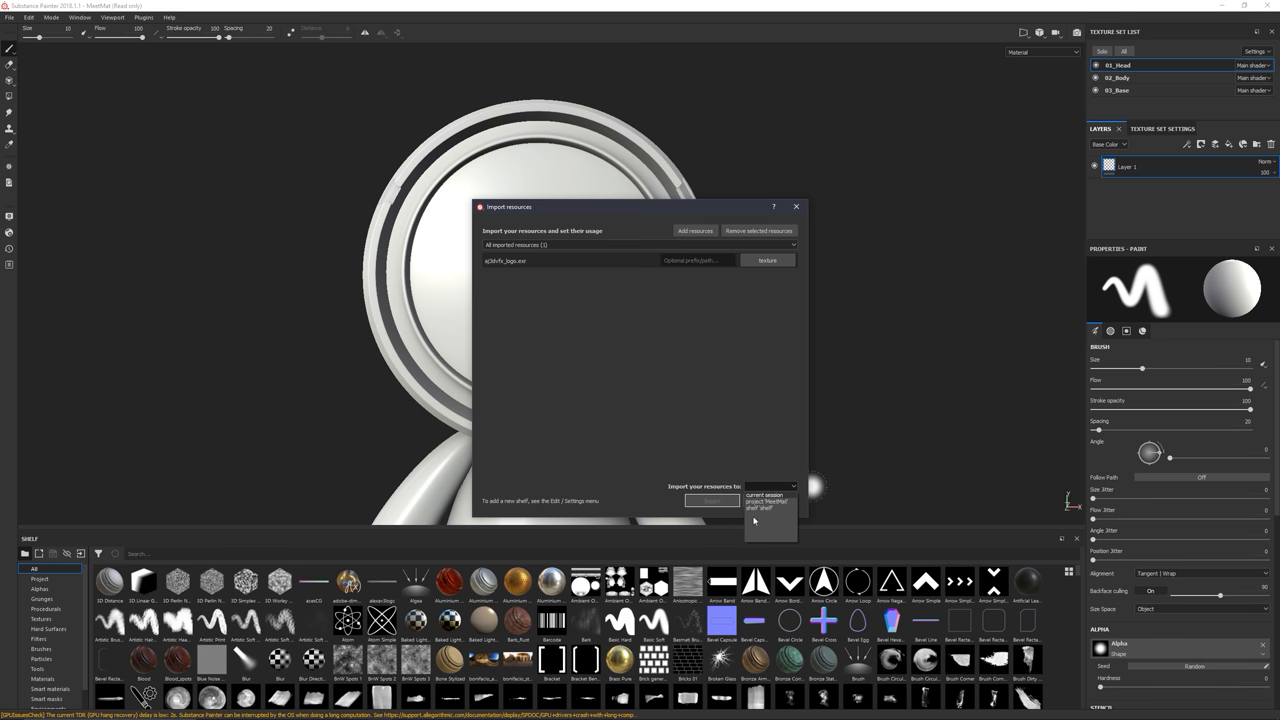
{"action": "mouse_move", "coordinate": [770, 496]}
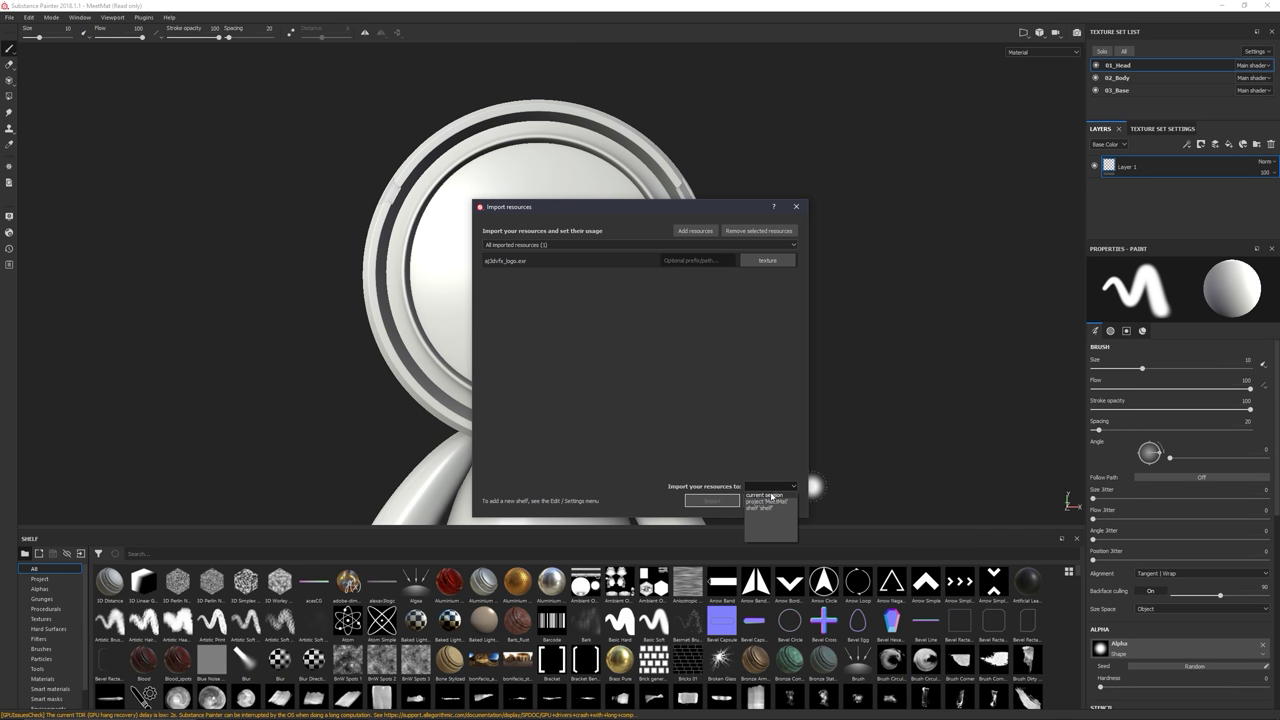
{"action": "mouse_move", "coordinate": [528, 252]}
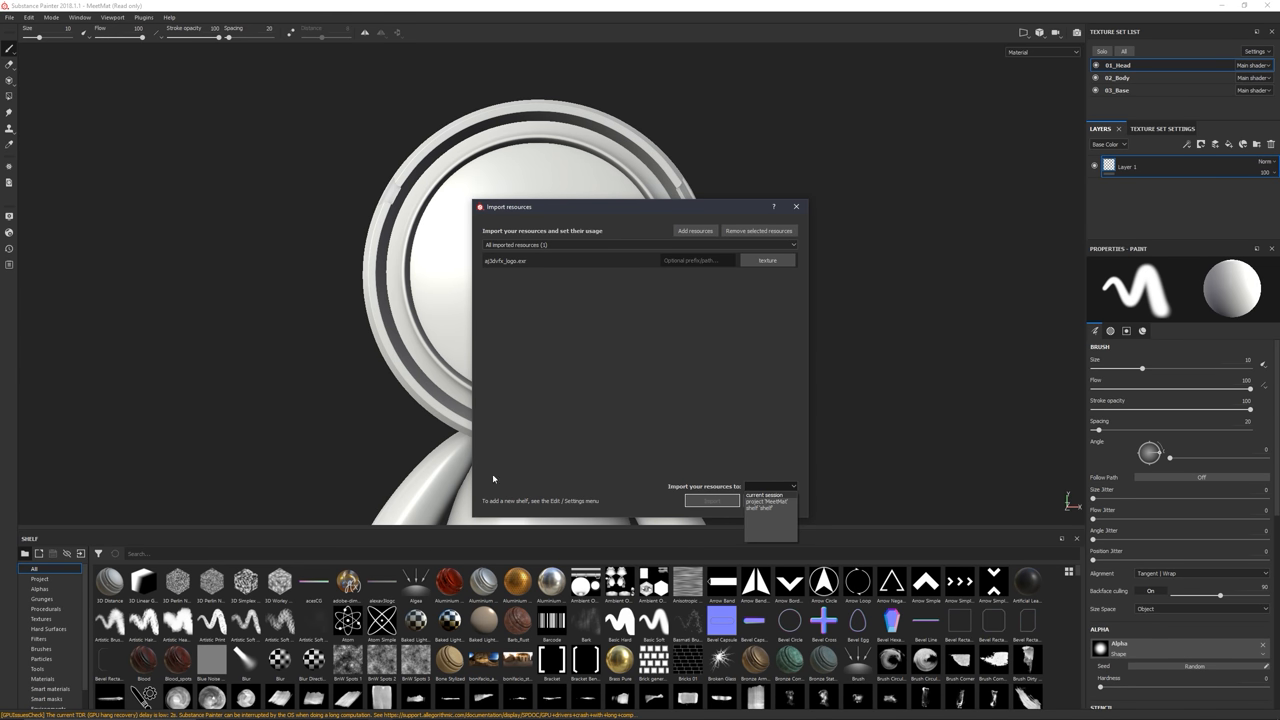
{"action": "mouse_move", "coordinate": [312, 164]}
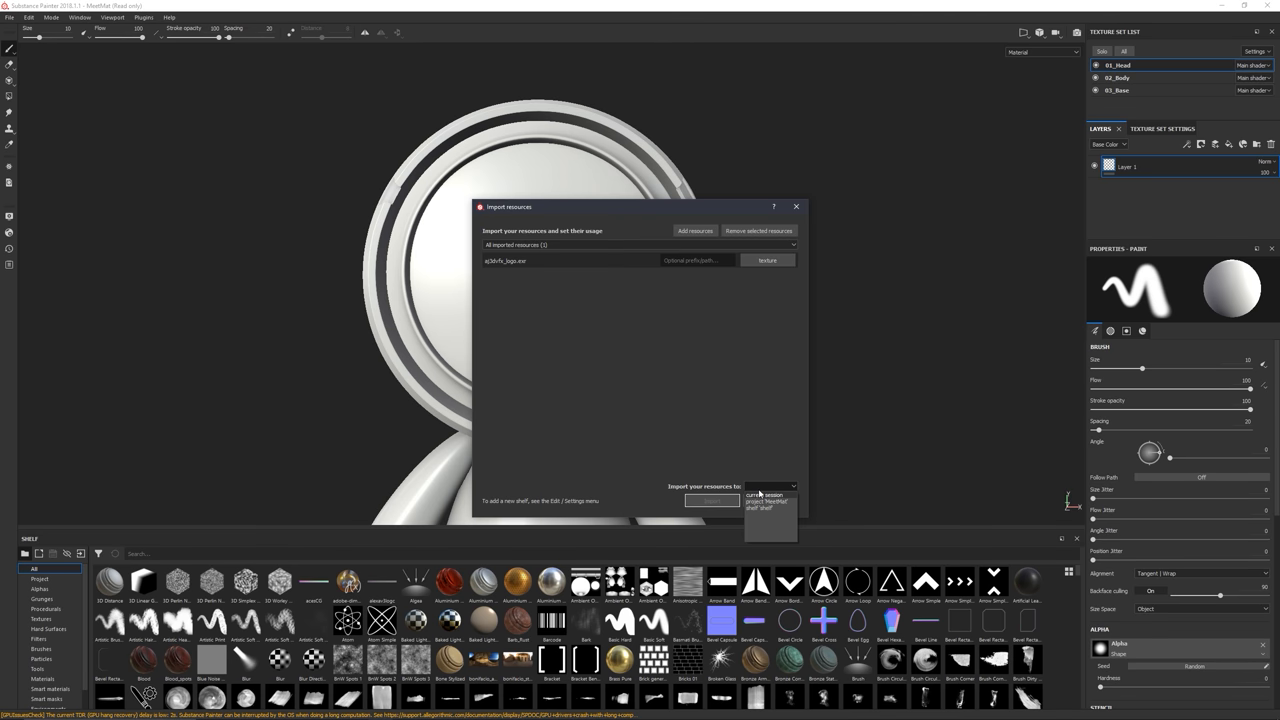
{"action": "left_click", "coordinate": [770, 492]}
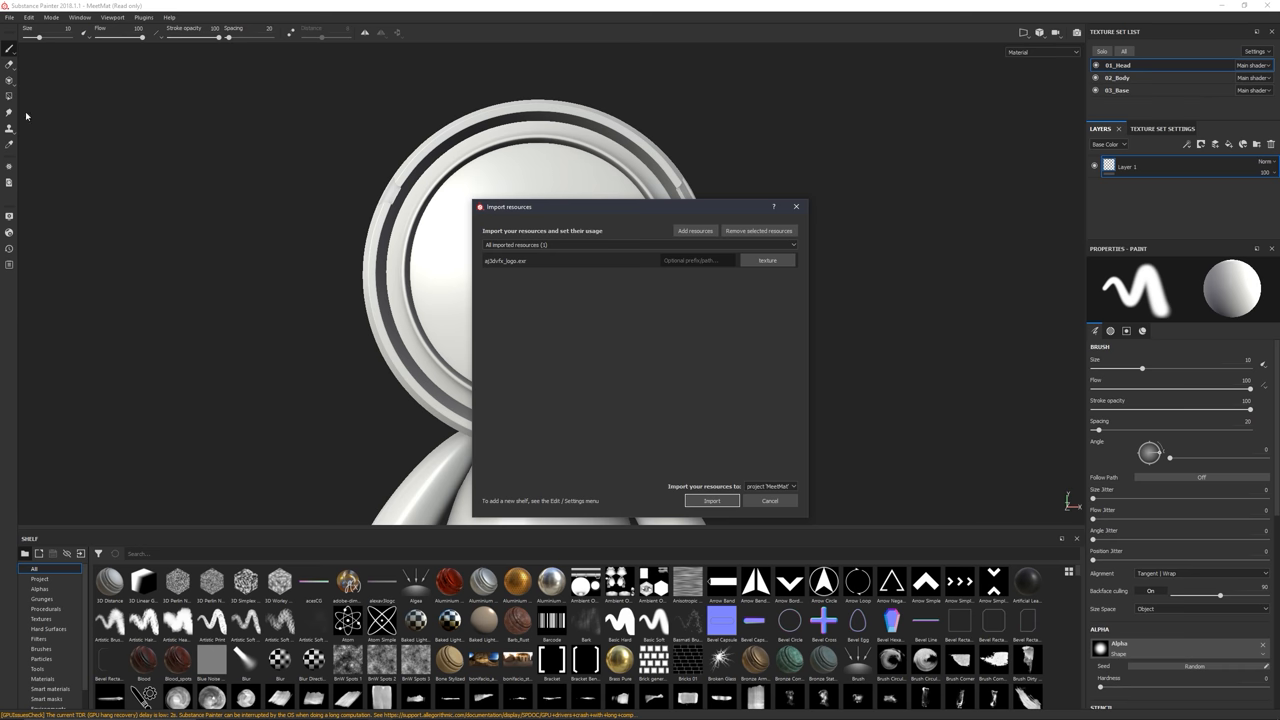
{"action": "mouse_move", "coordinate": [416, 136]}
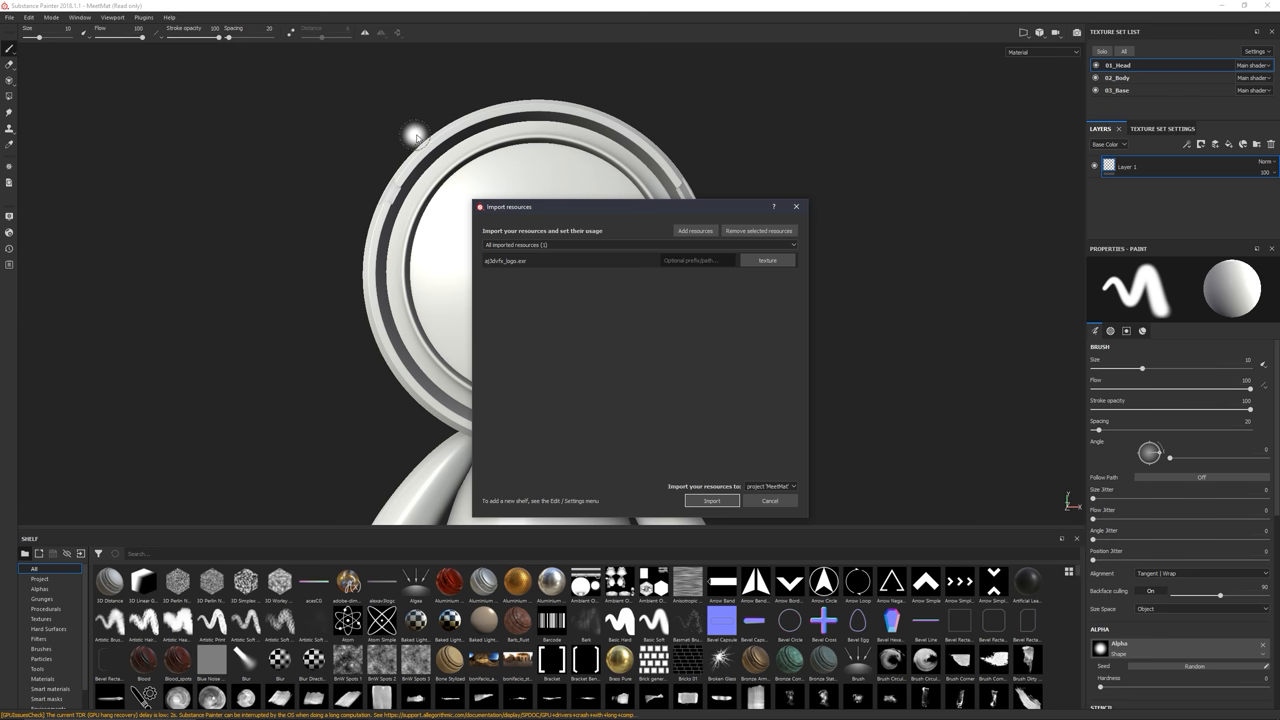
{"action": "mouse_move", "coordinate": [698, 488]}
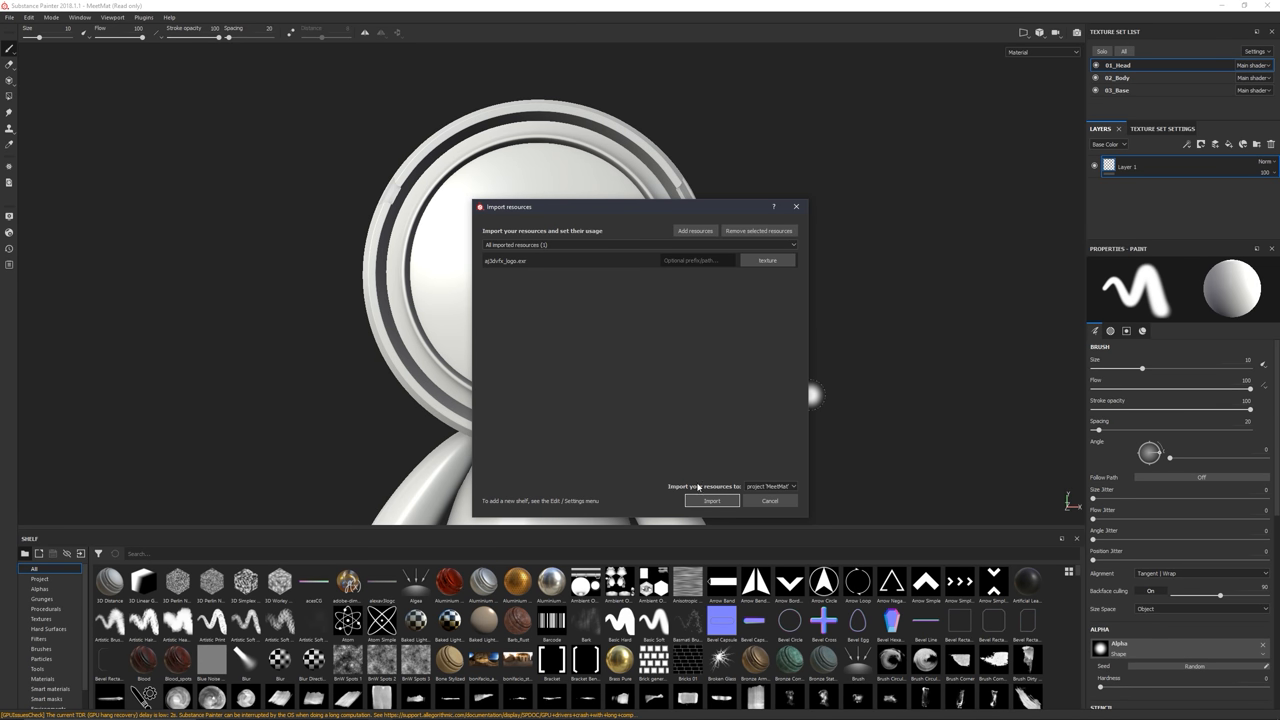
{"action": "left_click", "coordinate": [772, 486]}
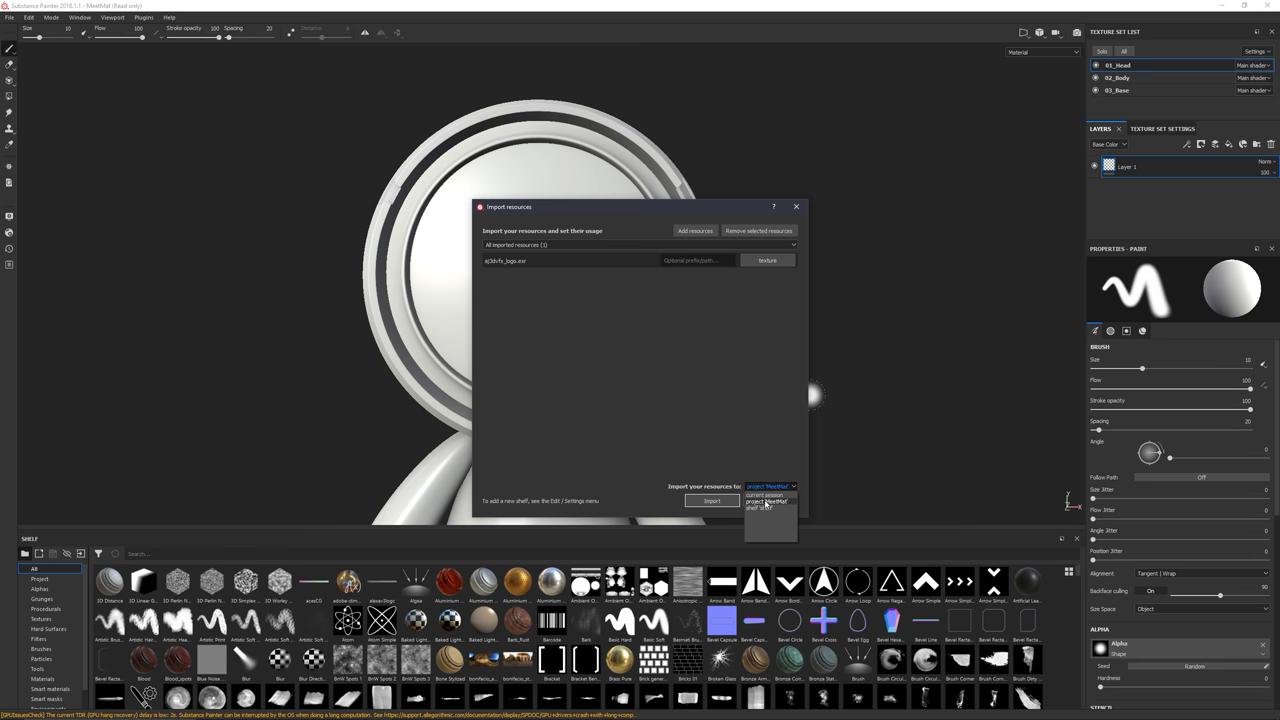
{"action": "left_click", "coordinate": [768, 508]}
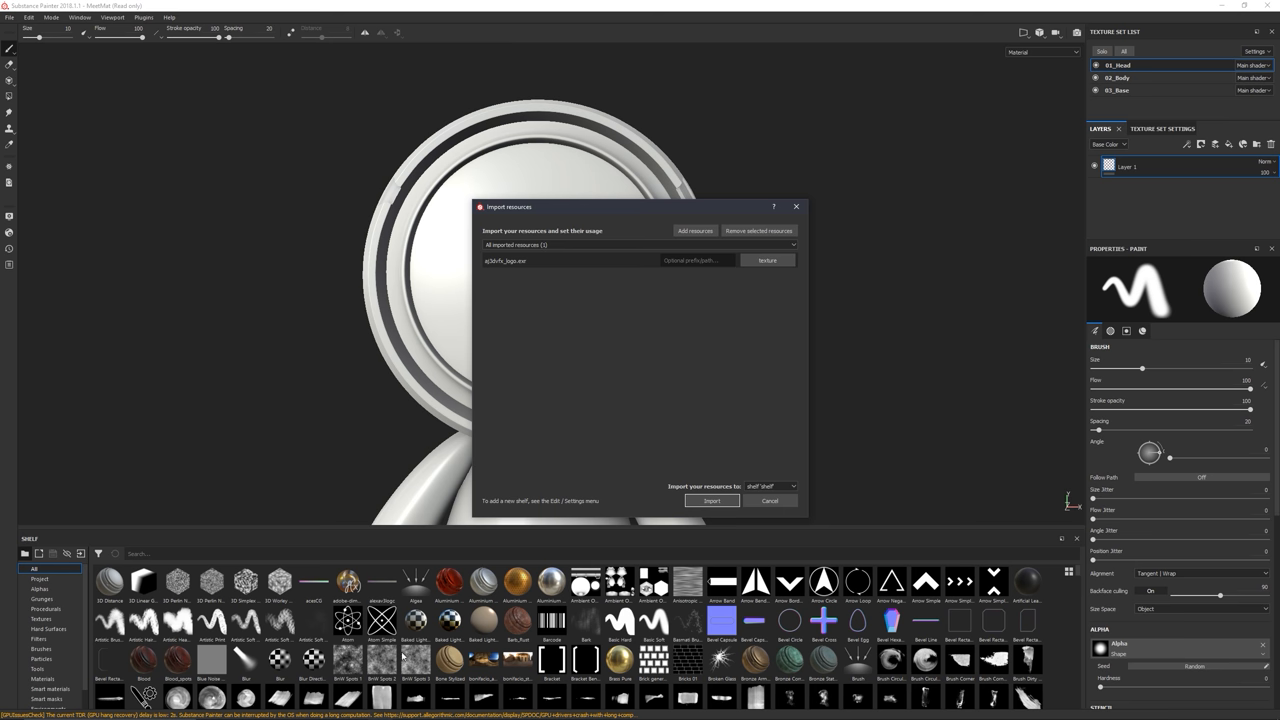
{"action": "mouse_move", "coordinate": [812, 396]}
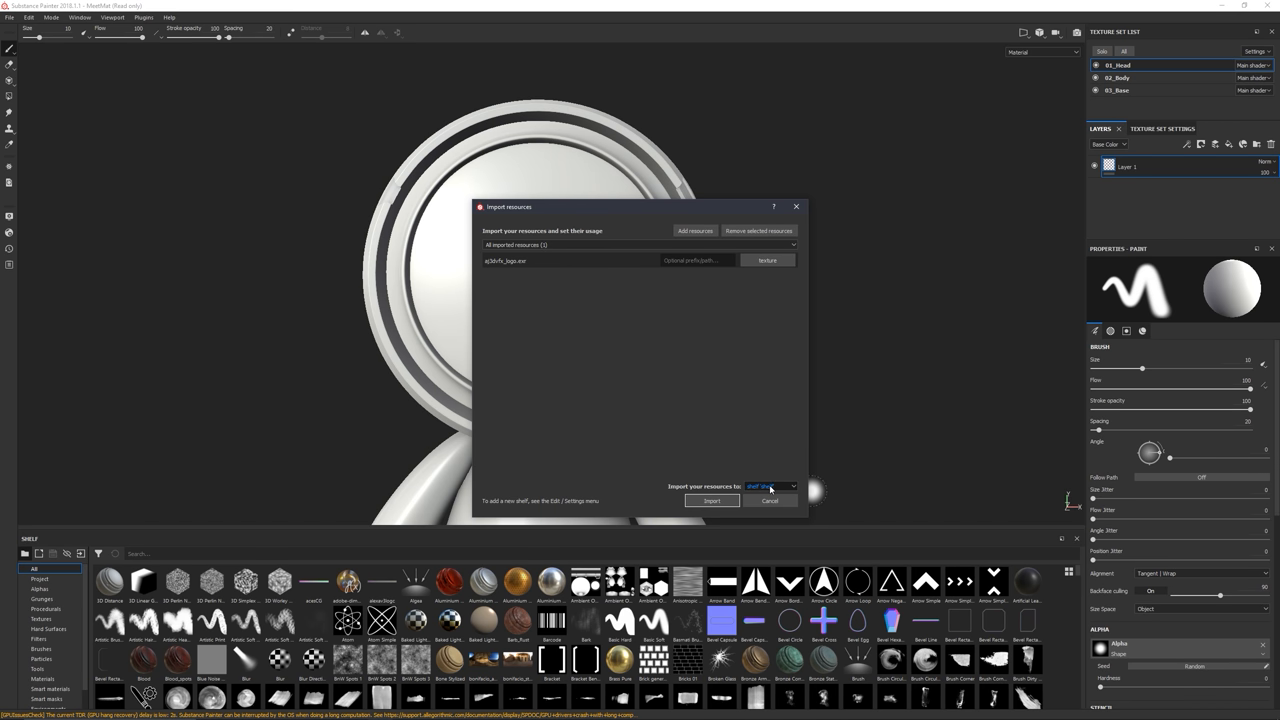
{"action": "left_click", "coordinate": [770, 486]}
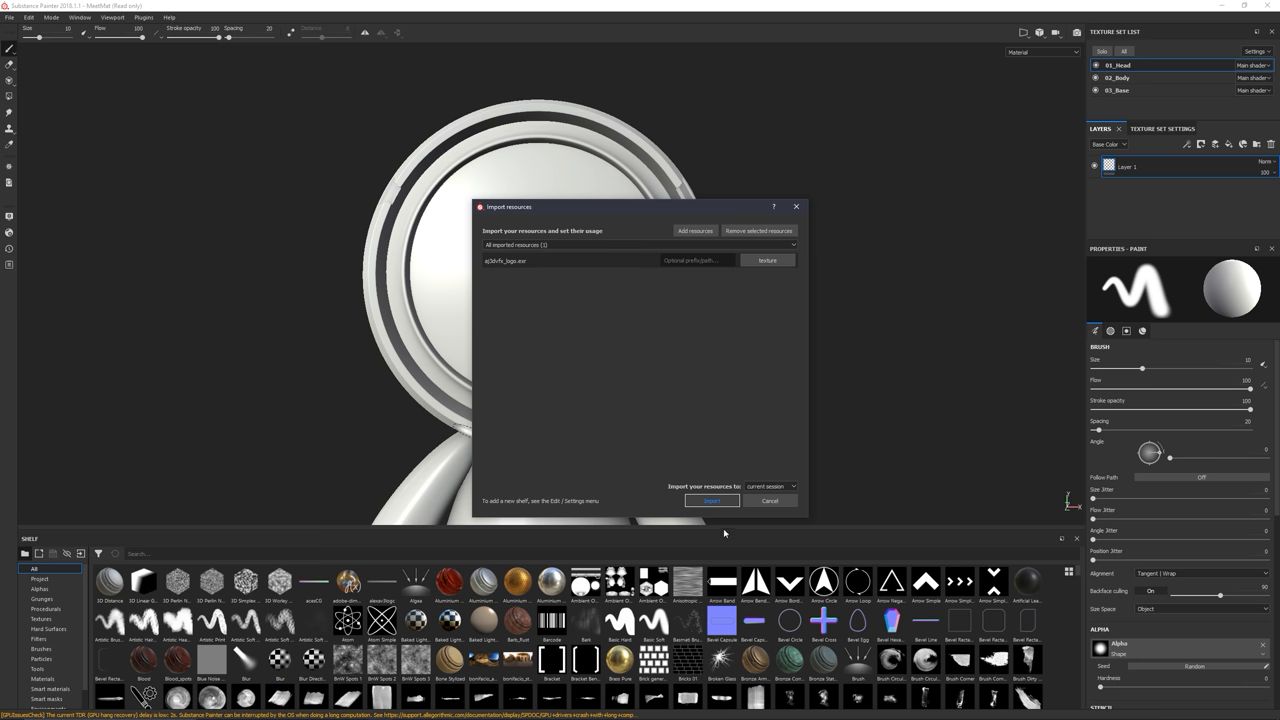
{"action": "left_click", "coordinate": [712, 500]}
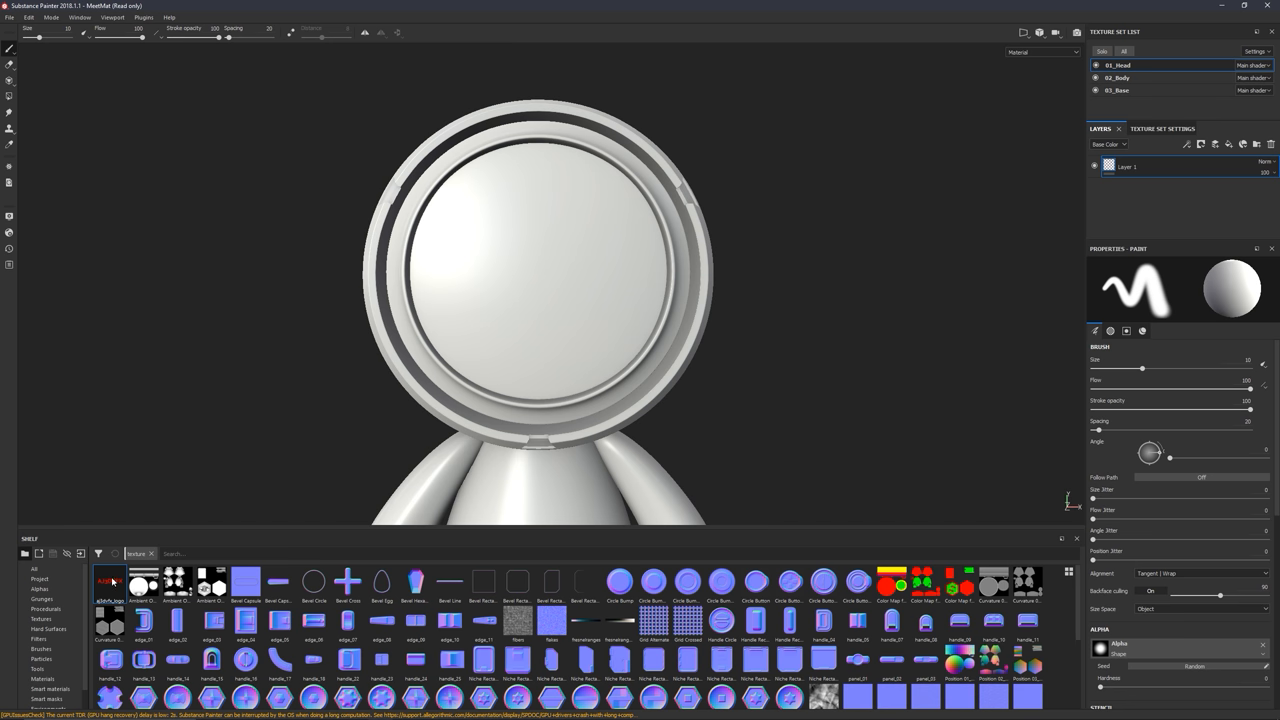
{"action": "mouse_move", "coordinate": [58, 128]}
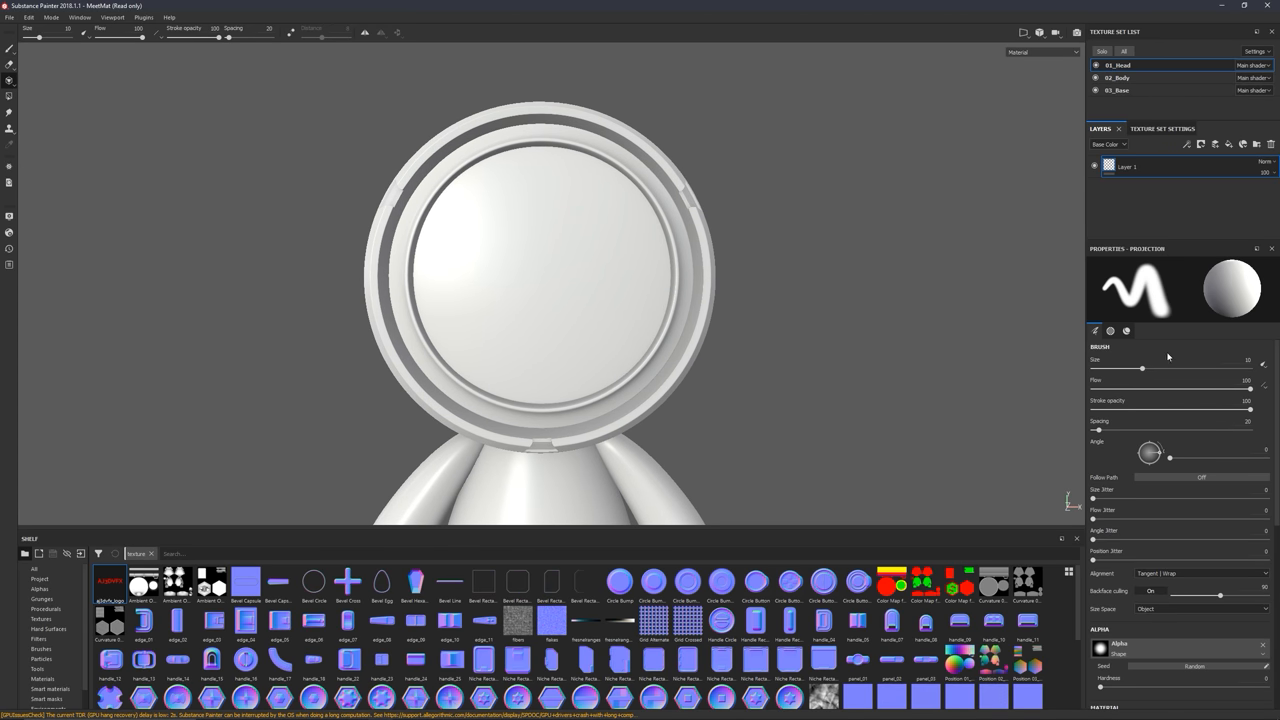
Bring the Projection tool's Material section into view in the Properties panel
{"action": "scroll", "scroll_direction": "down", "scroll_amount": 3}
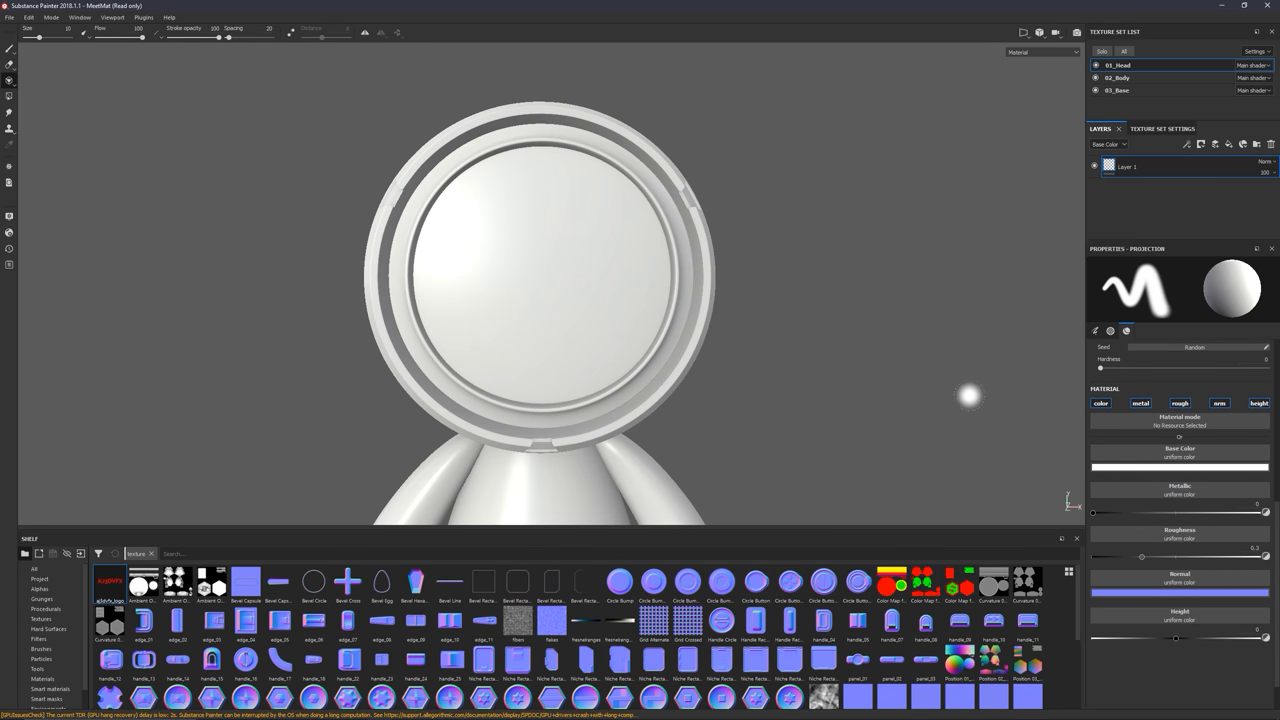
{"action": "mouse_move", "coordinate": [1176, 404]}
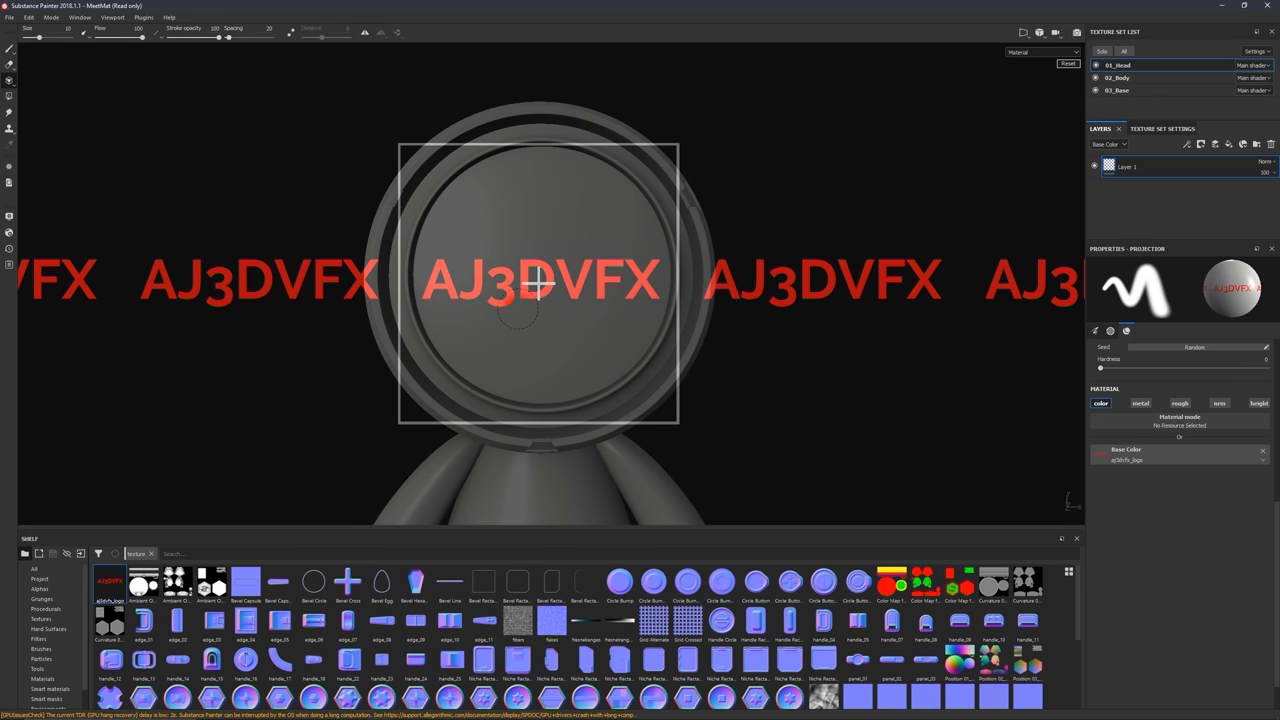
Set the AJ3DVFX logo as the projection's Base Color, repeating over the mannequin head
{"action": "left_click", "coordinate": [1040, 32]}
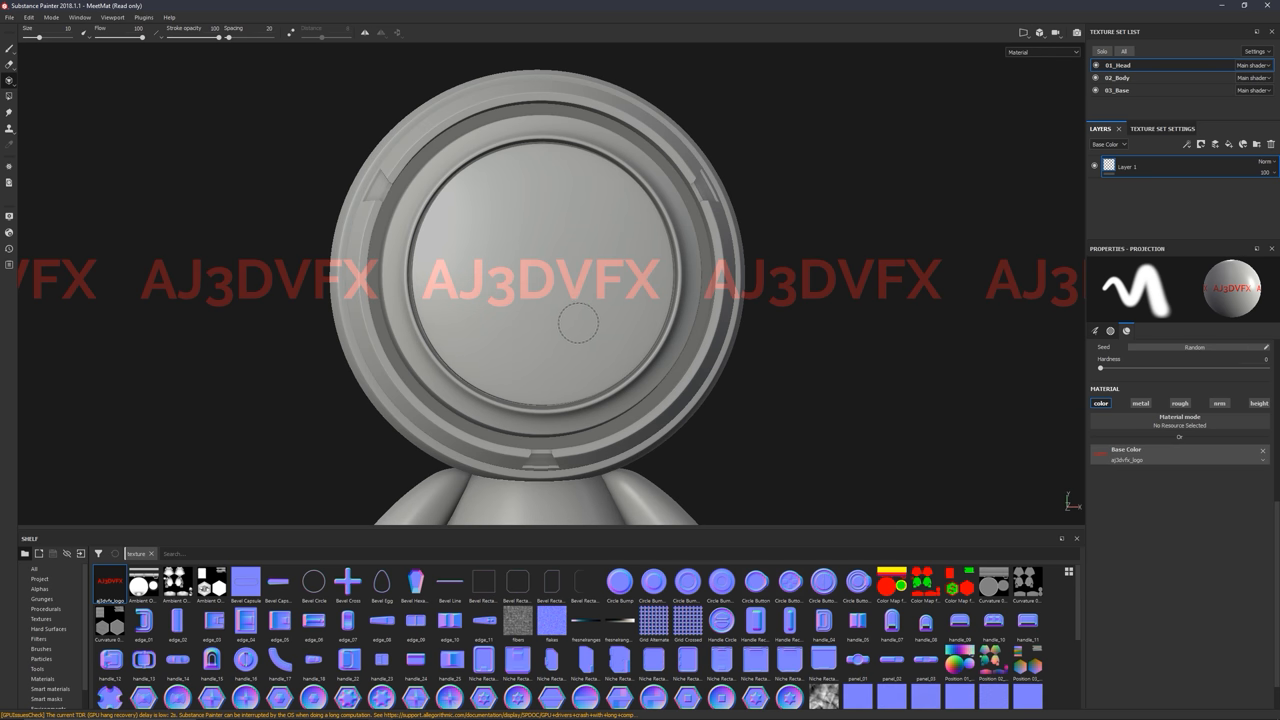
{"action": "mouse_move", "coordinate": [582, 338]}
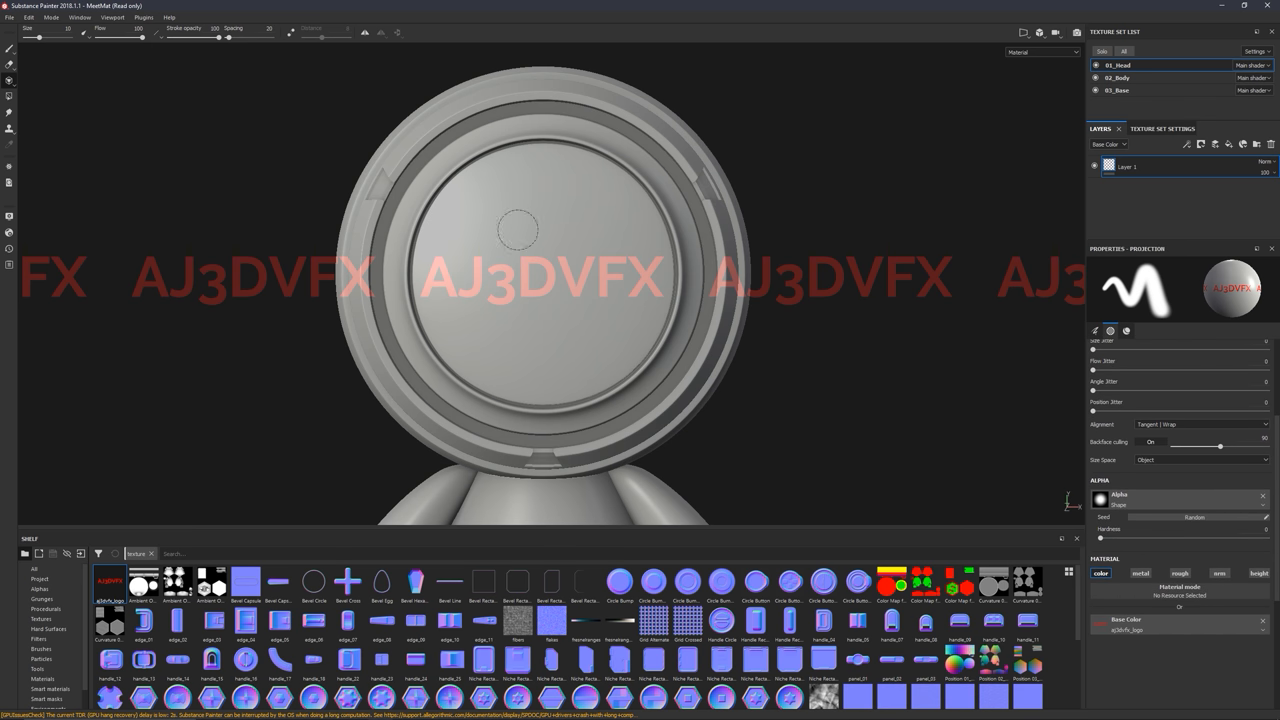
Paint the red logo onto the head's front panel and browse the brush alpha list
{"action": "left_click", "coordinate": [470, 292]}
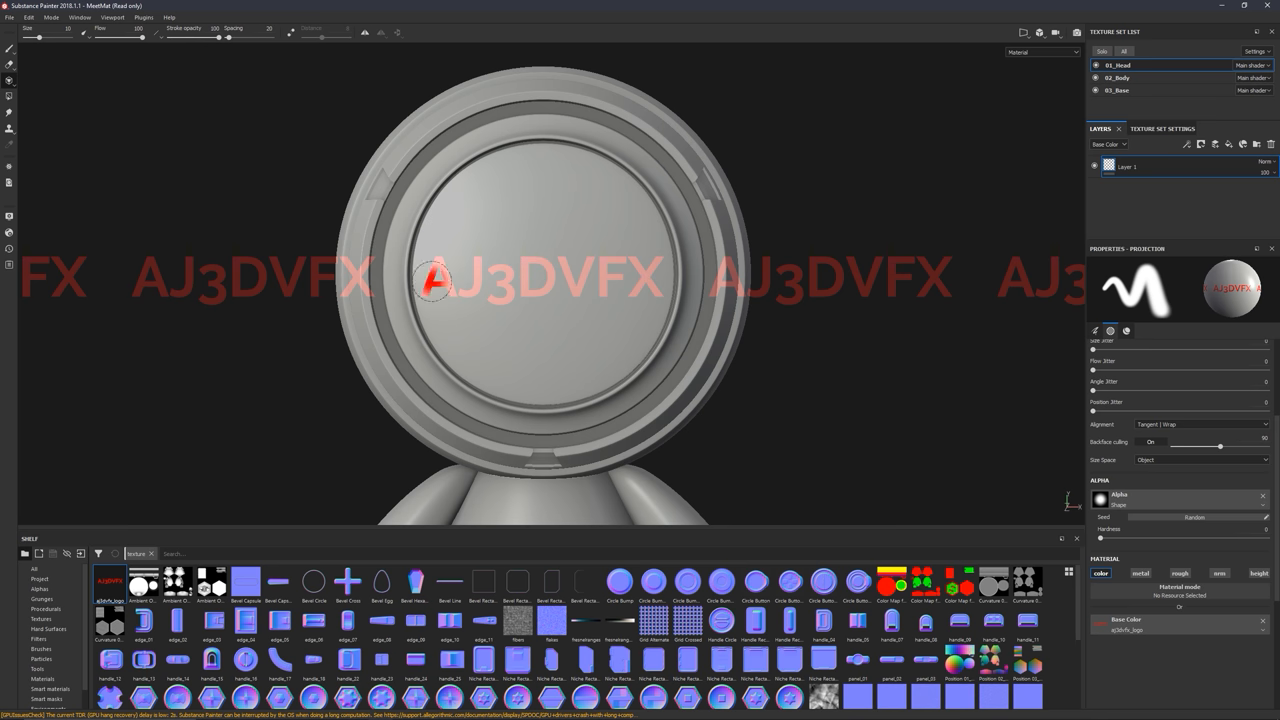
{"action": "mouse_move", "coordinate": [590, 284]}
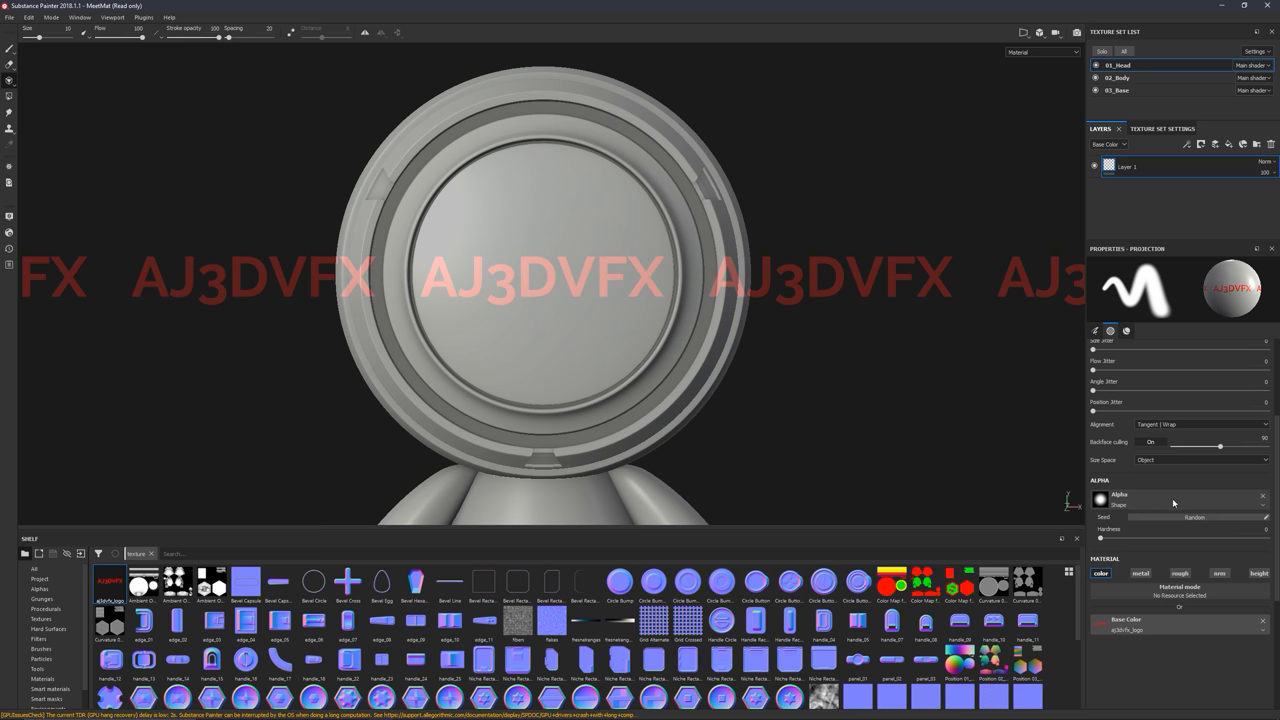
{"action": "left_click", "coordinate": [1180, 512]}
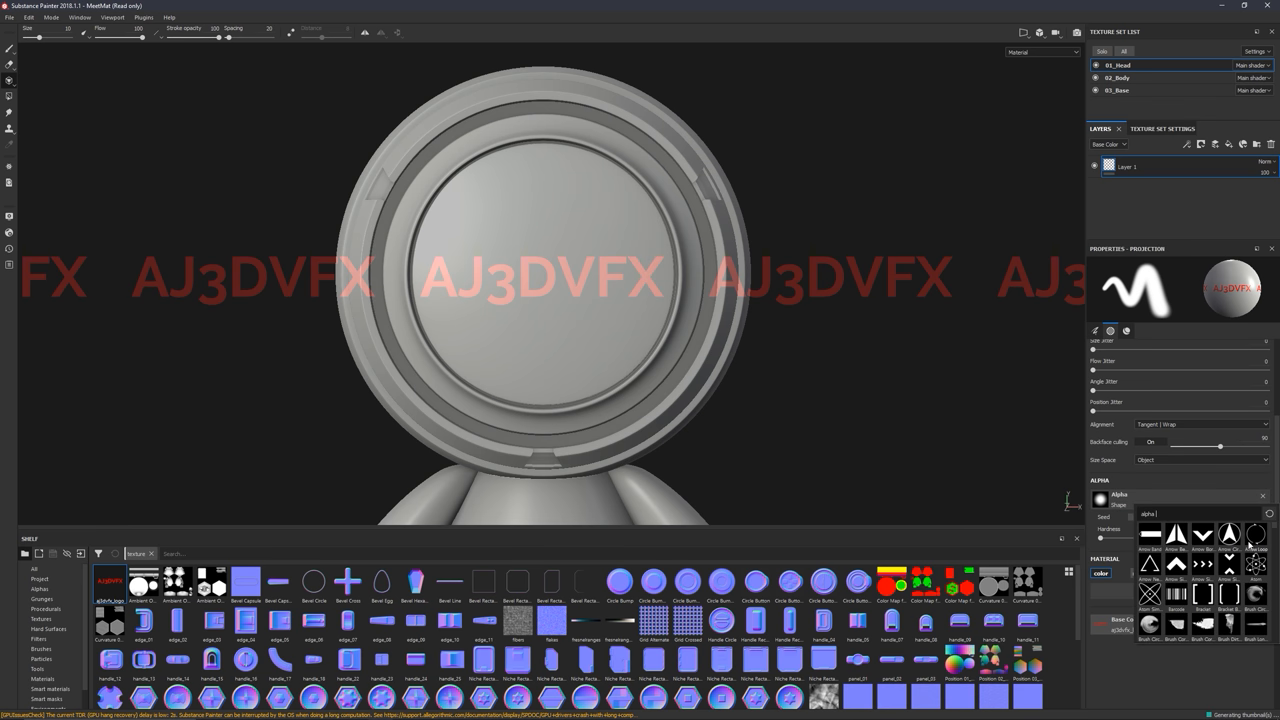
{"action": "scroll", "scroll_direction": "down", "scroll_amount": 3}
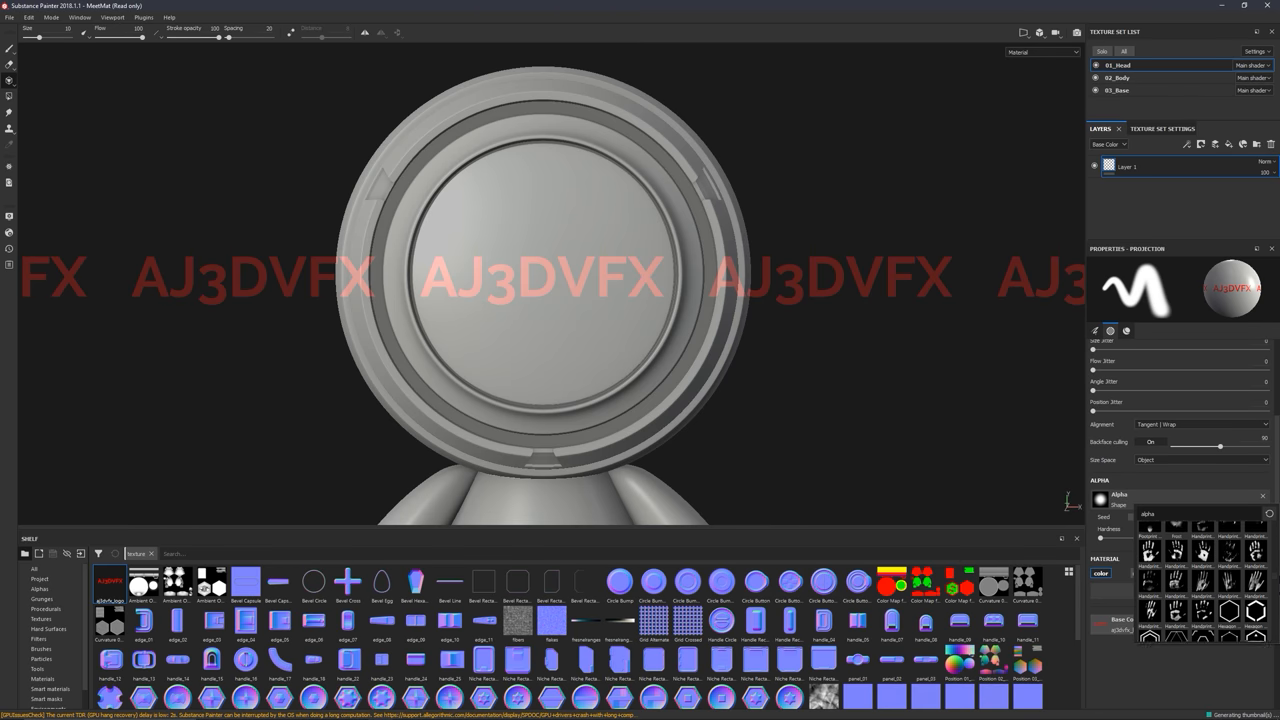
{"action": "scroll", "scroll_direction": "down", "scroll_amount": 3}
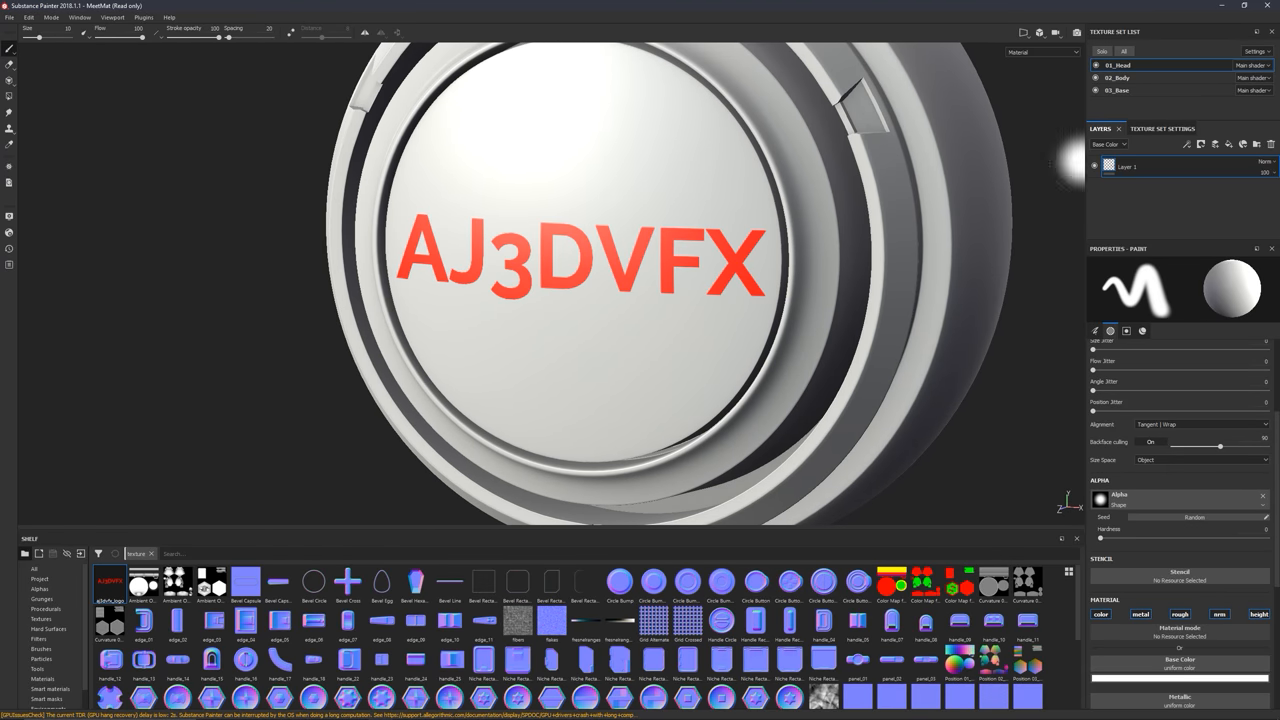
Rename the logo layer LOGO_BASE, anchor it, and add a fill layer above
{"action": "double_click", "coordinate": [1140, 166]}
{"action": "type", "text": "LOGO_BASE"}
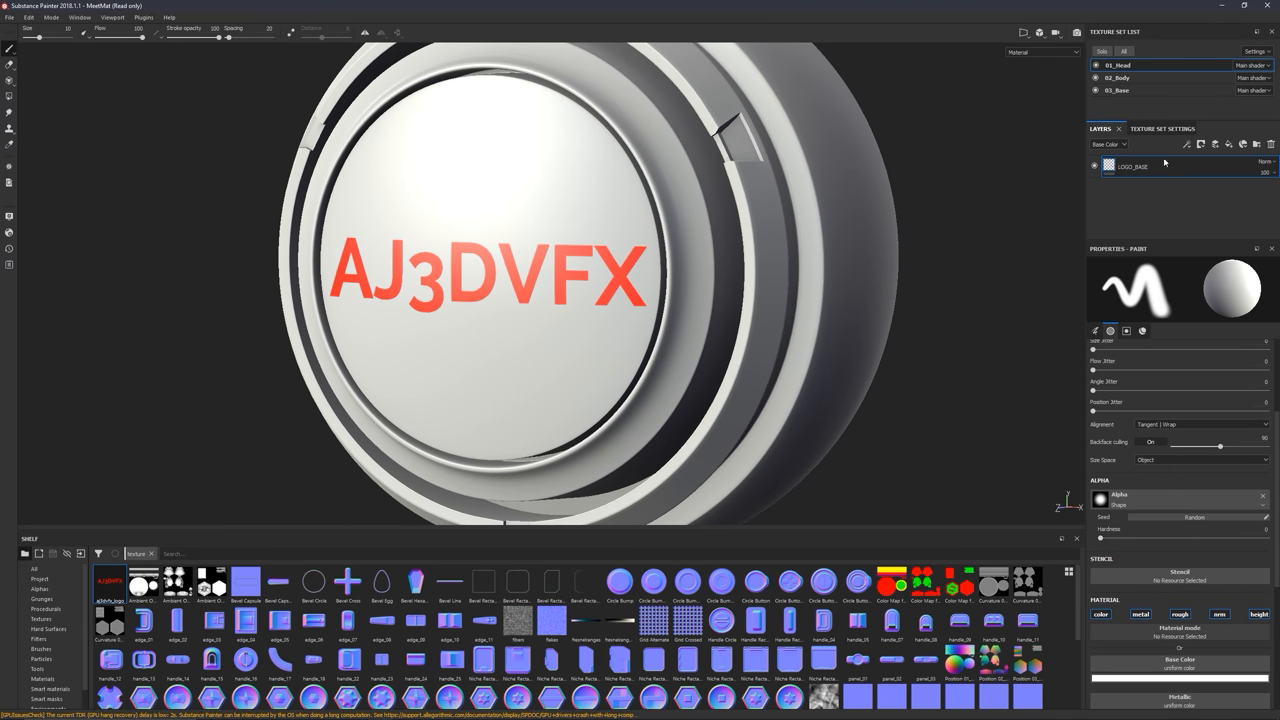
{"action": "mouse_move", "coordinate": [1184, 210]}
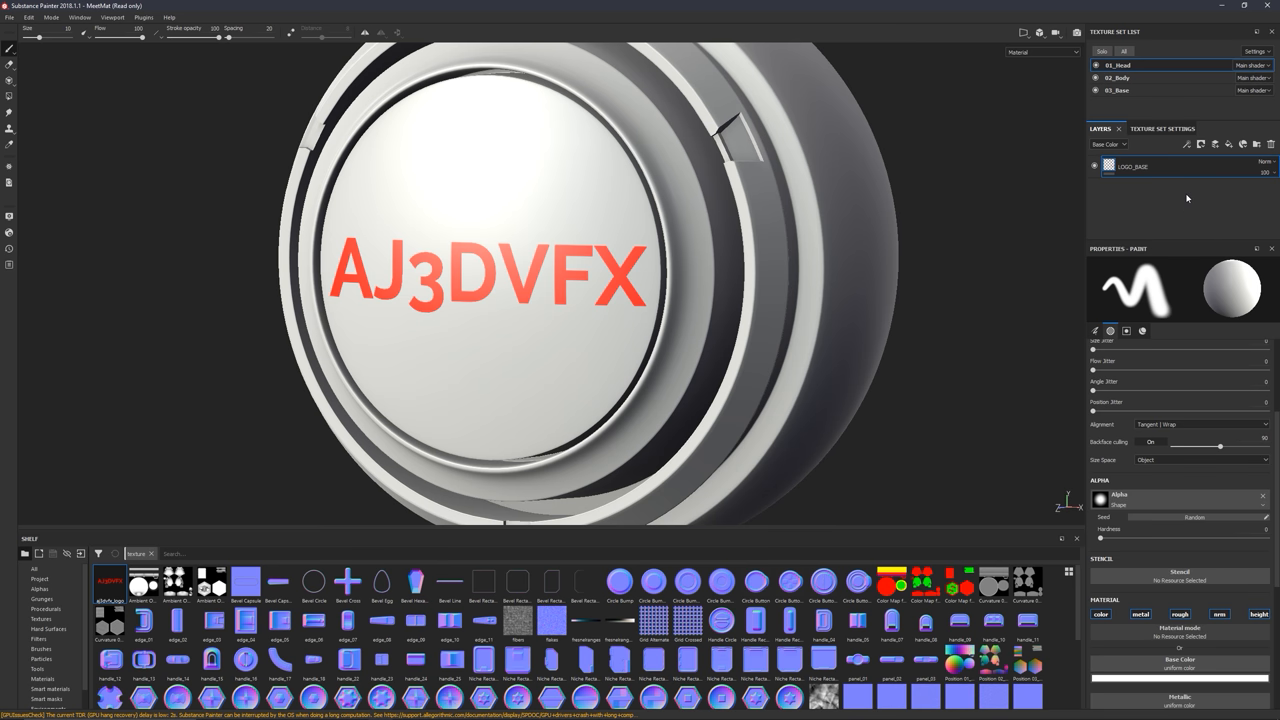
{"action": "double_click", "coordinate": [1130, 168]}
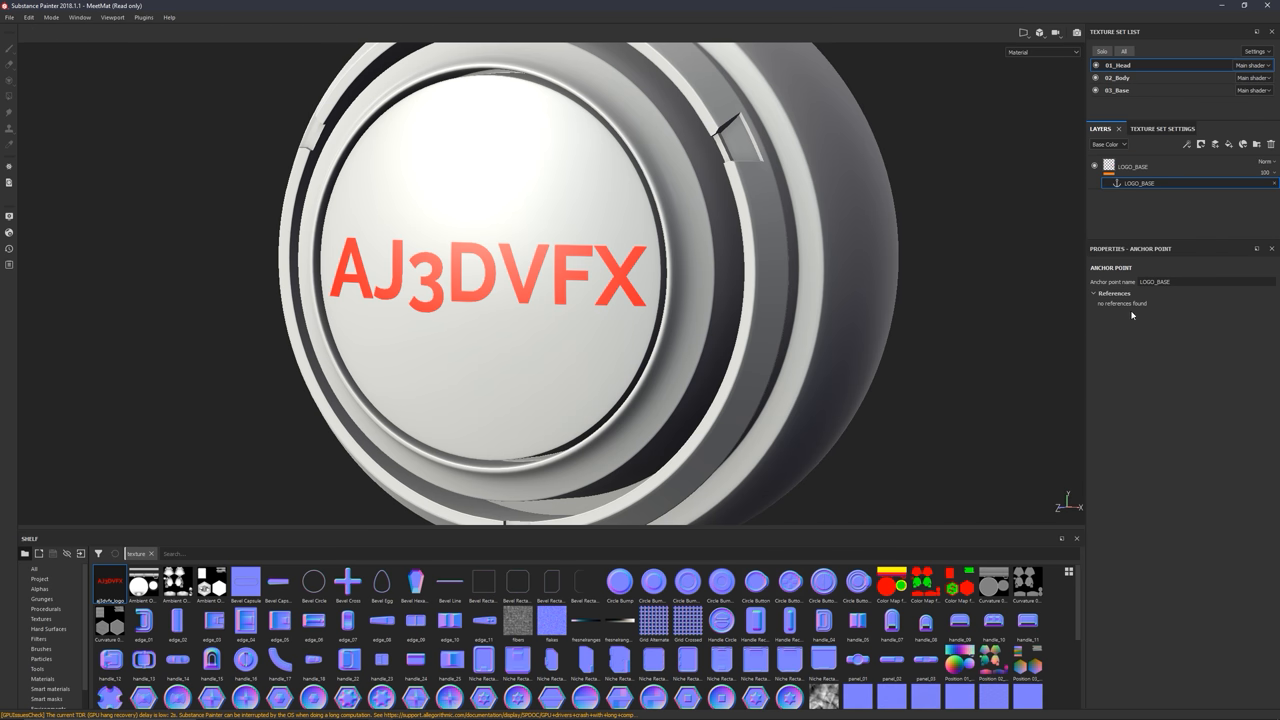
{"action": "mouse_move", "coordinate": [1168, 214]}
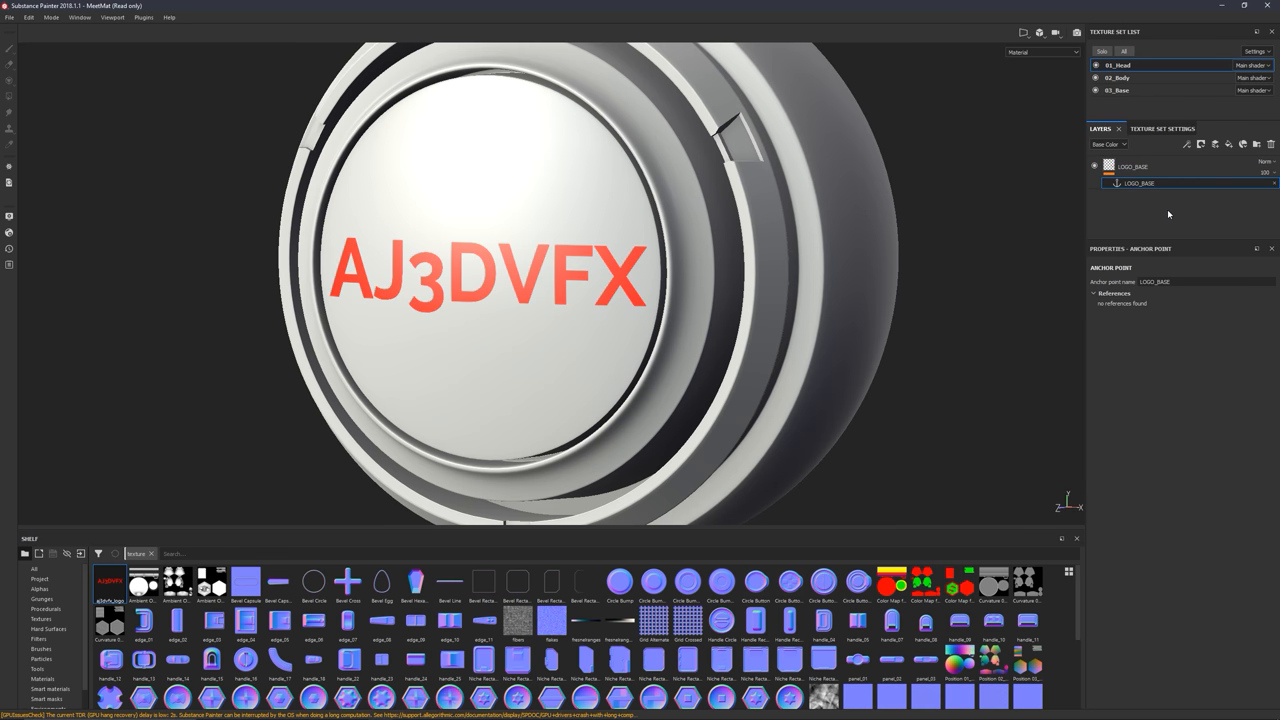
{"action": "mouse_move", "coordinate": [1096, 228]}
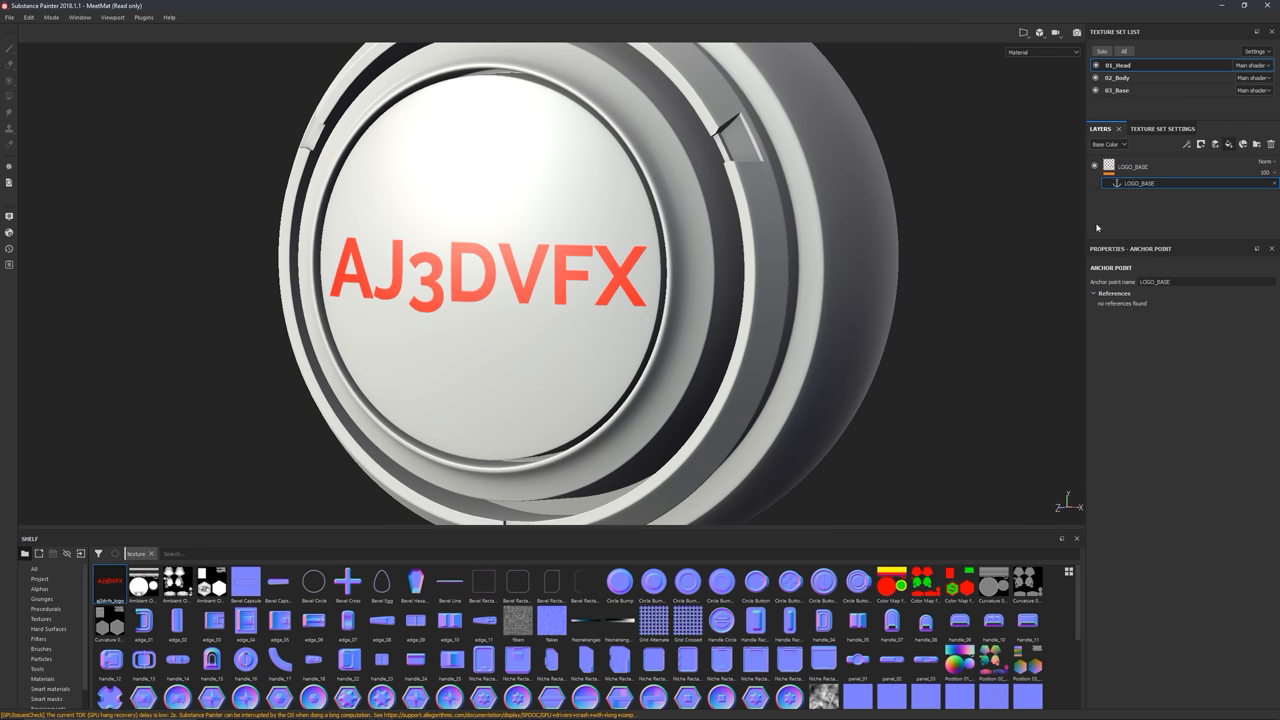
{"action": "left_click", "coordinate": [1232, 144]}
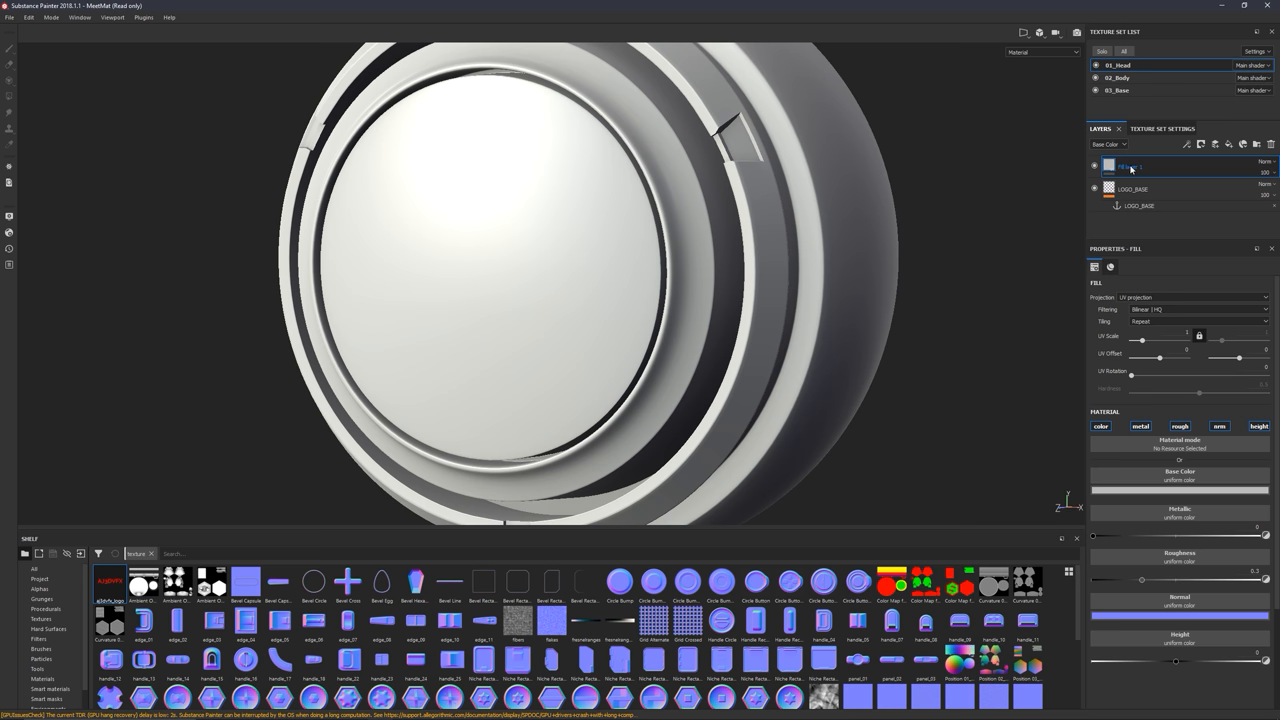
Add a black mask to the fill layer and pick a grayscale source for it
{"action": "left_click", "coordinate": [1132, 188]}
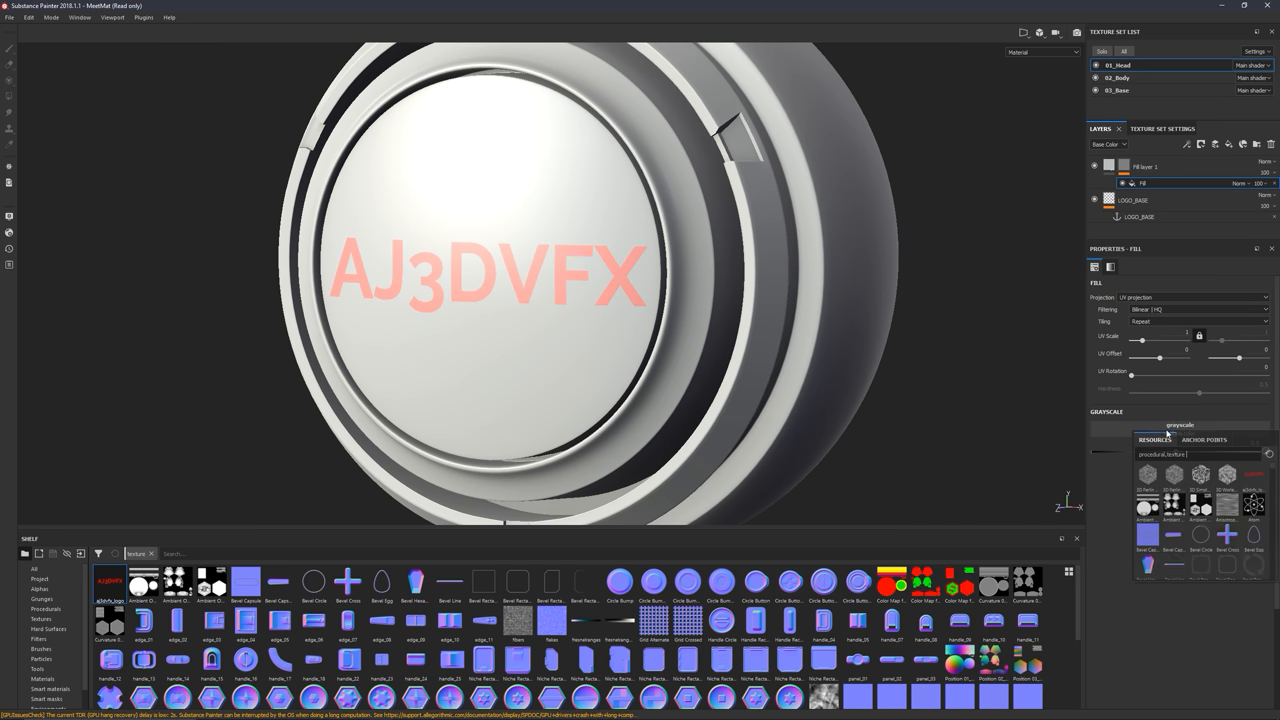
{"action": "left_click", "coordinate": [1204, 440]}
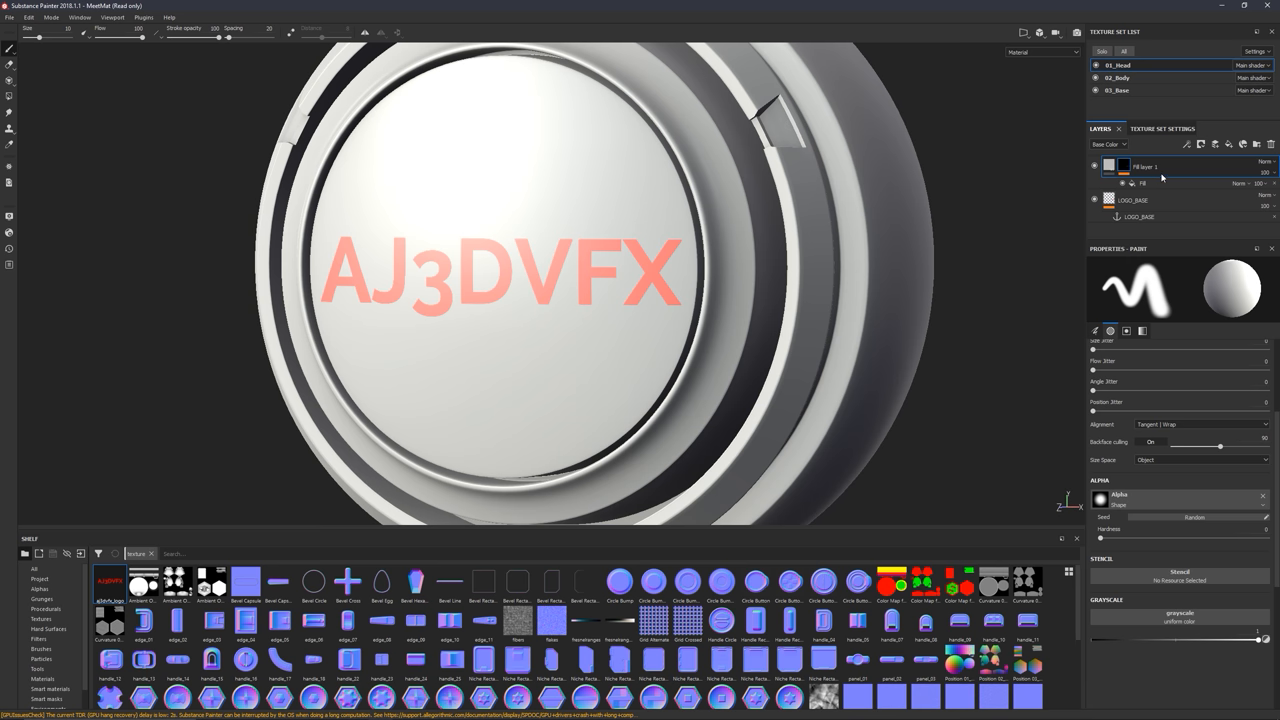
Drive the mask from the LOGO_BASE anchor point, settling on the channel that reads the logo correctly
{"action": "left_click", "coordinate": [1142, 184]}
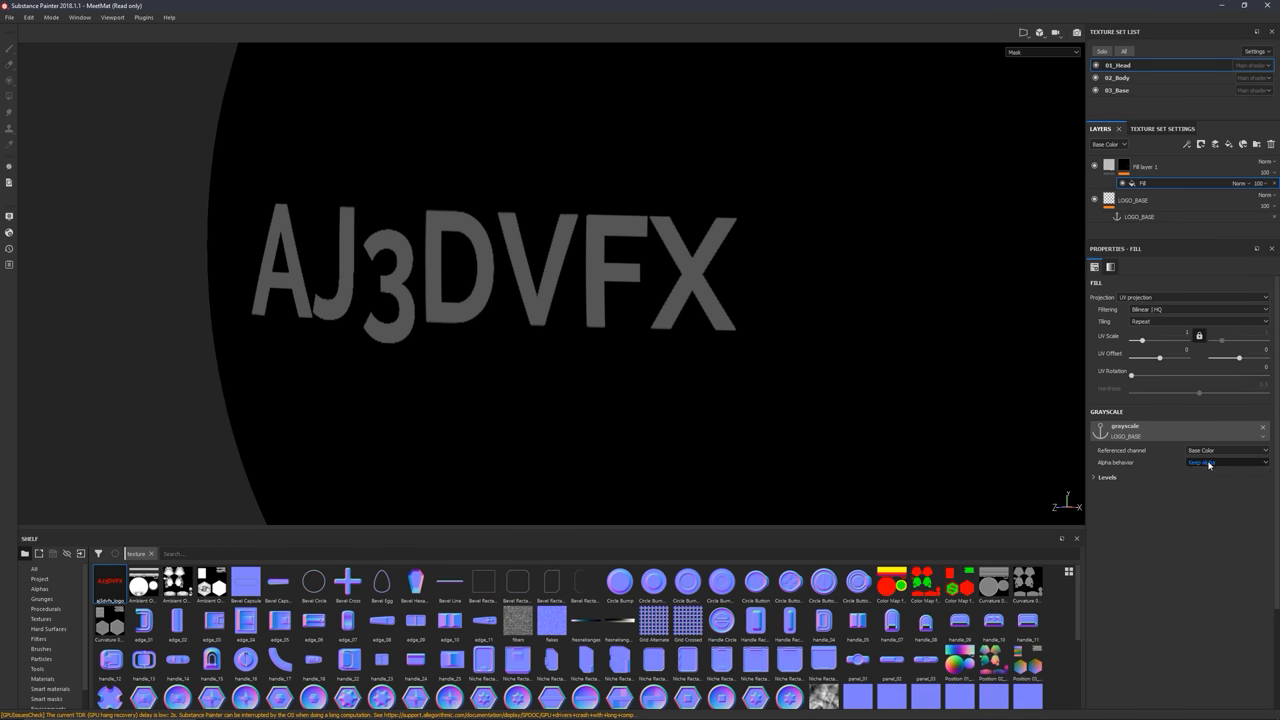
{"action": "left_click", "coordinate": [1228, 462]}
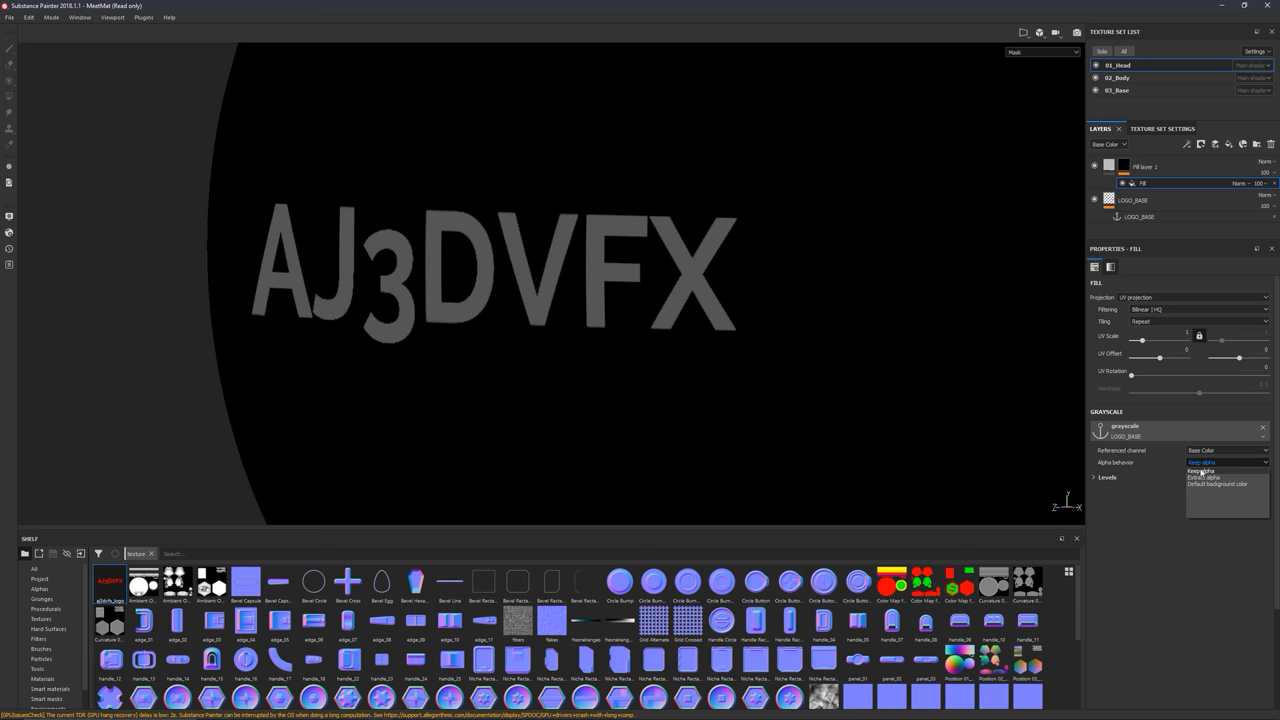
{"action": "left_click", "coordinate": [1204, 476]}
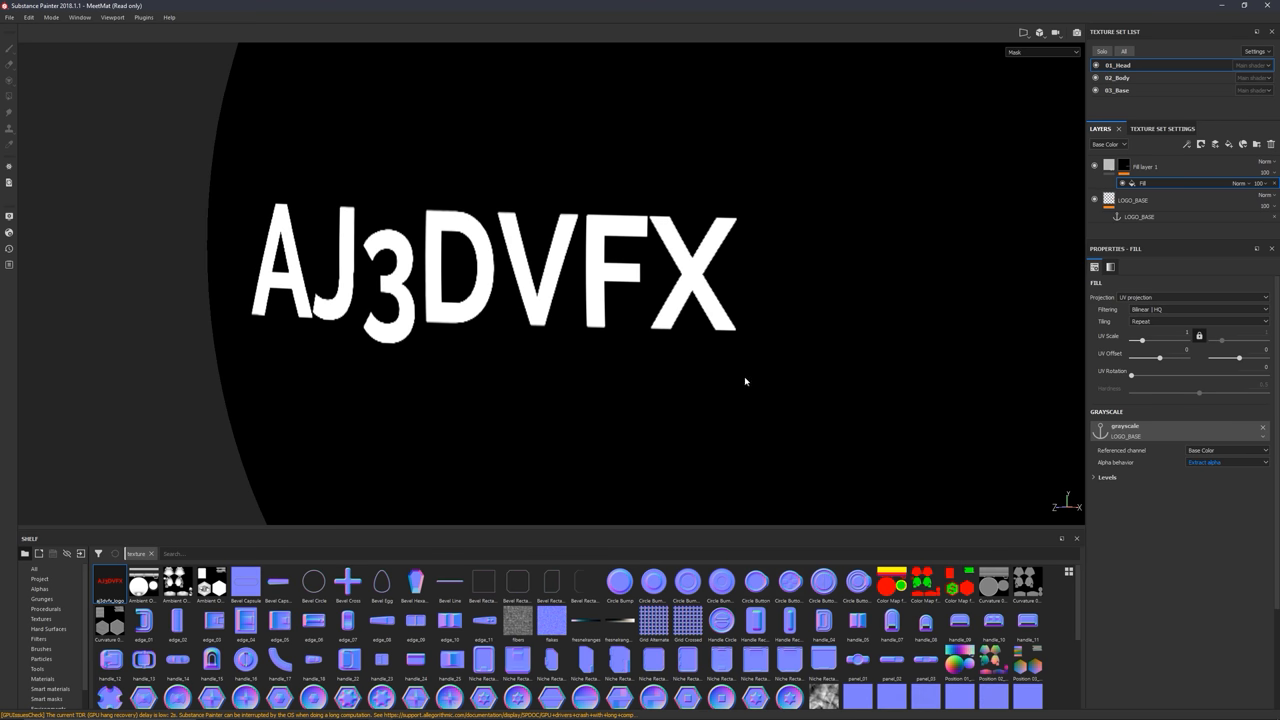
{"action": "mouse_move", "coordinate": [678, 294]}
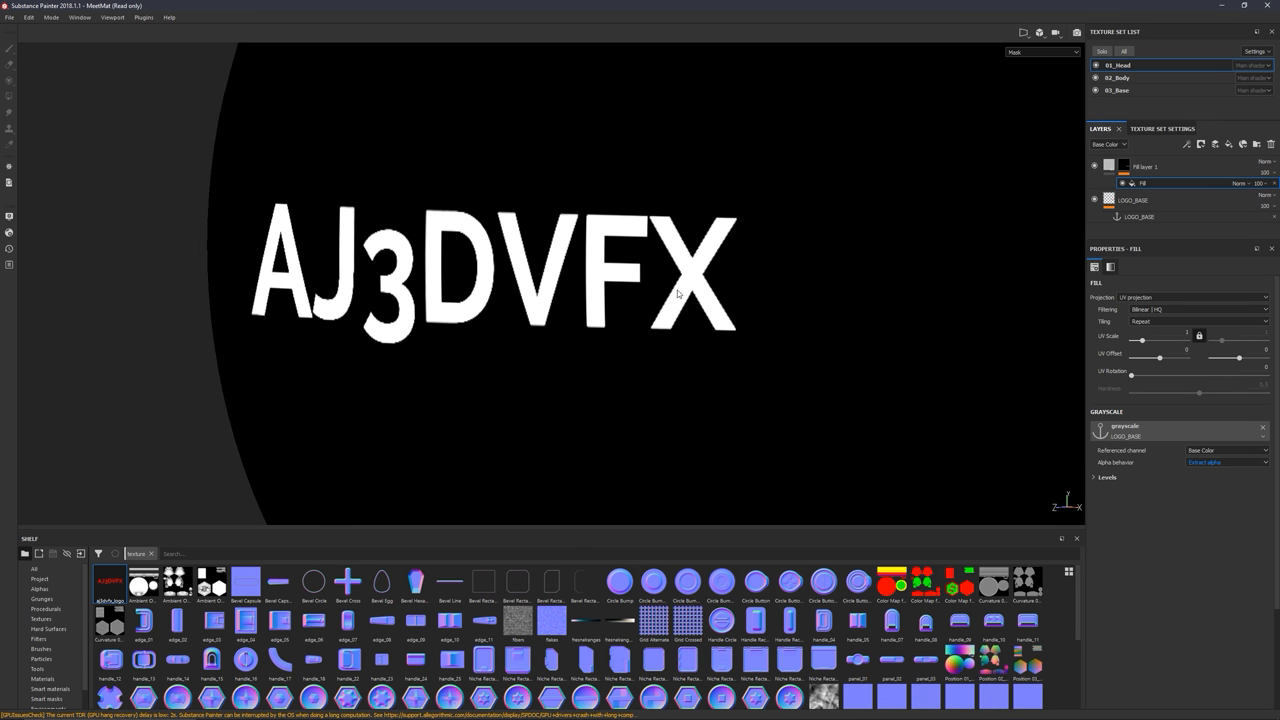
{"action": "mouse_move", "coordinate": [1224, 524]}
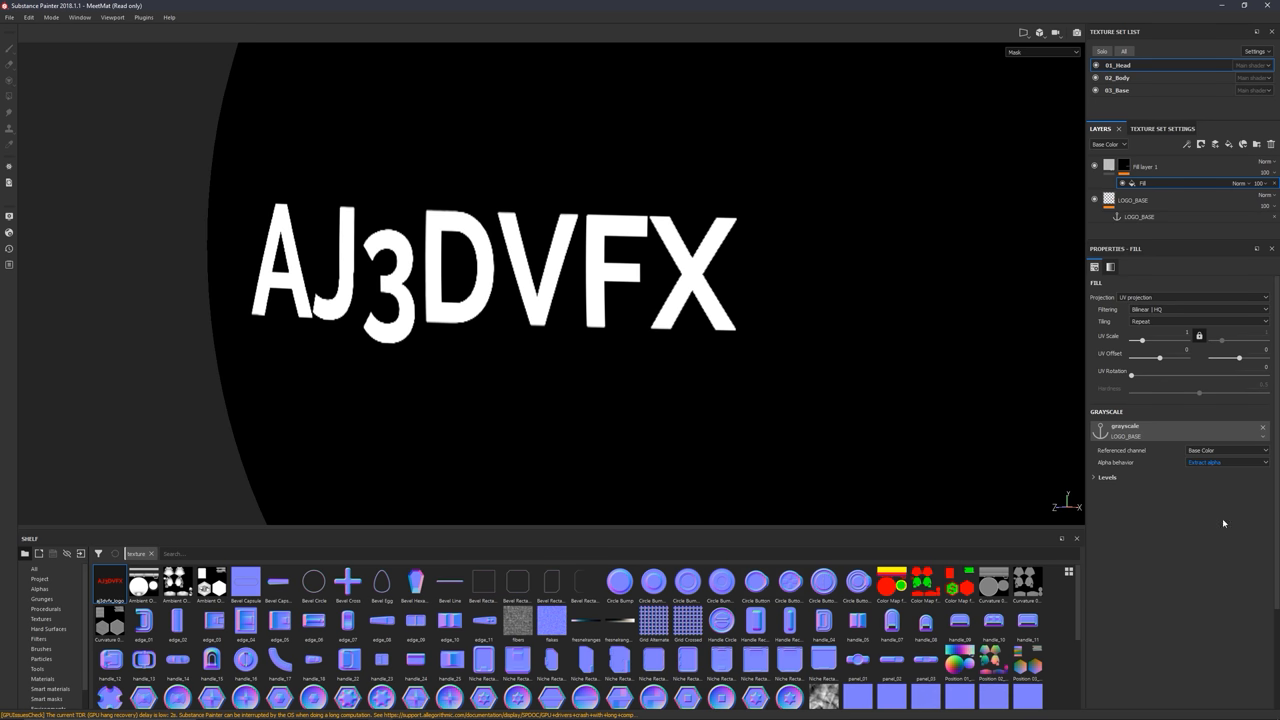
{"action": "left_click", "coordinate": [1224, 462]}
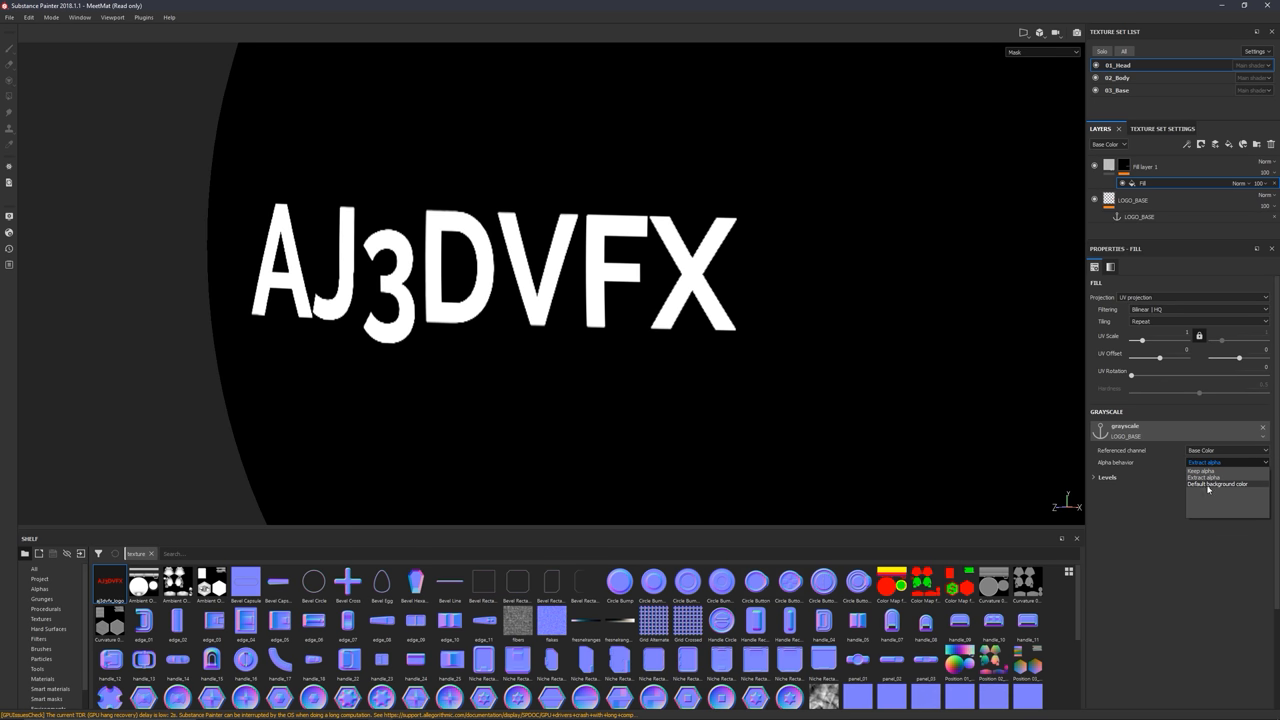
{"action": "left_click", "coordinate": [1216, 484]}
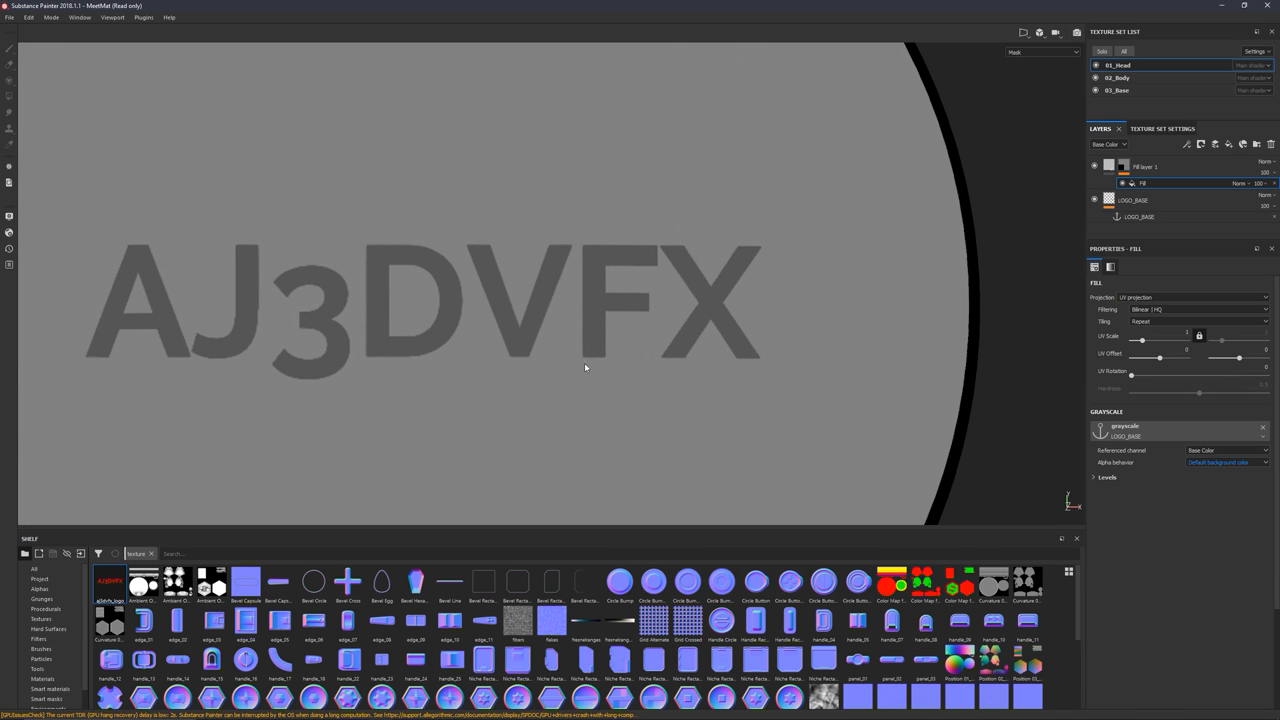
{"action": "left_click_drag", "start_coordinate": [584, 368], "coordinate": [540, 390]}
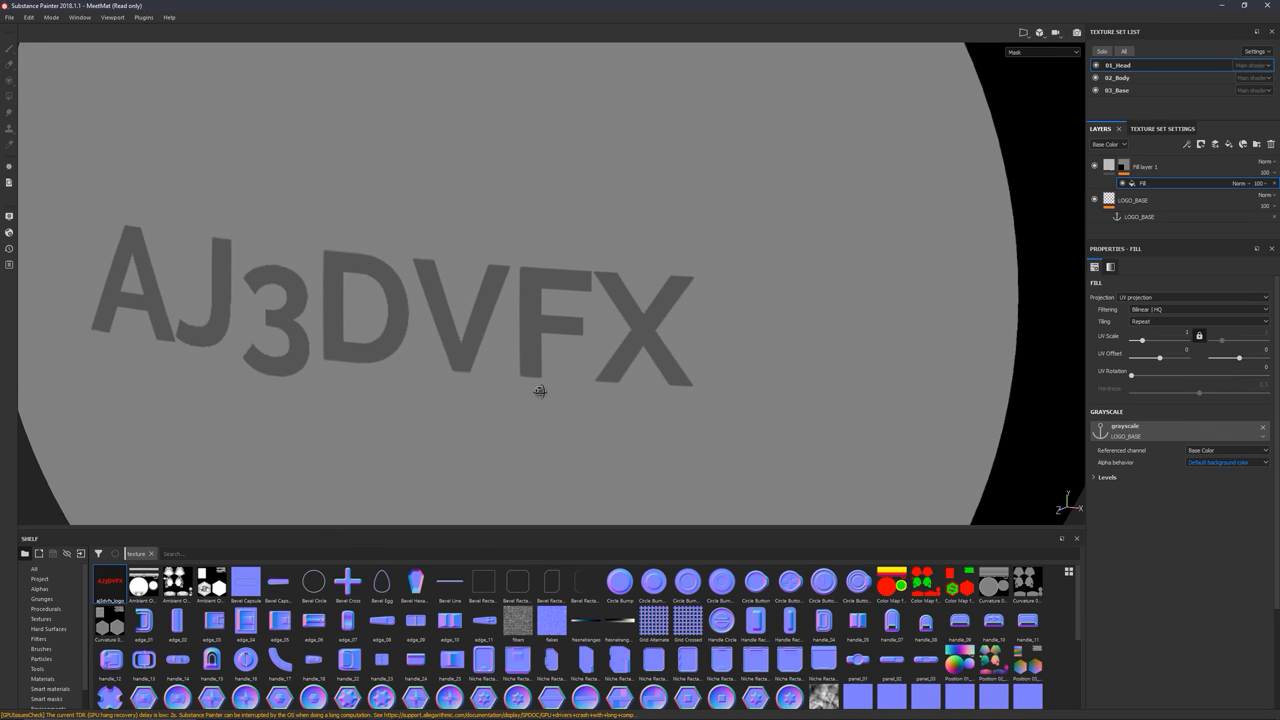
{"action": "left_click", "coordinate": [1224, 462]}
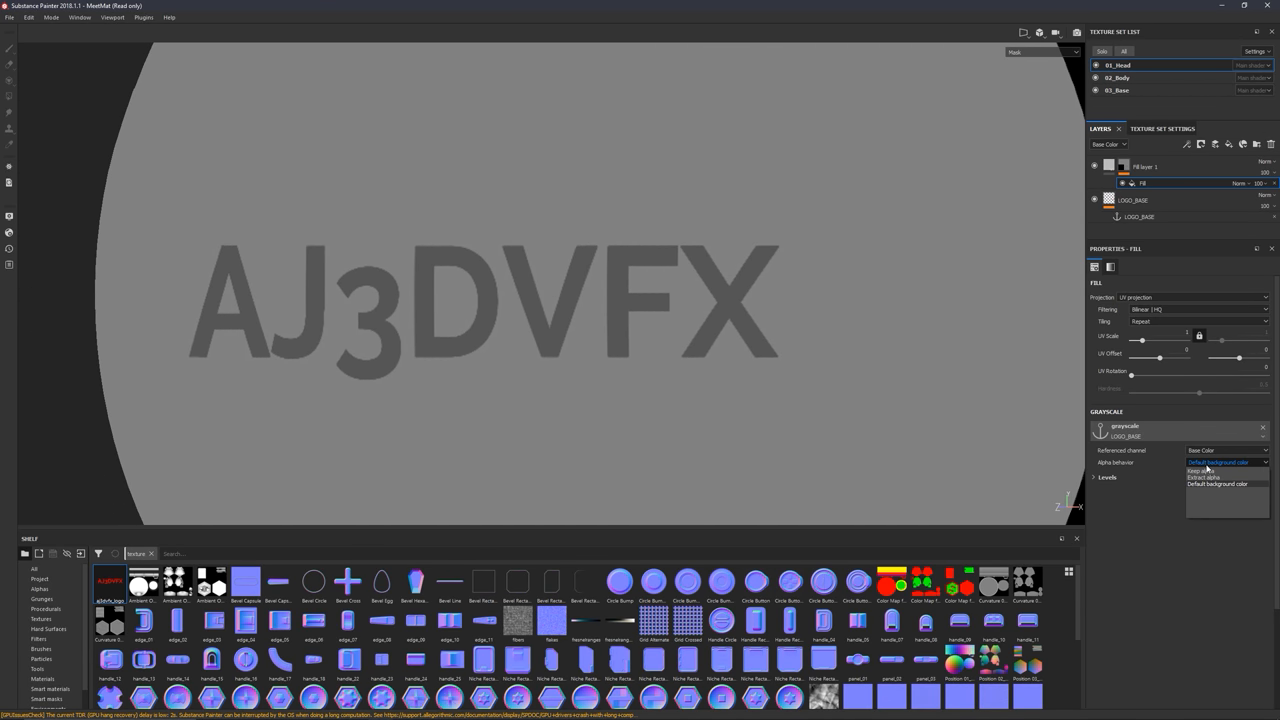
{"action": "left_click", "coordinate": [1204, 476]}
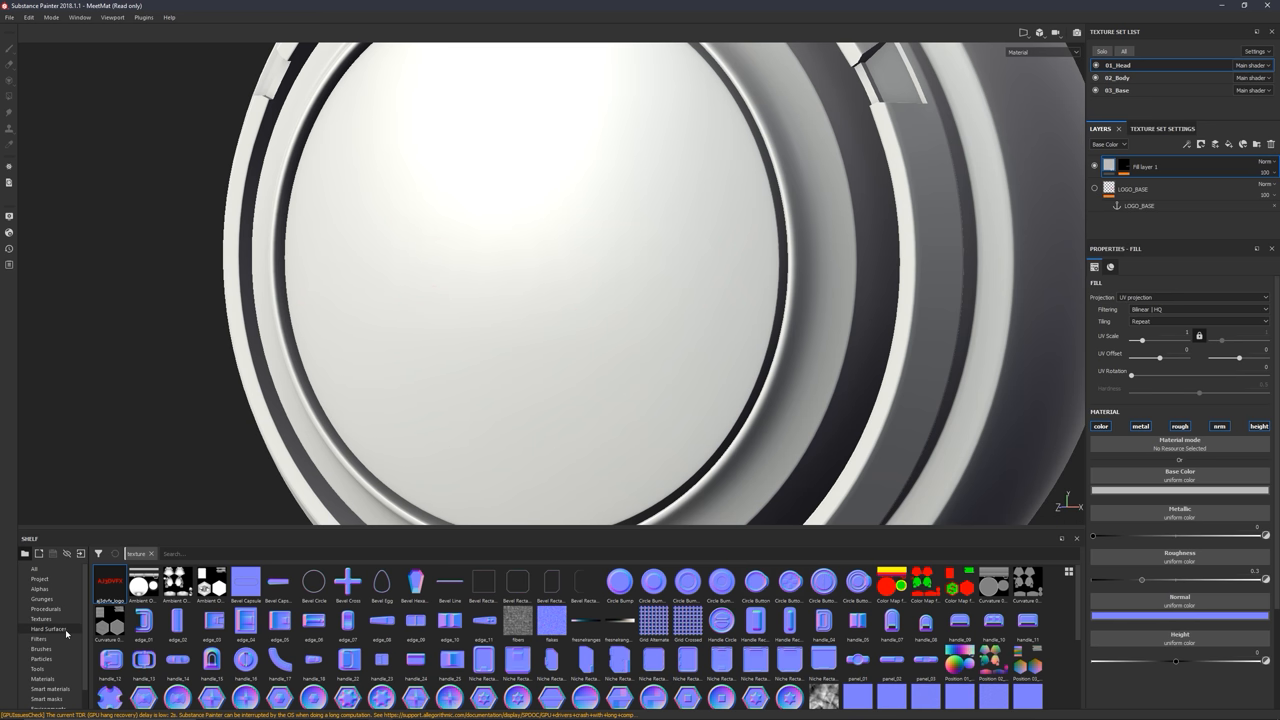
Apply the blue honeycomb superhero fabric smart material over the model, logo in white
{"action": "left_click", "coordinate": [52, 688]}
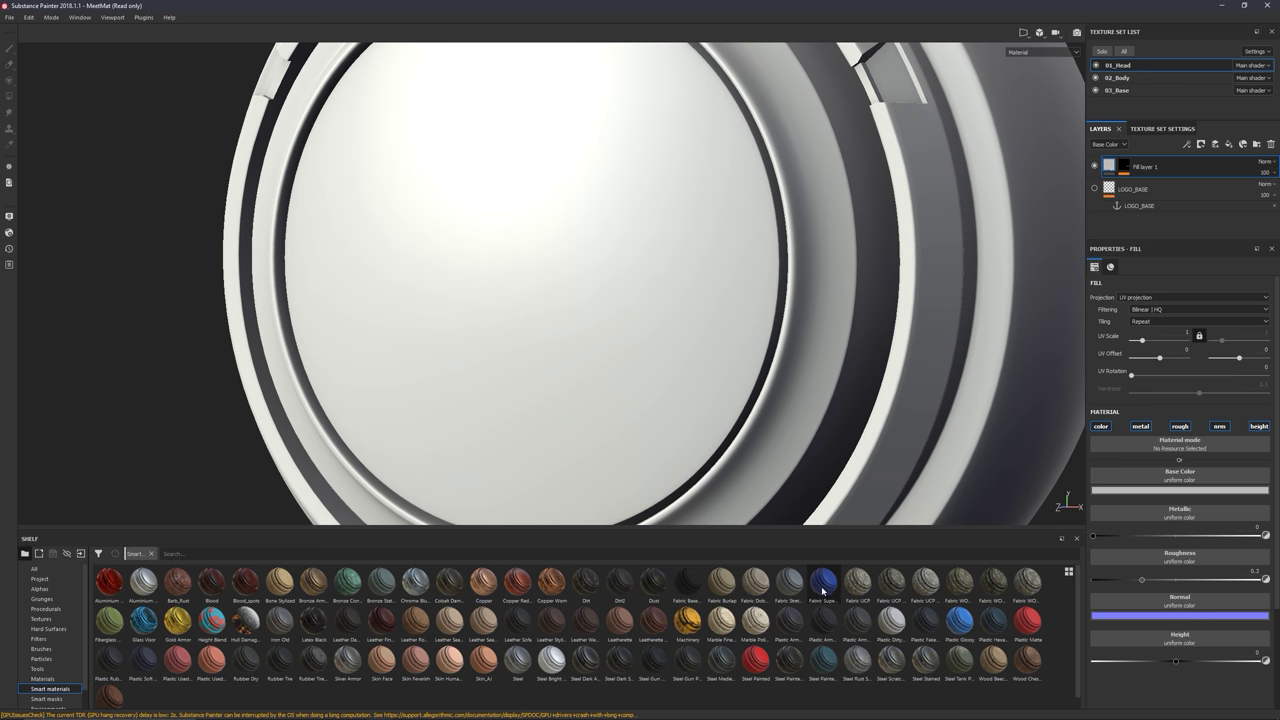
{"action": "double_click", "coordinate": [822, 582]}
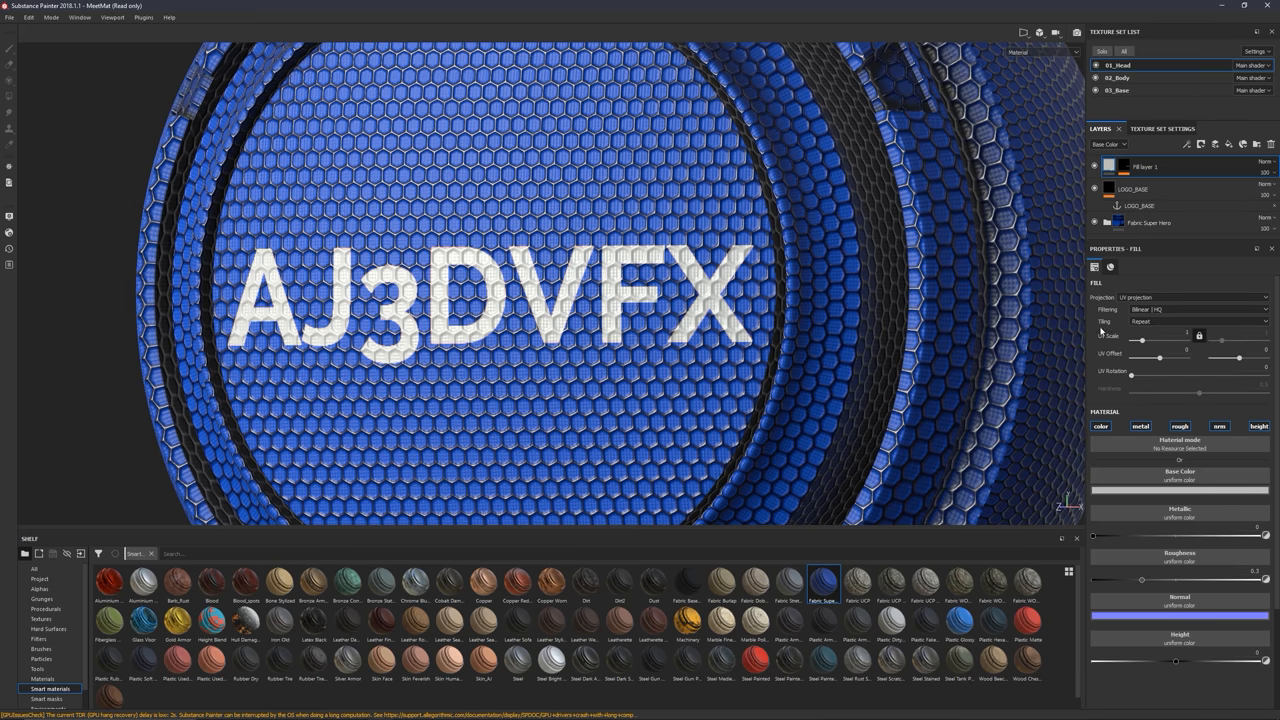
Adjust the logo fill layer's Roughness and Height so the AJ3DVFX letters emboss as raised white
{"action": "left_click", "coordinate": [1136, 188]}
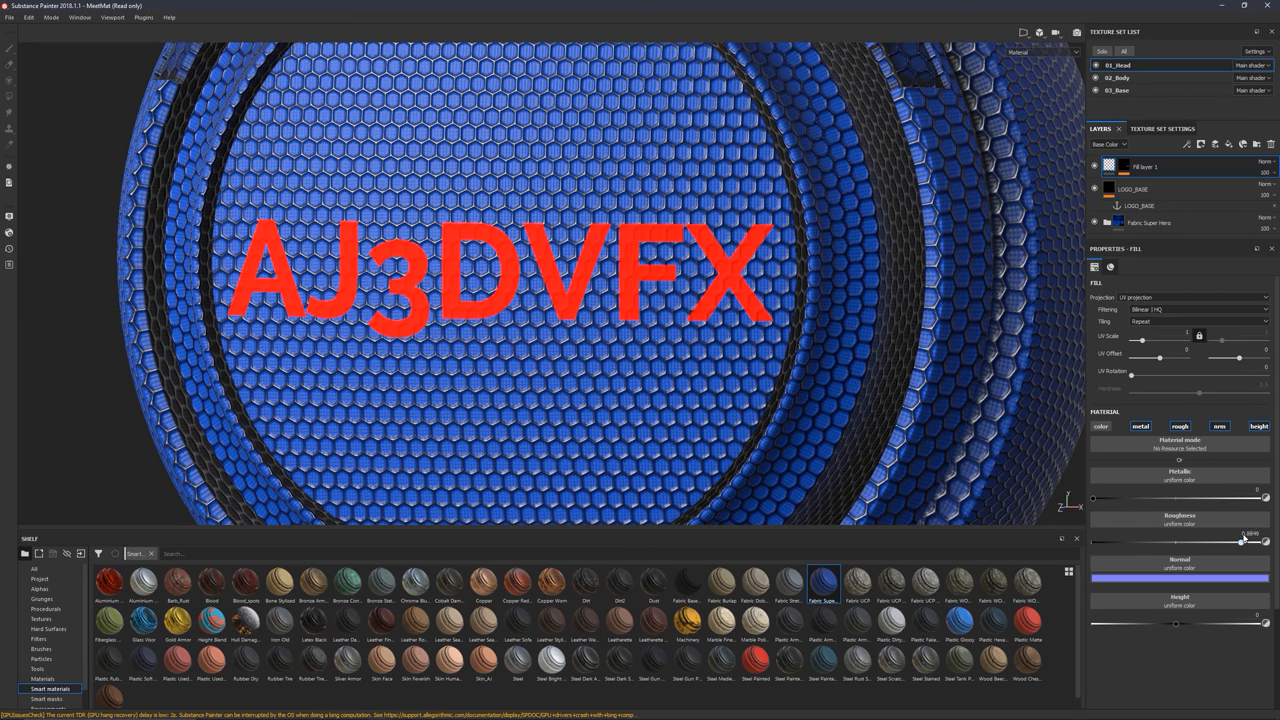
{"action": "left_click_drag", "start_coordinate": [1250, 542], "coordinate": [1228, 542]}
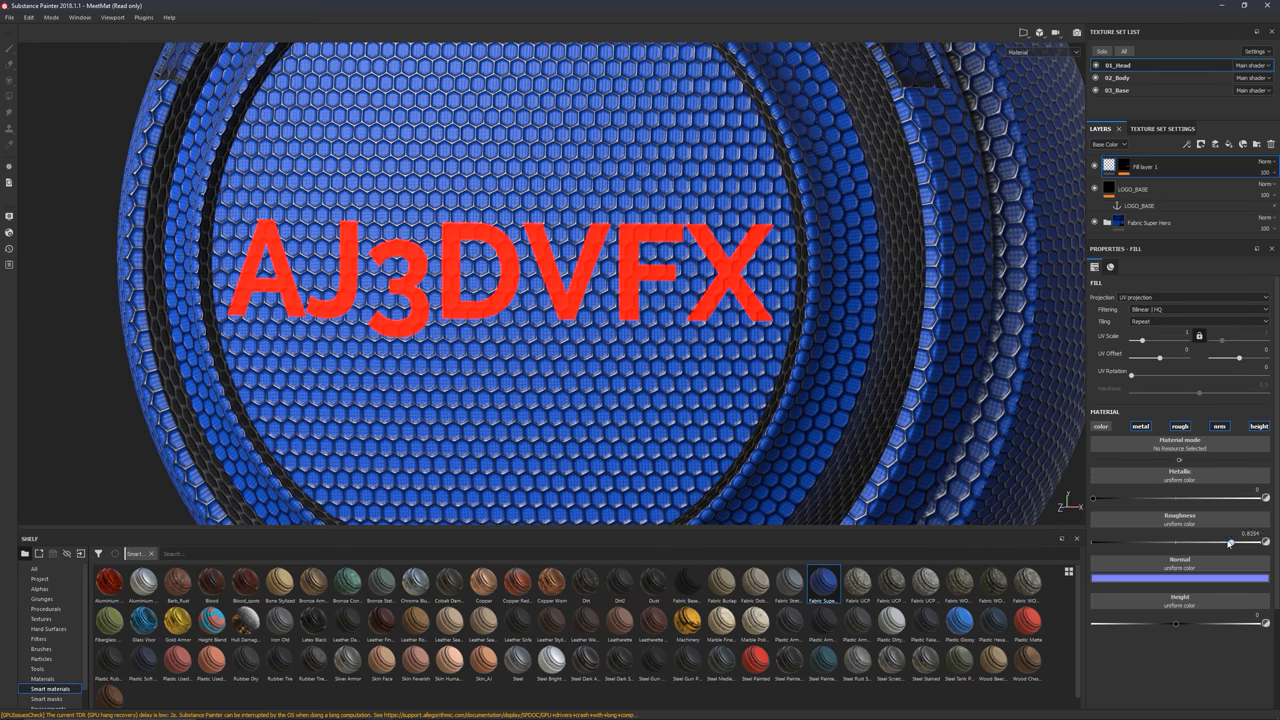
{"action": "left_click_drag", "start_coordinate": [1228, 540], "coordinate": [1124, 552]}
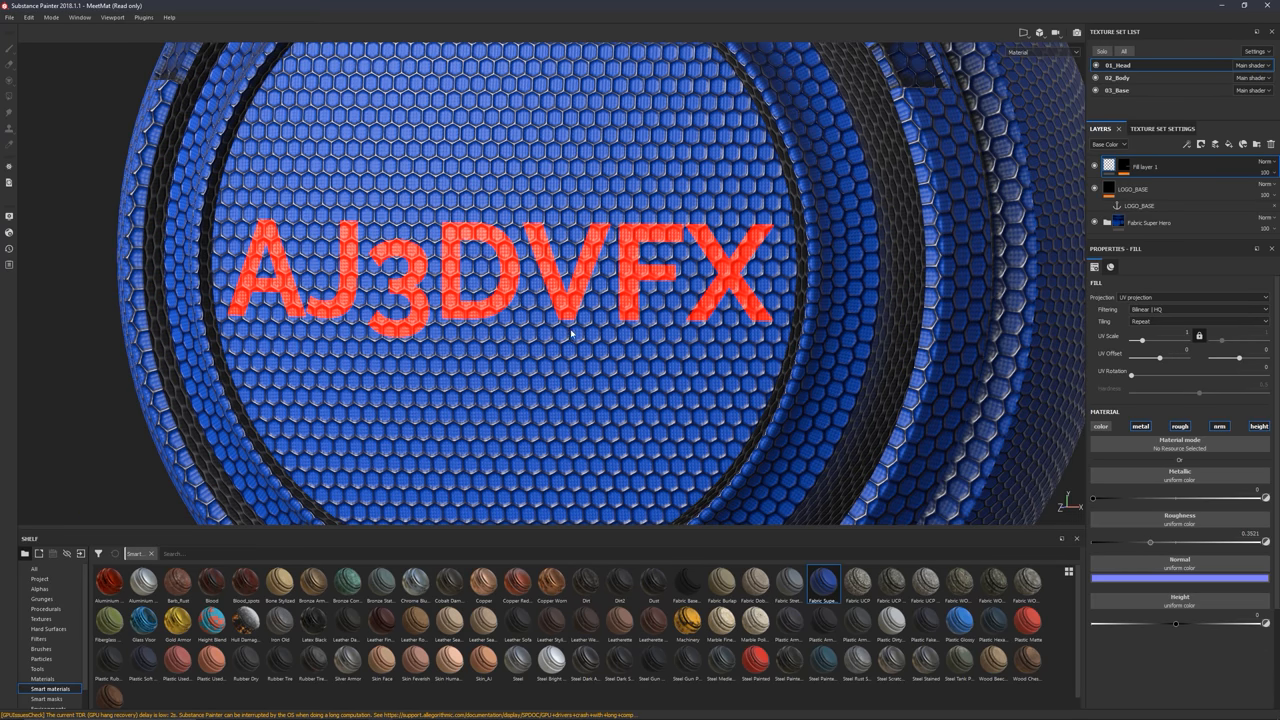
{"action": "left_click", "coordinate": [1096, 188]}
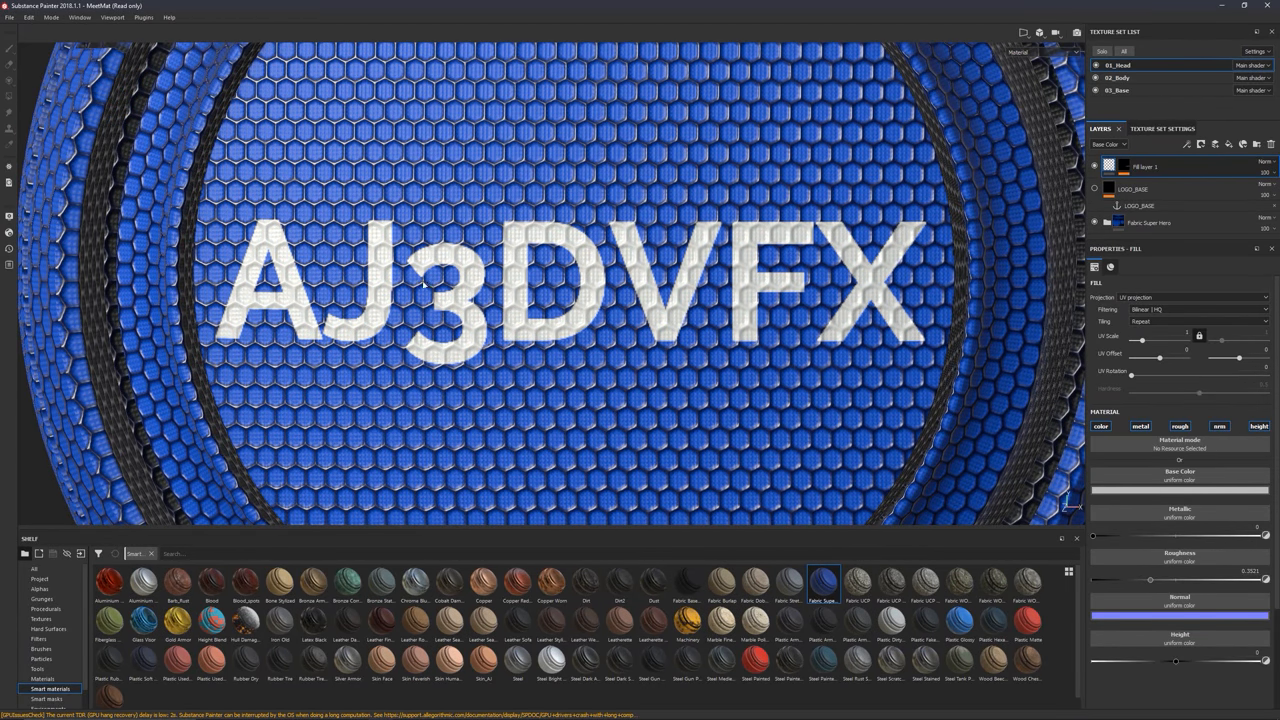
{"action": "mouse_move", "coordinate": [742, 370]}
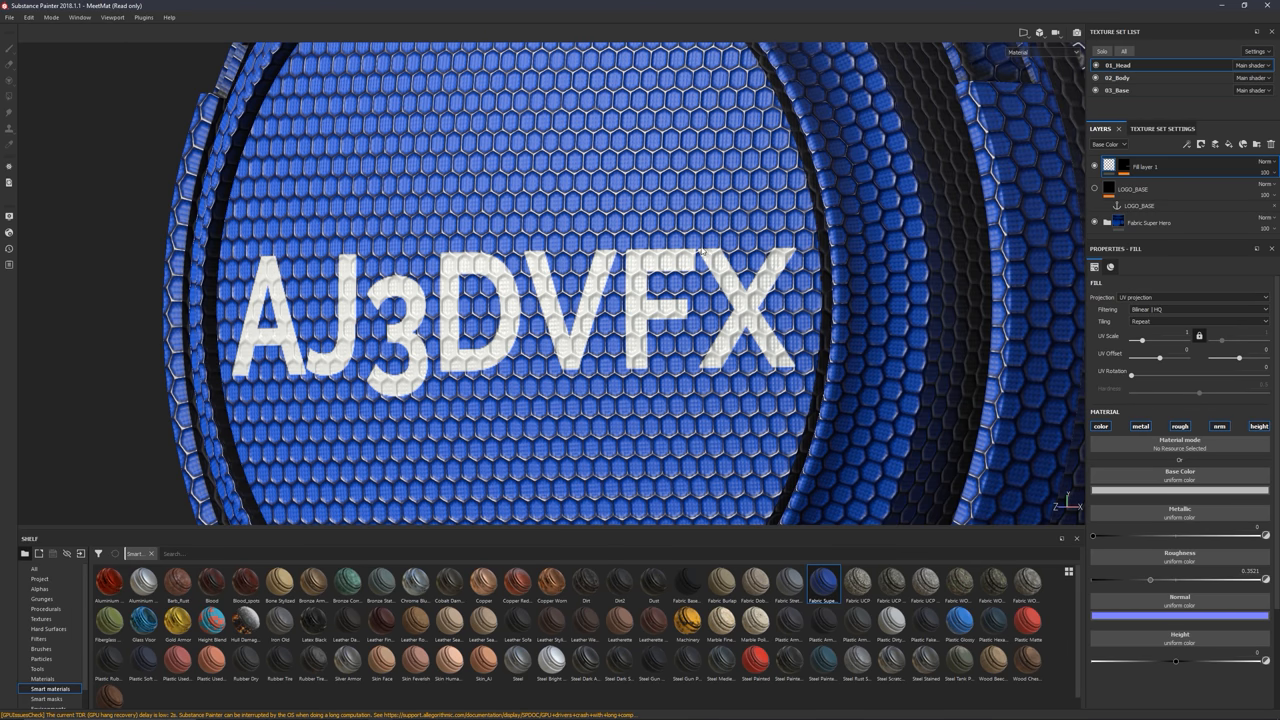
{"action": "mouse_move", "coordinate": [830, 162]}
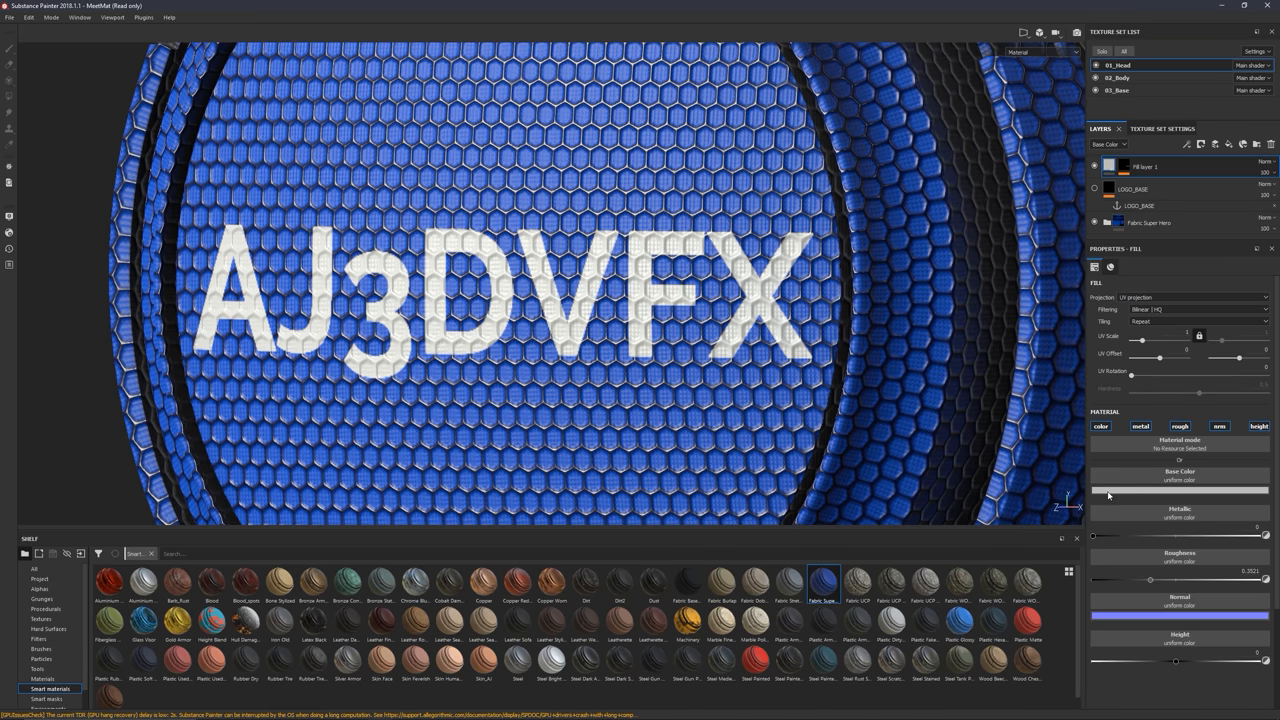
Set the logo fill layer's Base Color to orange
{"action": "left_click", "coordinate": [1180, 490]}
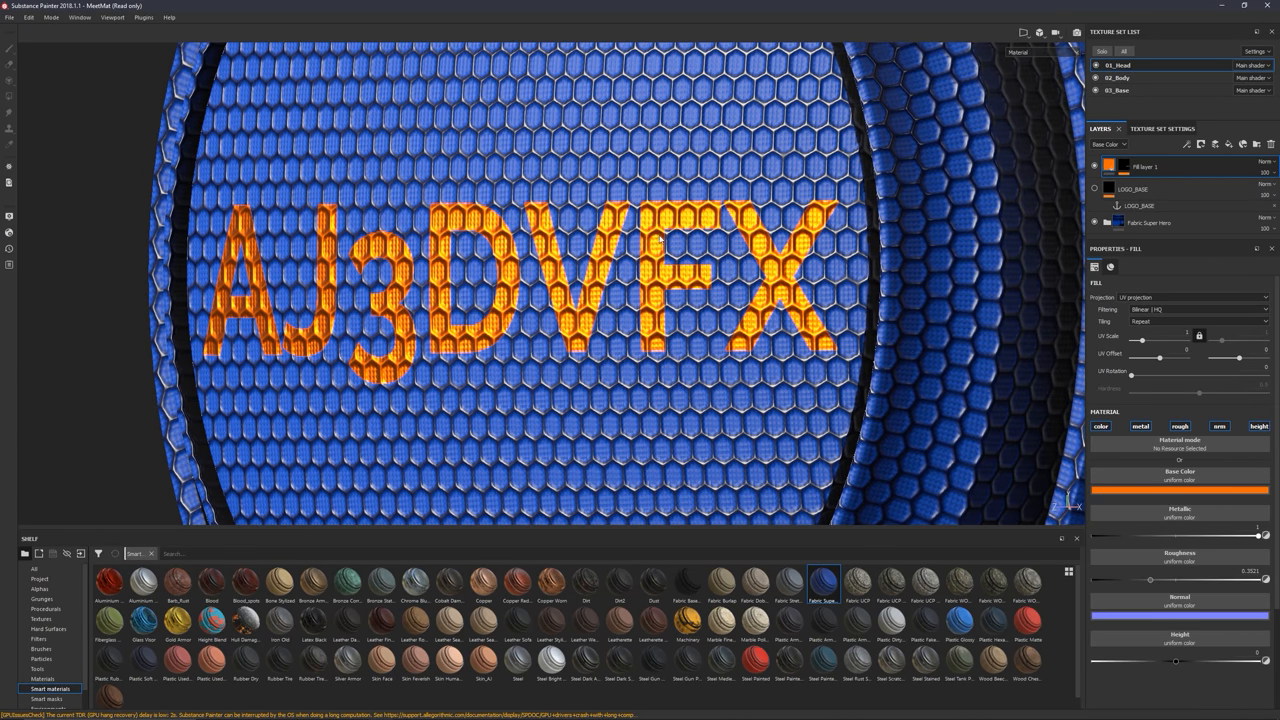
{"action": "mouse_move", "coordinate": [1040, 146]}
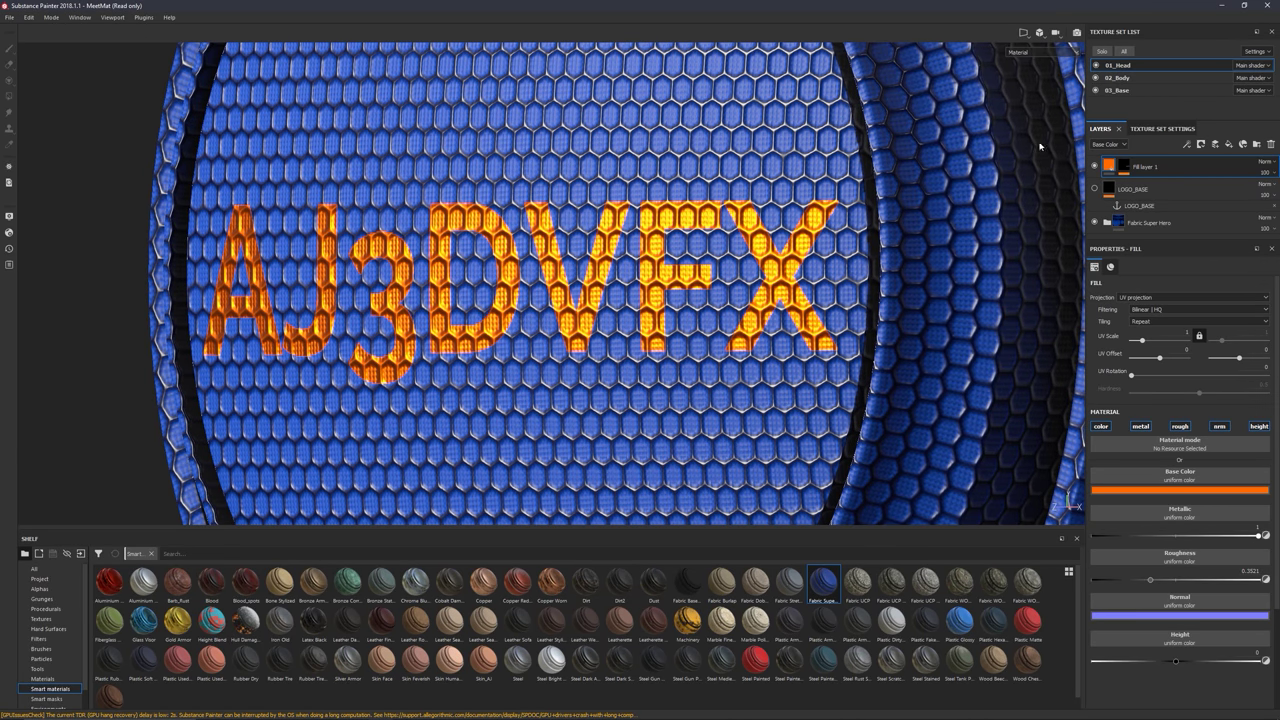
{"action": "right_click", "coordinate": [1136, 168]}
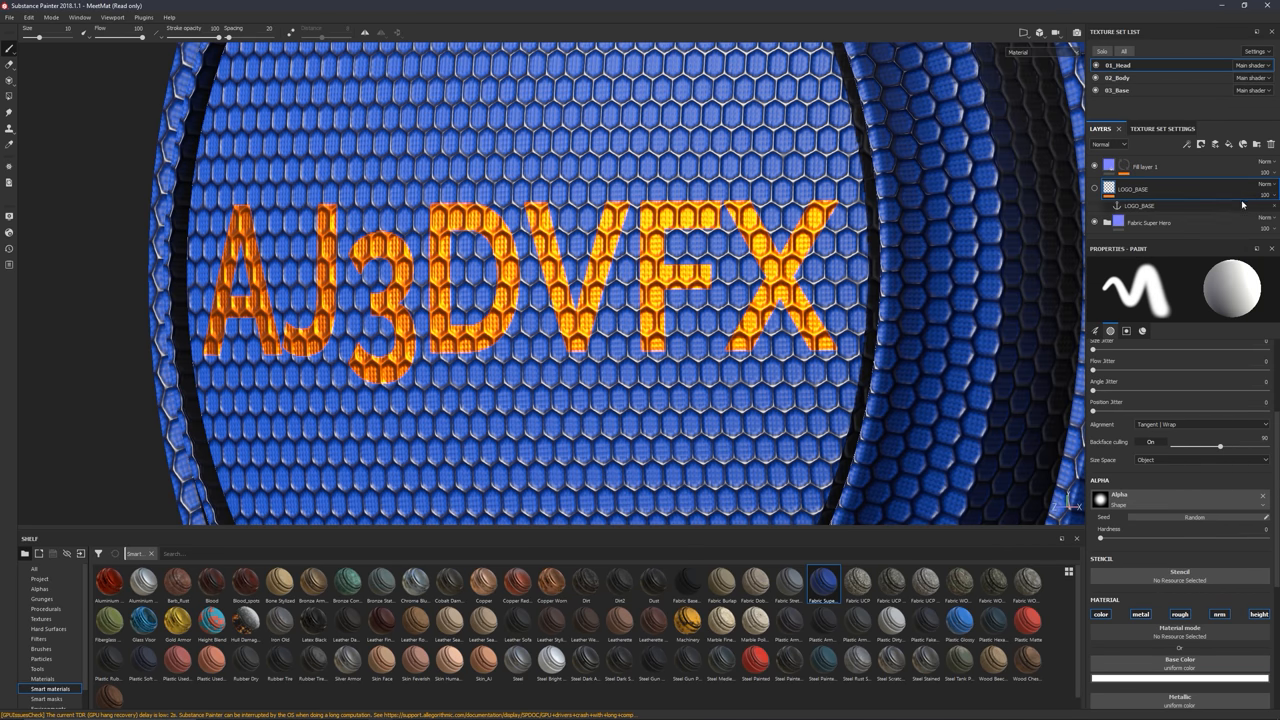
Lower Roughness and raise Height on the logo fill so the orange letters read solid and smooth
{"action": "left_click", "coordinate": [1144, 168]}
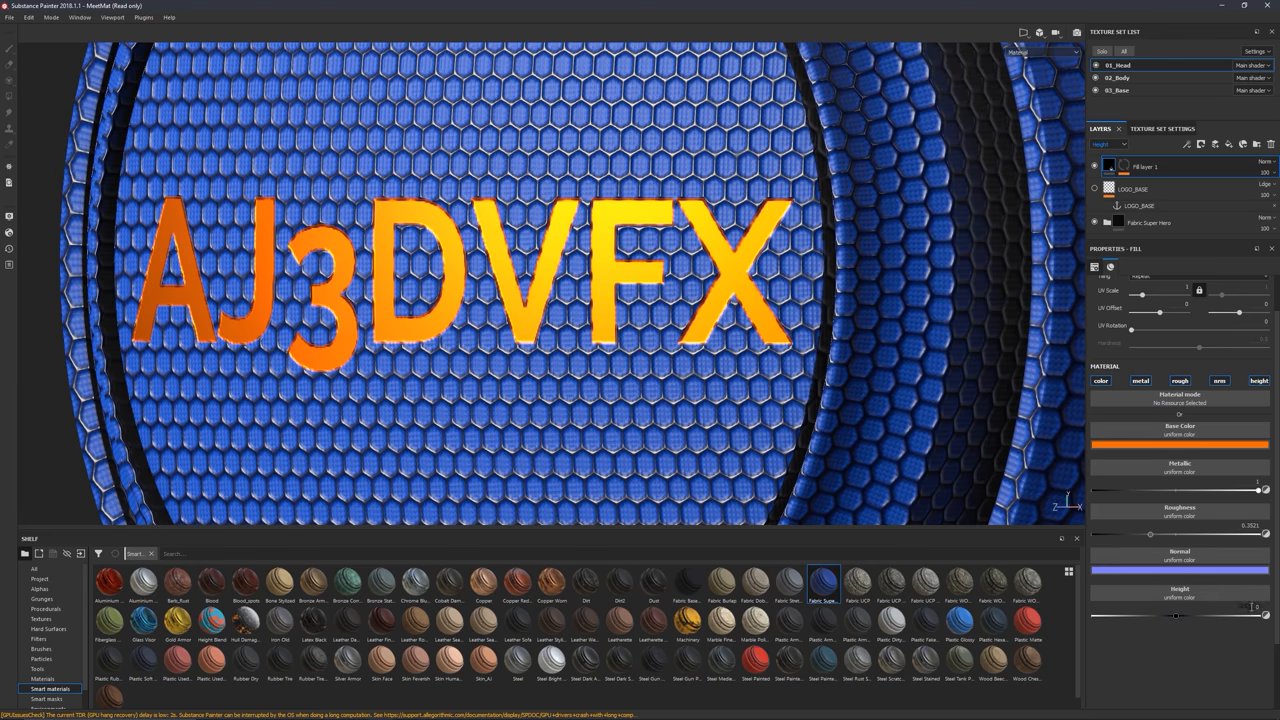
{"action": "left_click_drag", "start_coordinate": [1250, 616], "coordinate": [1200, 616]}
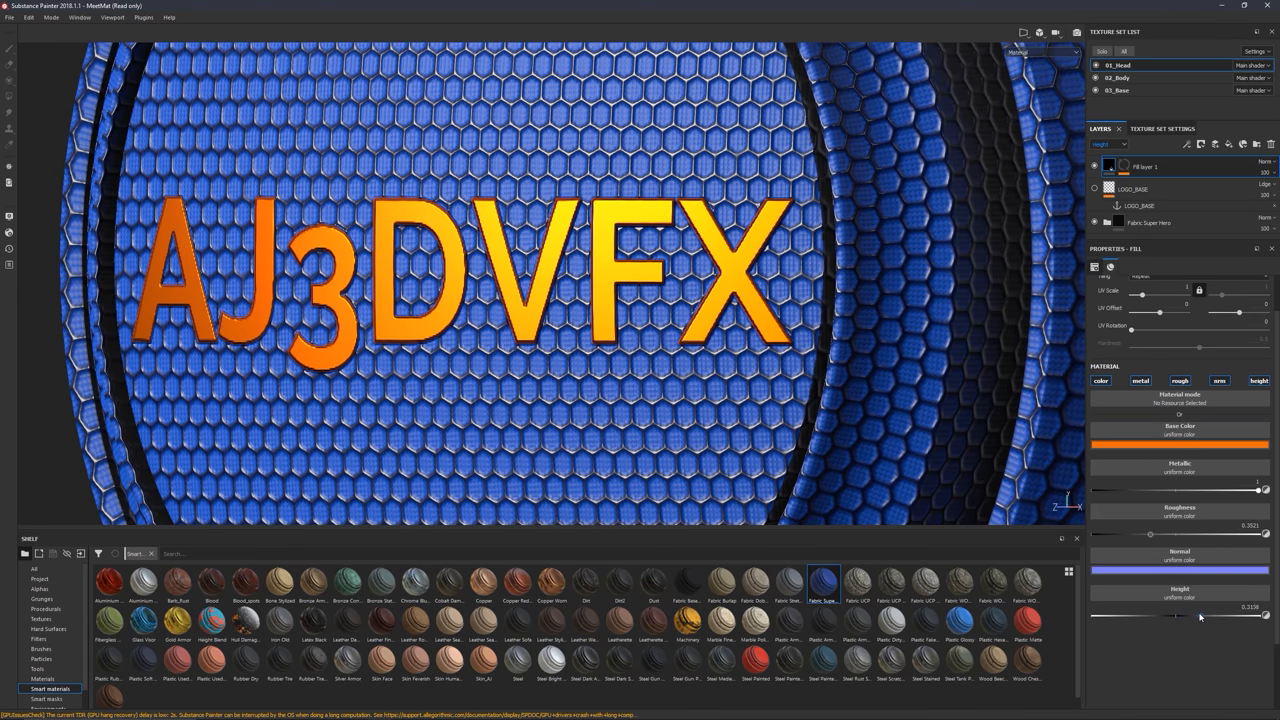
{"action": "left_click_drag", "start_coordinate": [1200, 616], "coordinate": [1184, 616]}
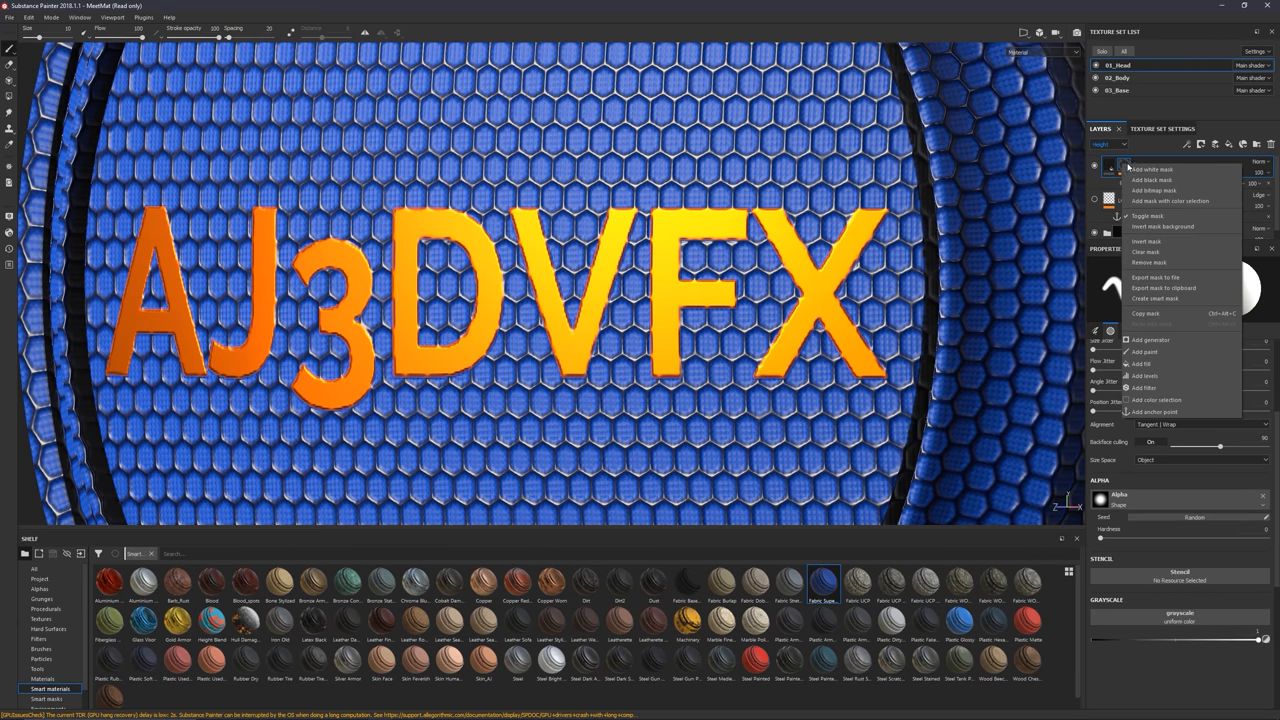
Add a black mask to the logo layer for the blurred embossed edges
{"action": "left_click", "coordinate": [1144, 376]}
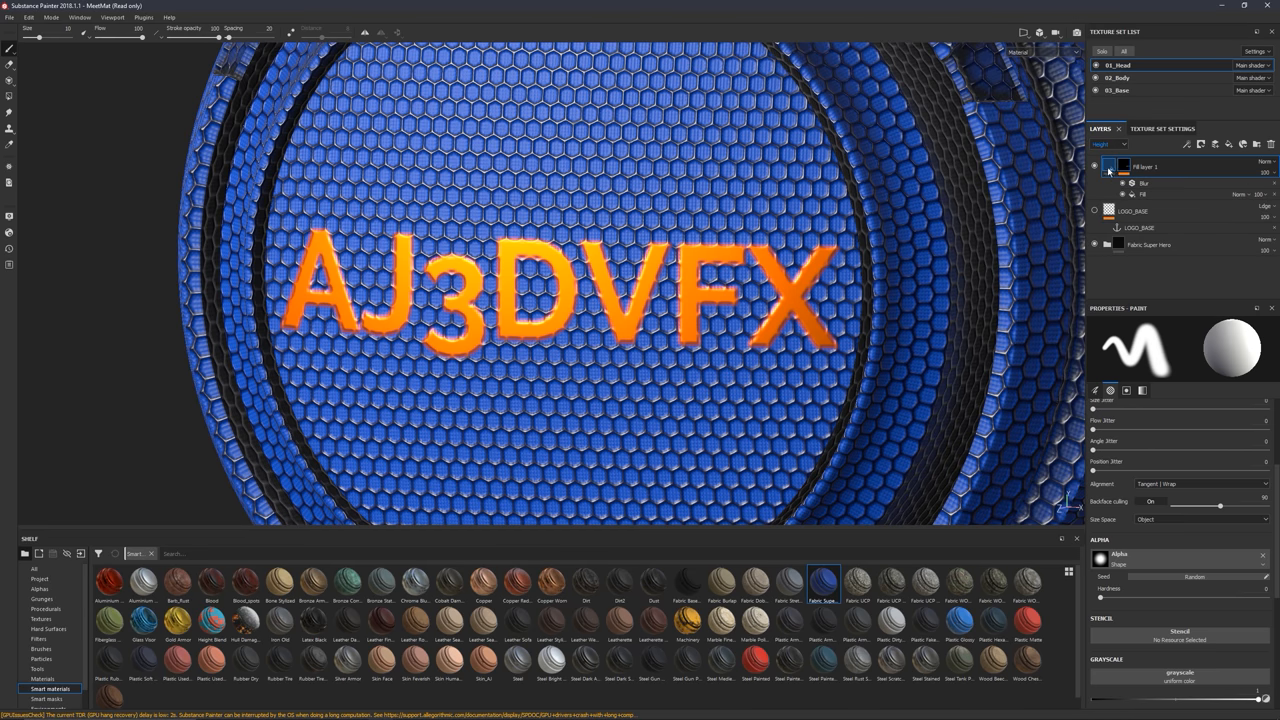
Select the logo fill layer's material settings to make the letters metallic
{"action": "left_click", "coordinate": [1140, 168]}
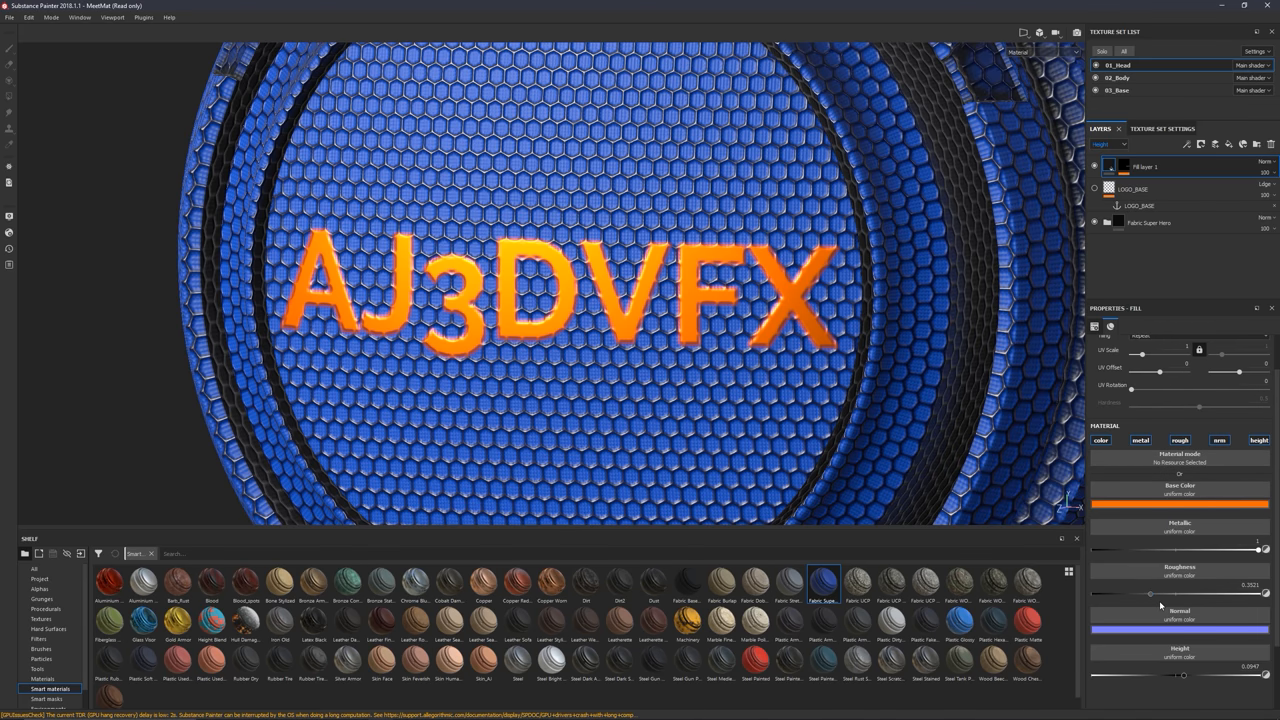
{"action": "mouse_move", "coordinate": [888, 508]}
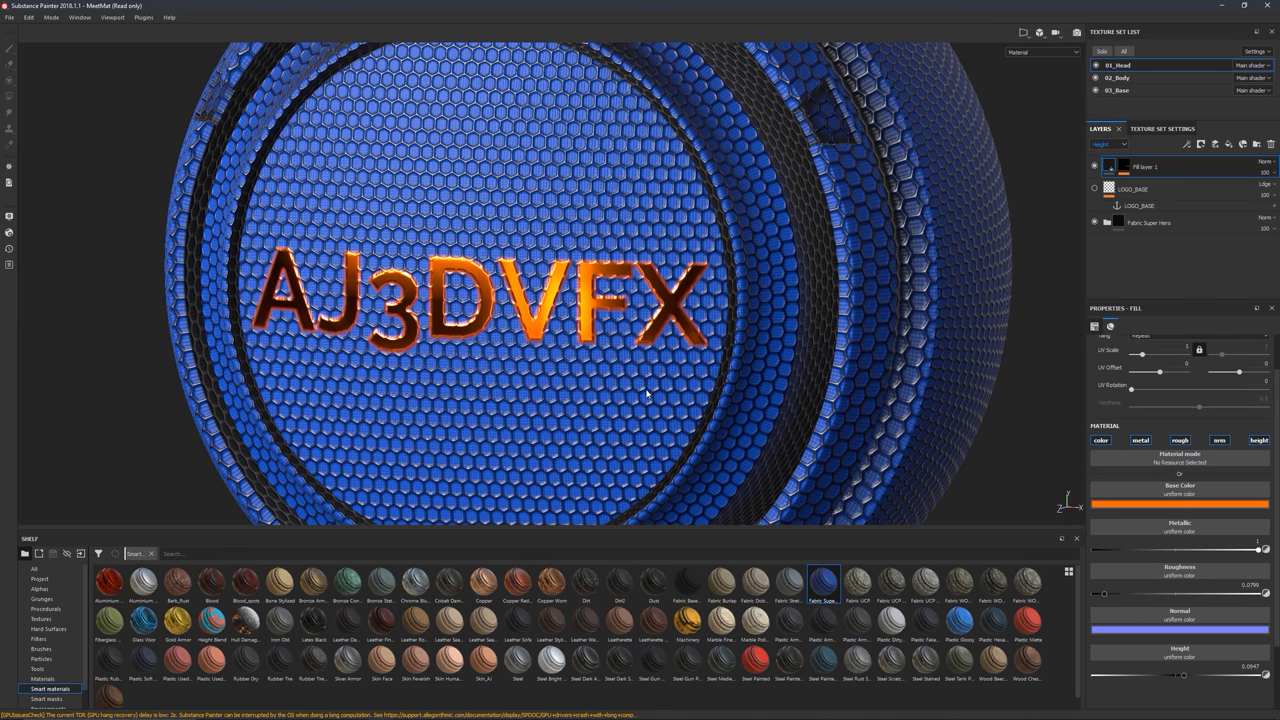
{"action": "mouse_move", "coordinate": [676, 408]}
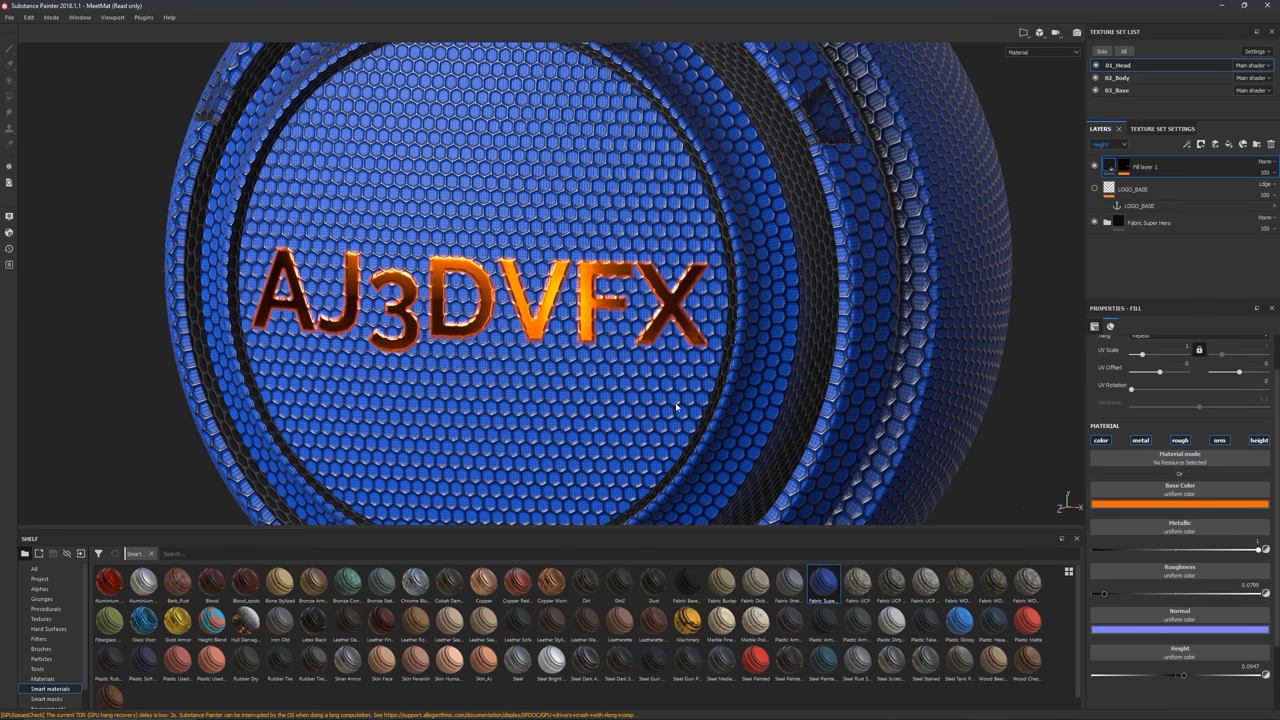